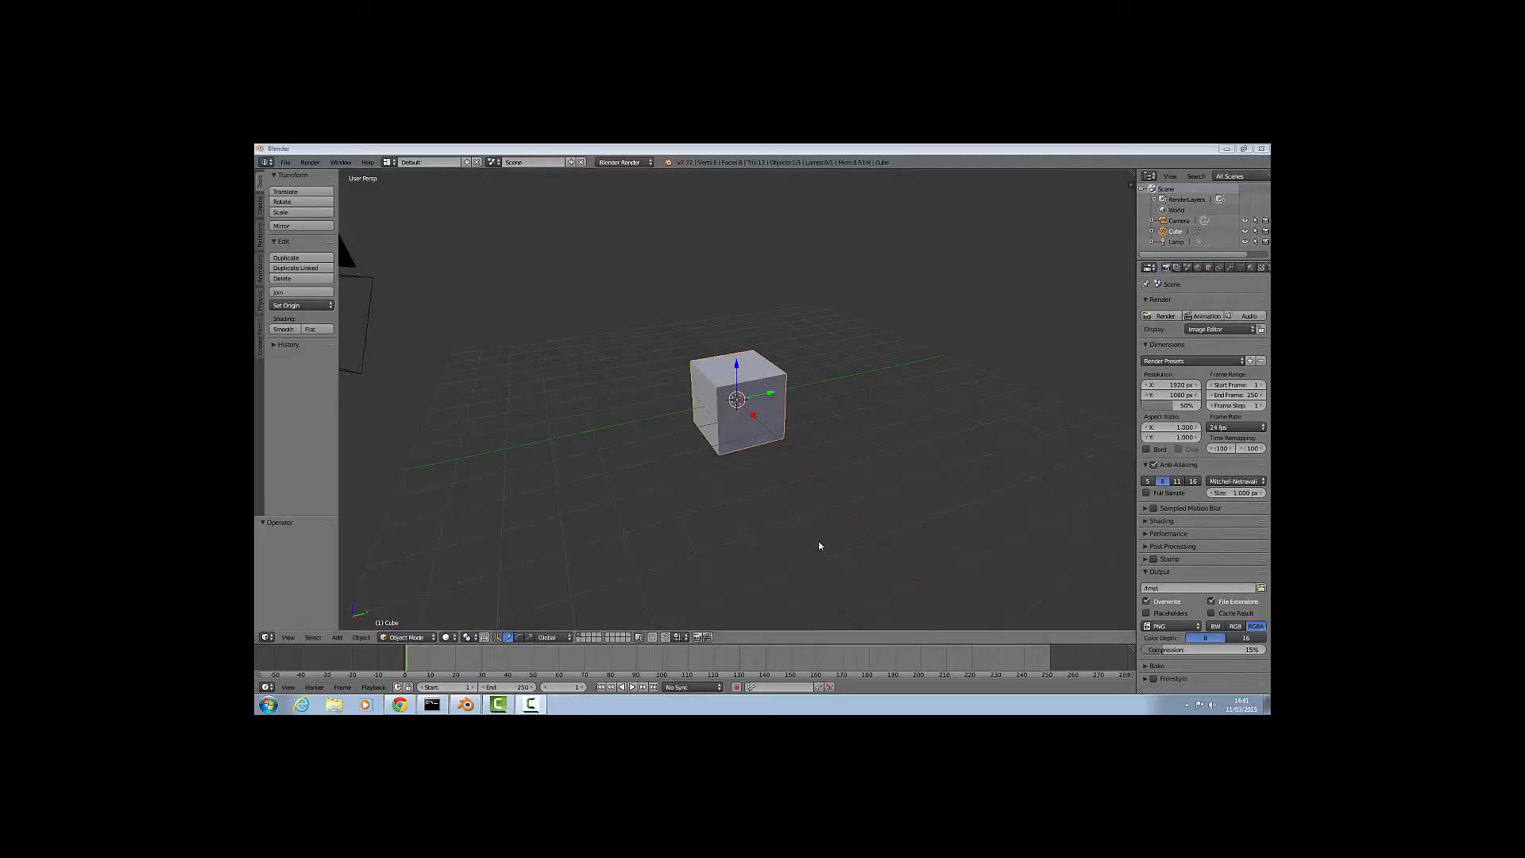
mouse_move(716, 558)
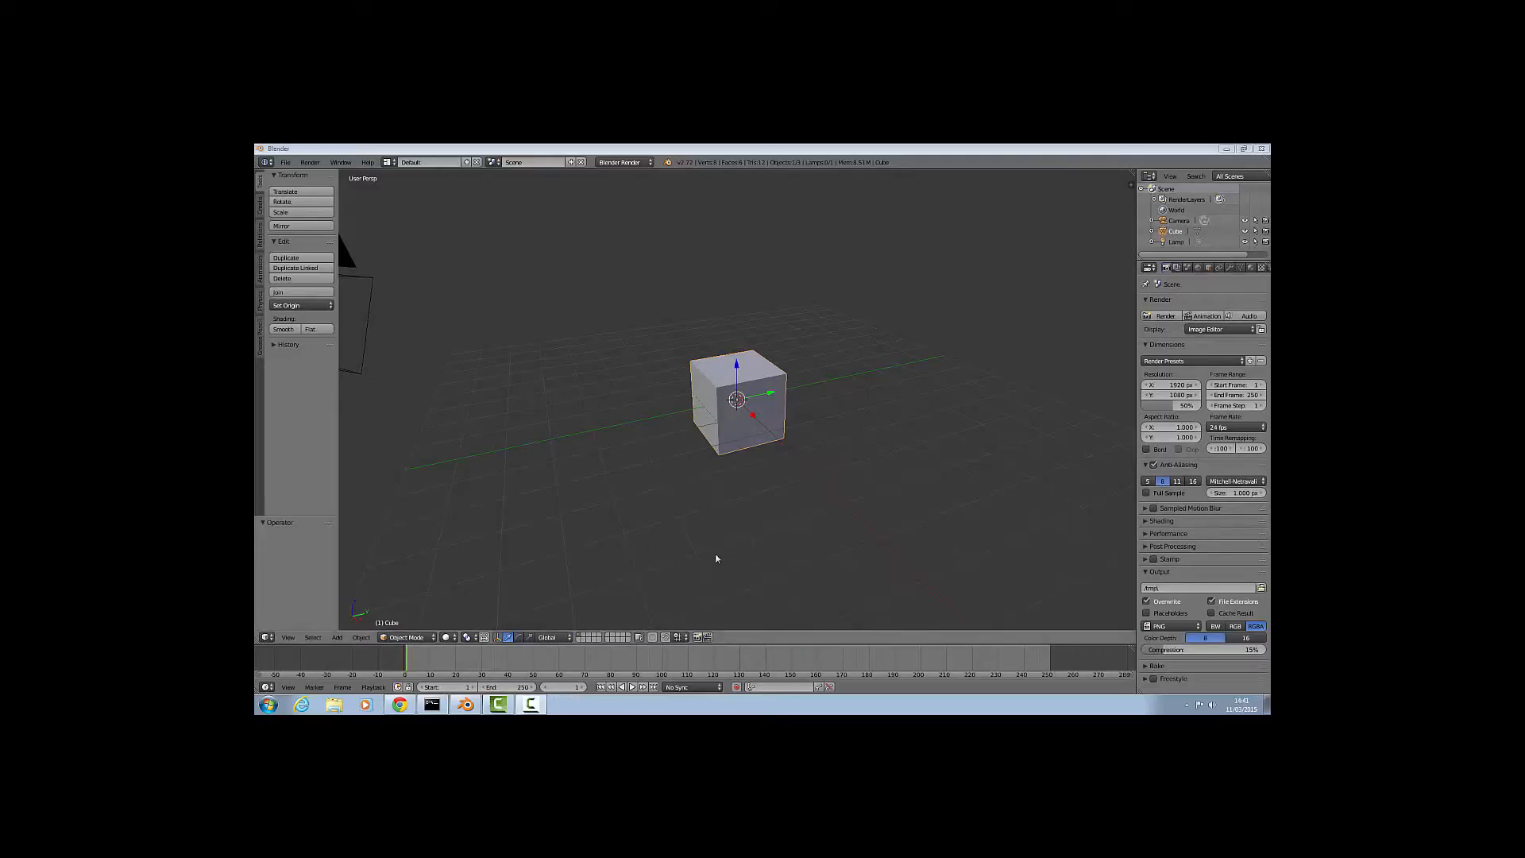
mouse_move(591, 534)
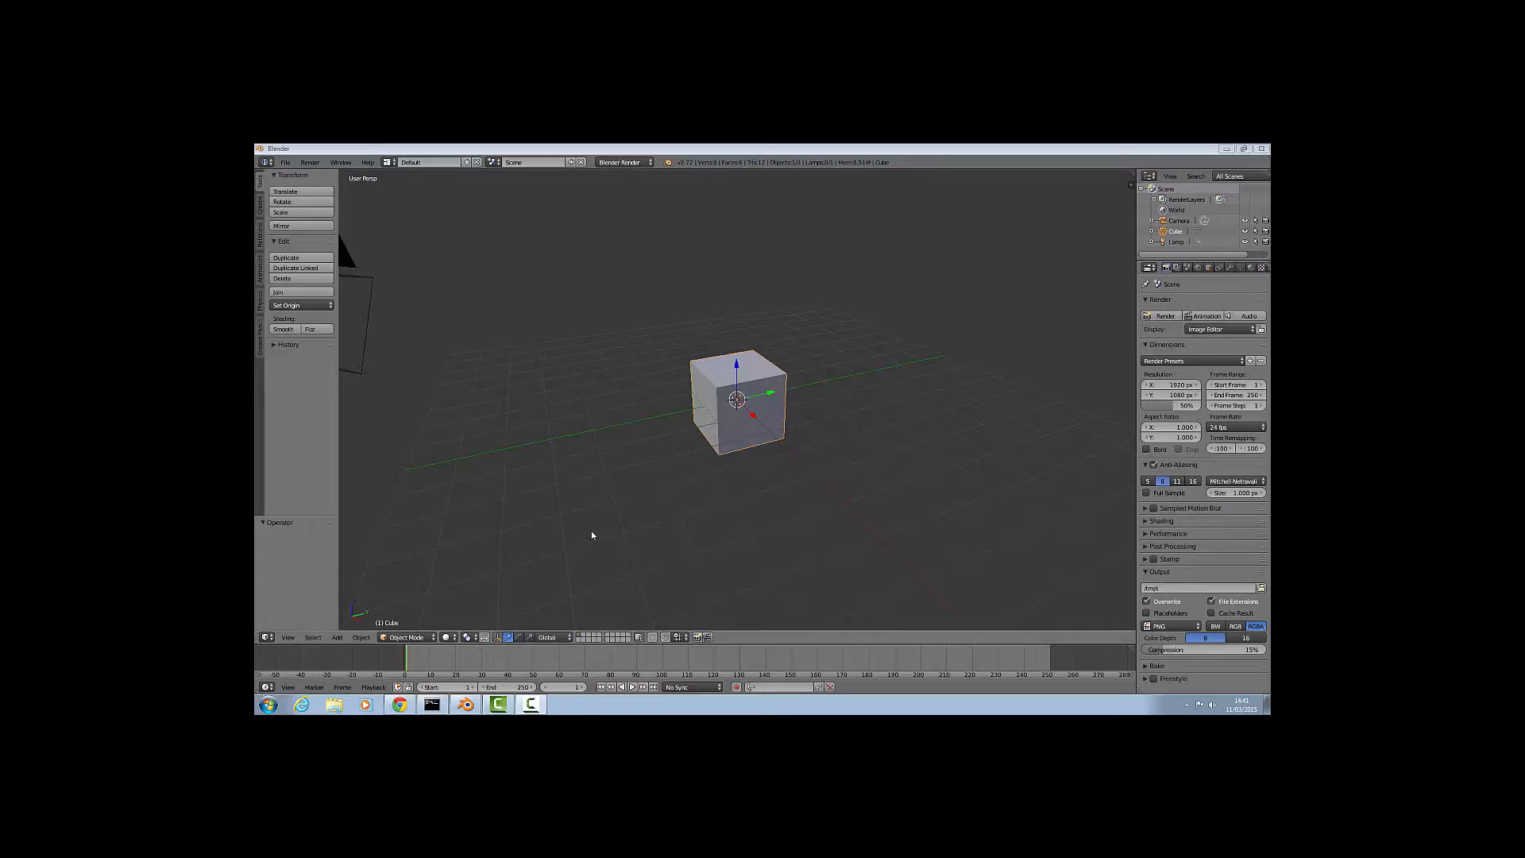
mouse_move(610, 574)
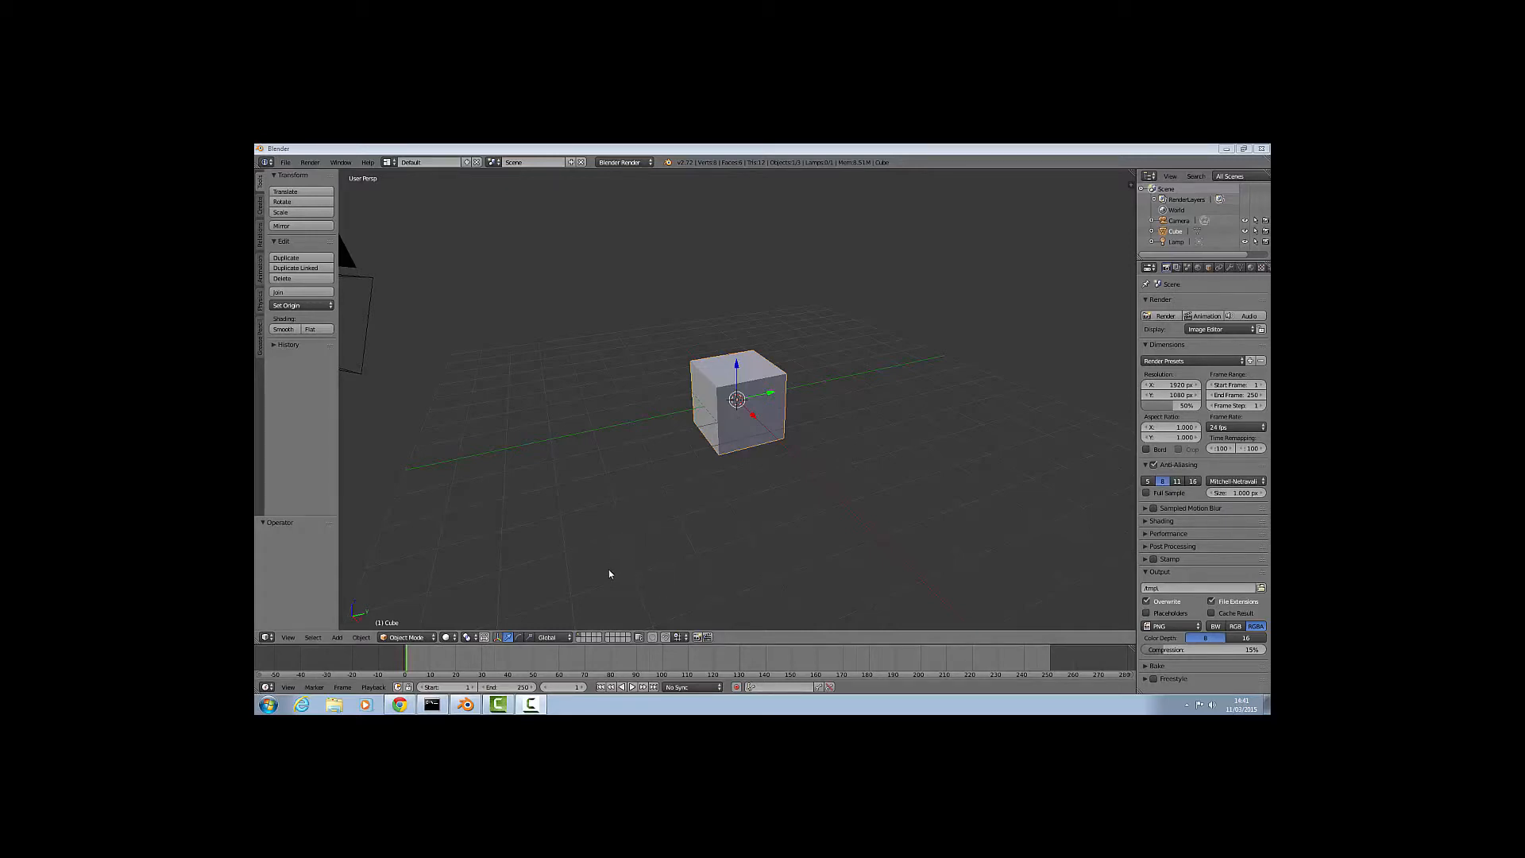
mouse_move(725, 560)
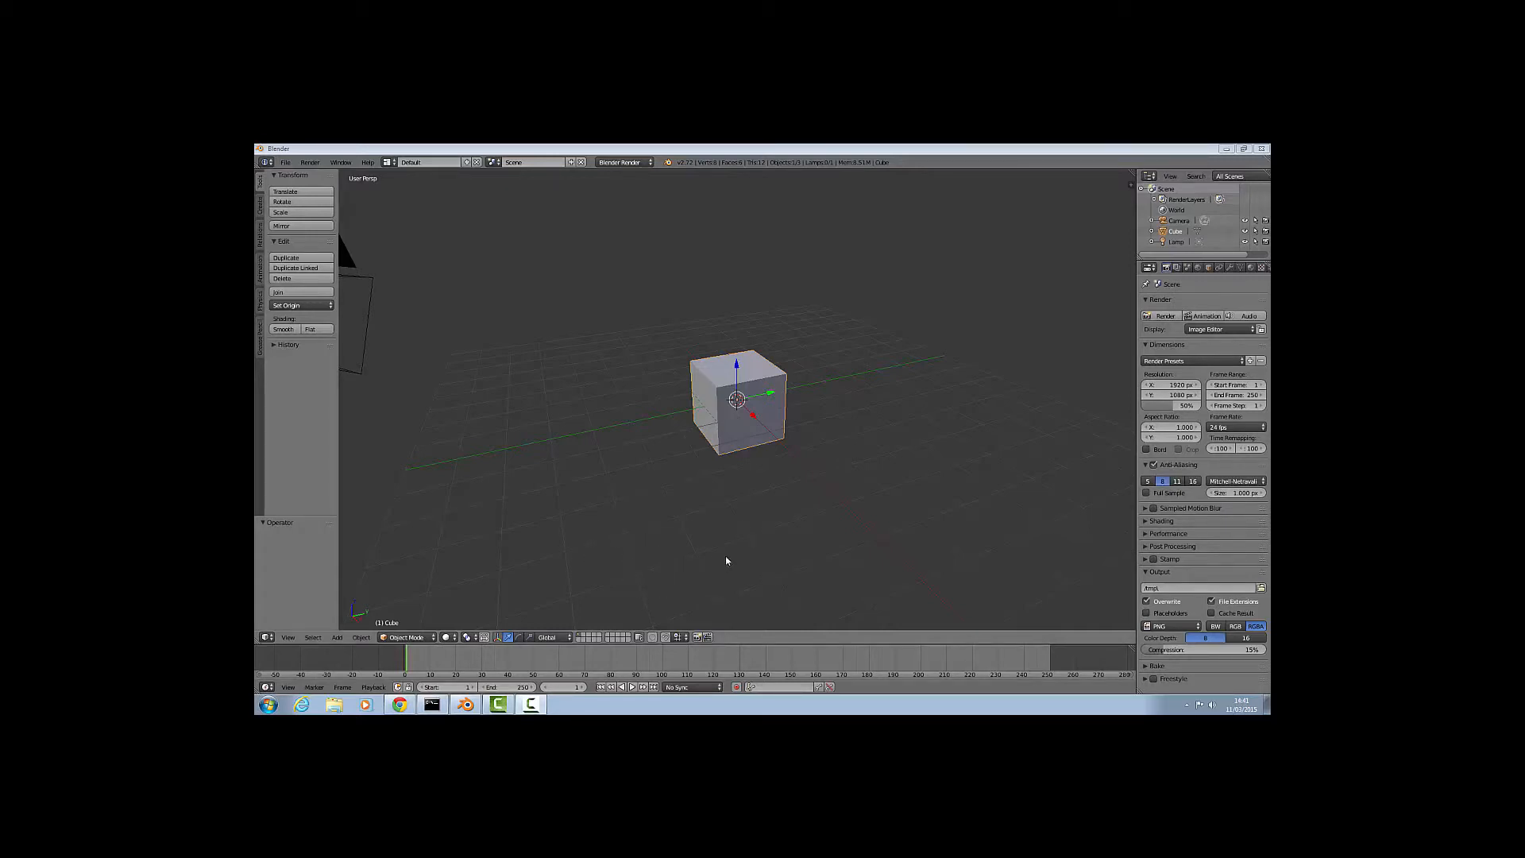
mouse_move(1012, 481)
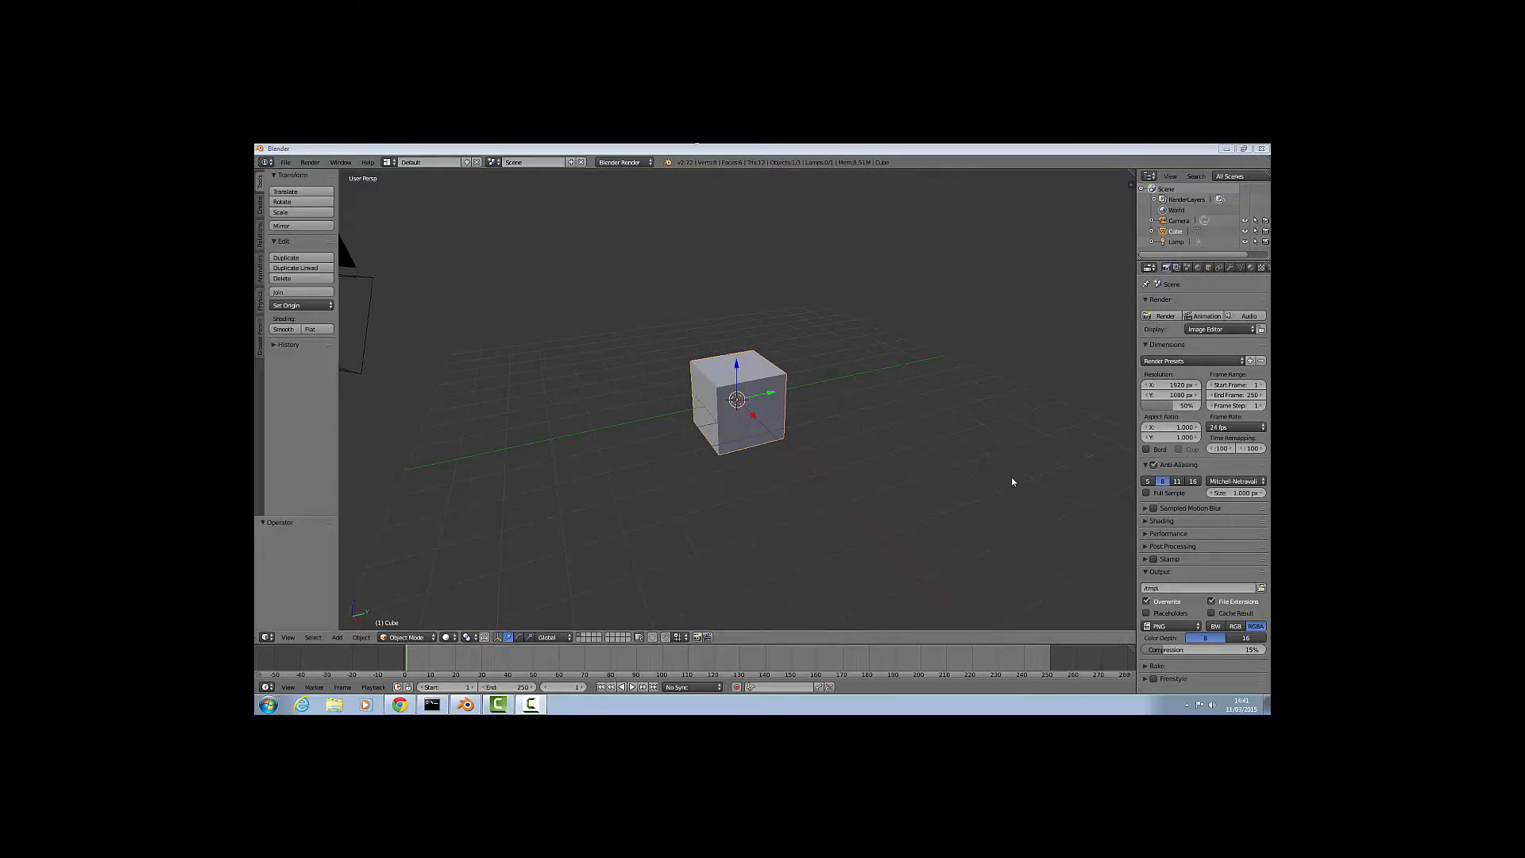
mouse_move(851, 430)
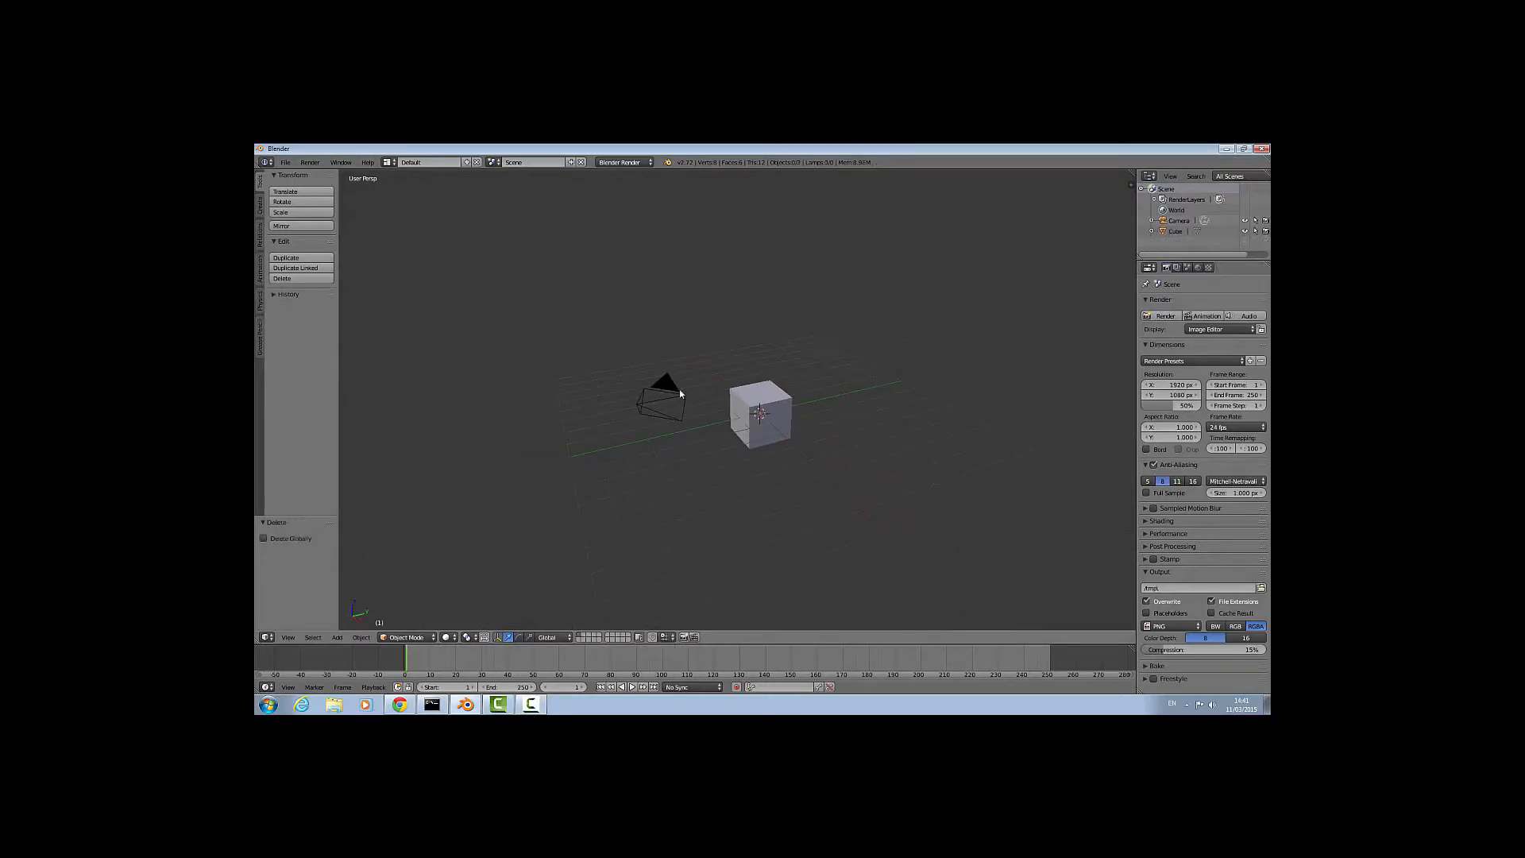
Delete the camera and switch to top orthographic view with Numpad 7.
click(662, 389)
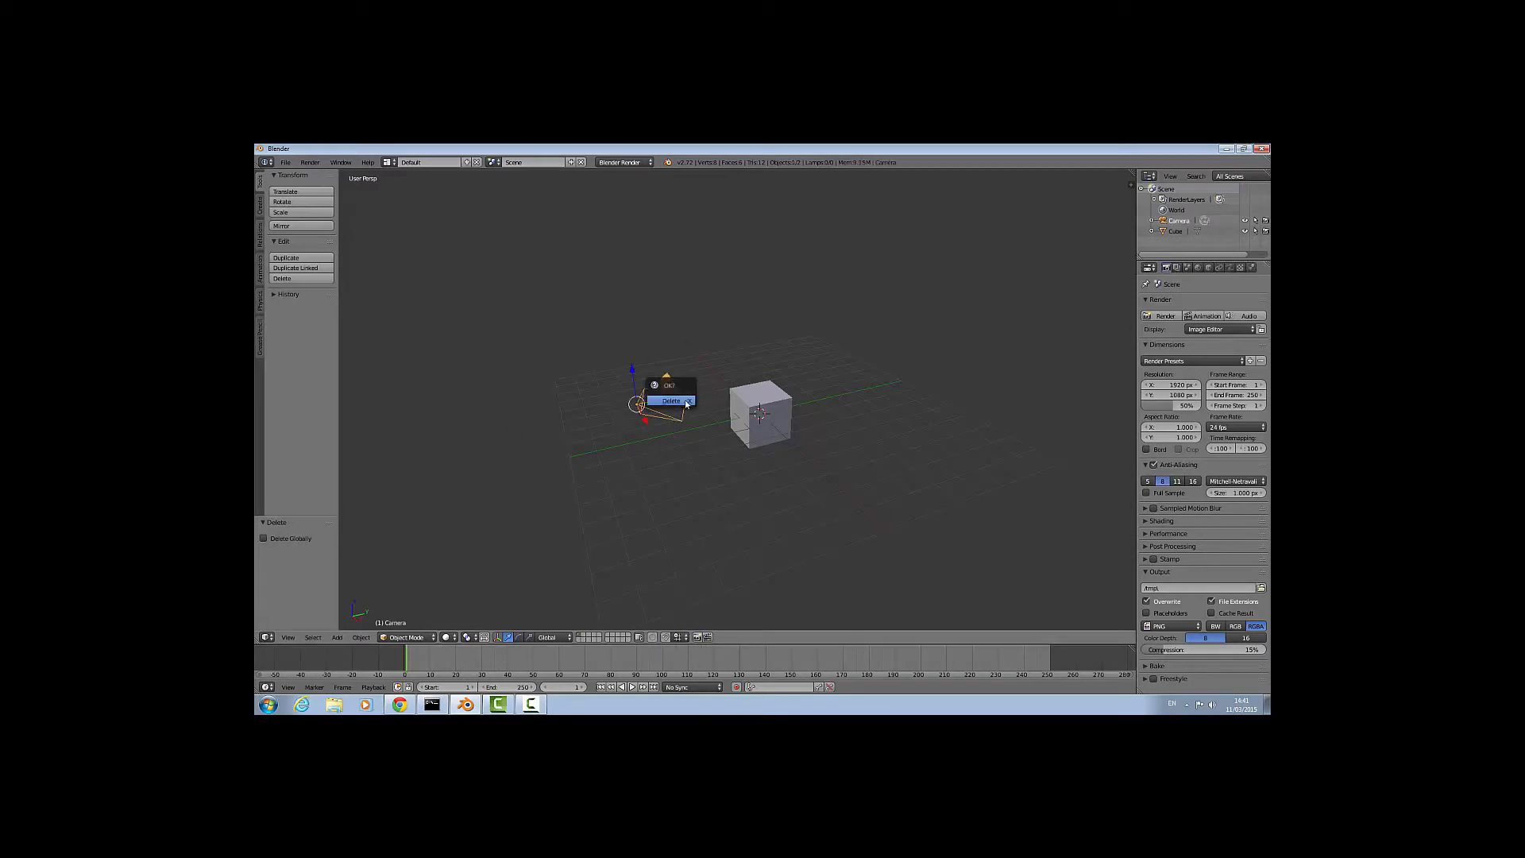
click(671, 400)
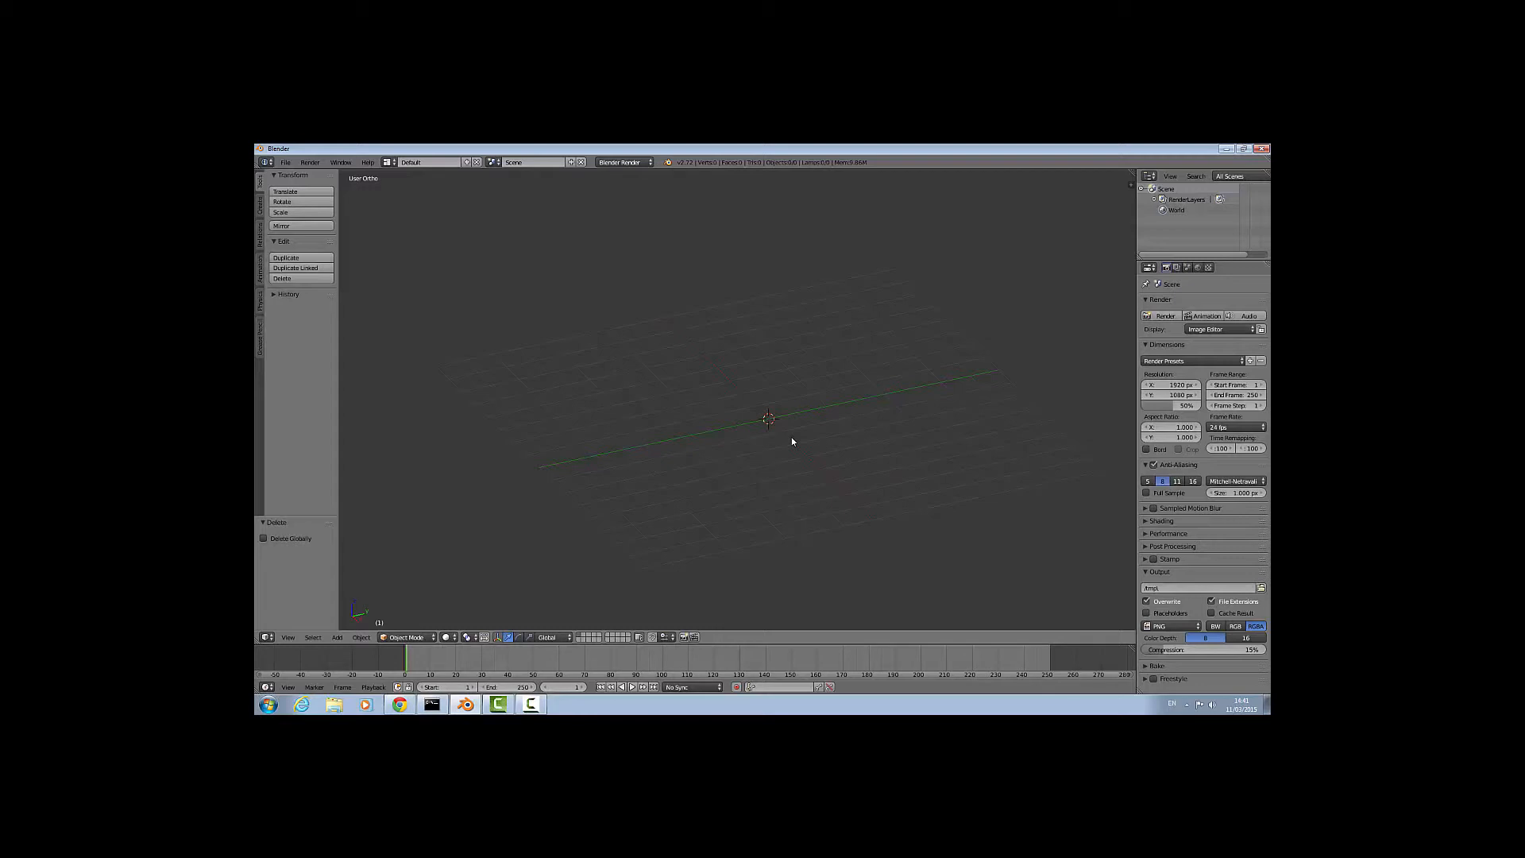
key(7)
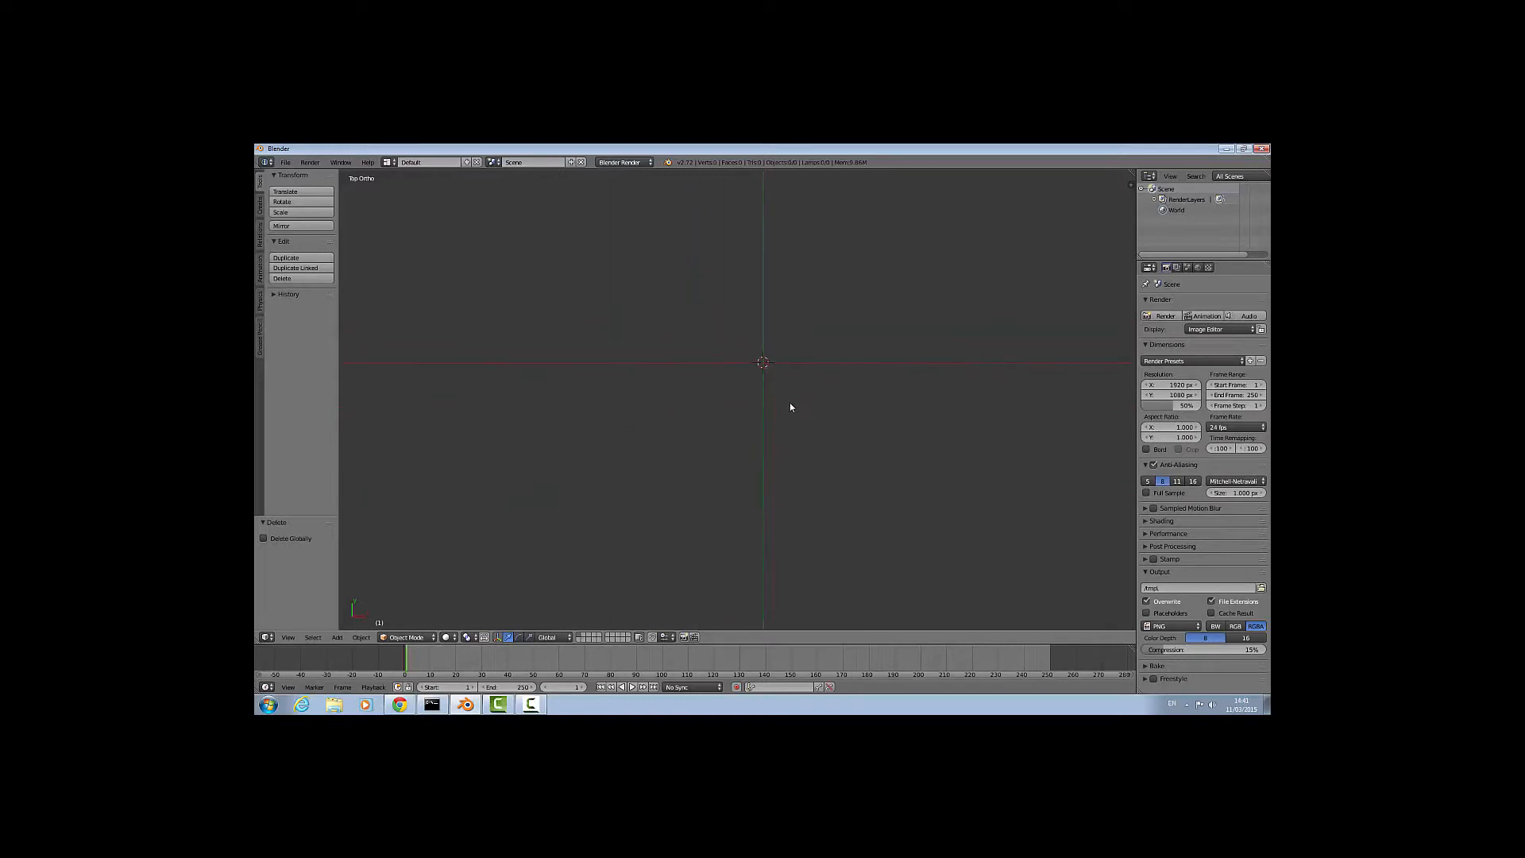
mouse_move(708, 389)
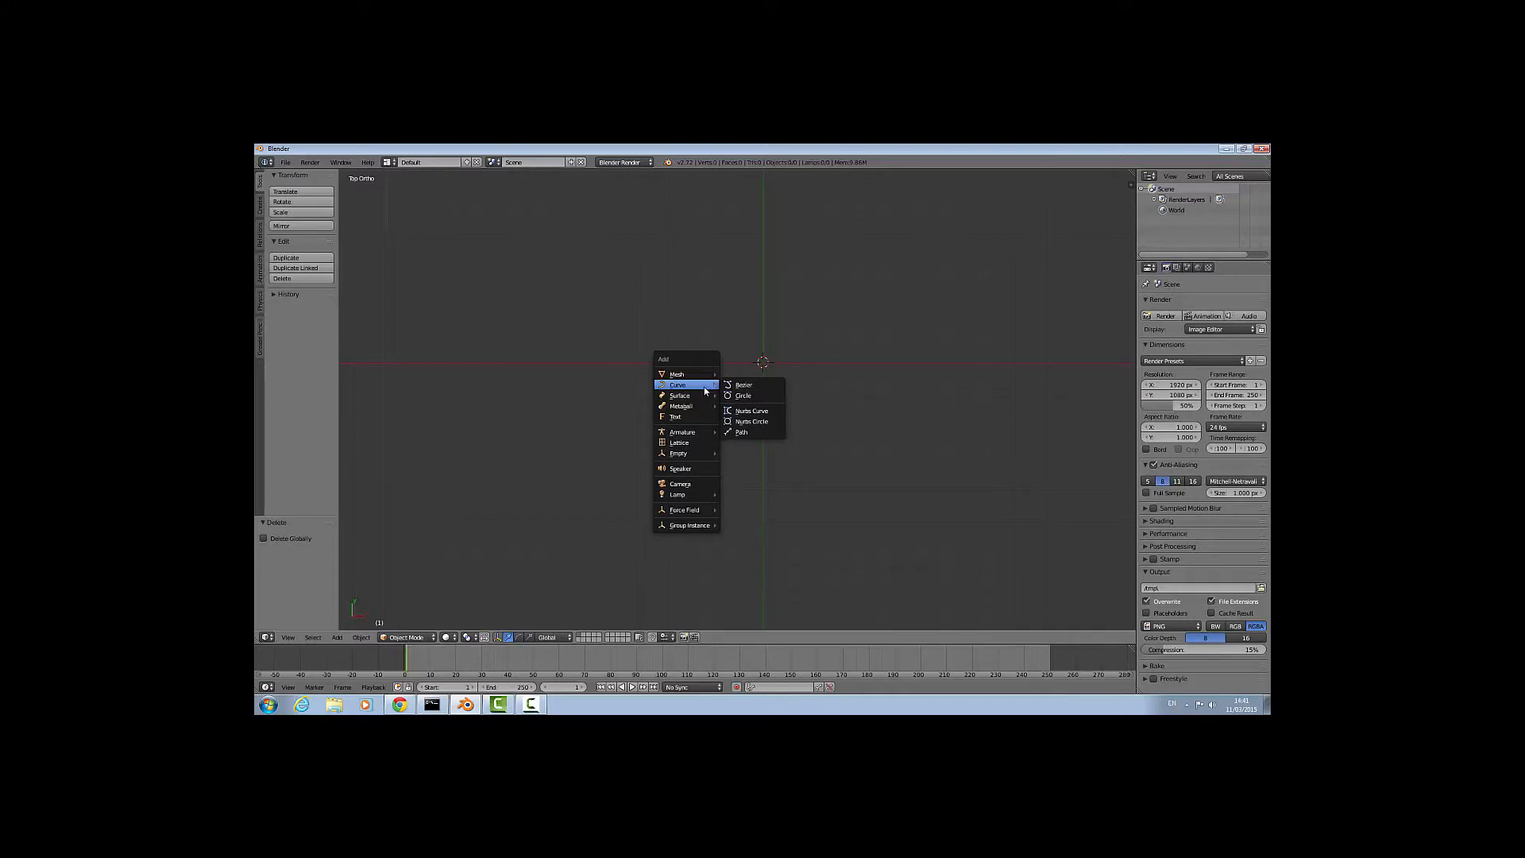
Add a Bezier curve, enter Edit Mode, and untick Normal under Curve Display.
click(744, 385)
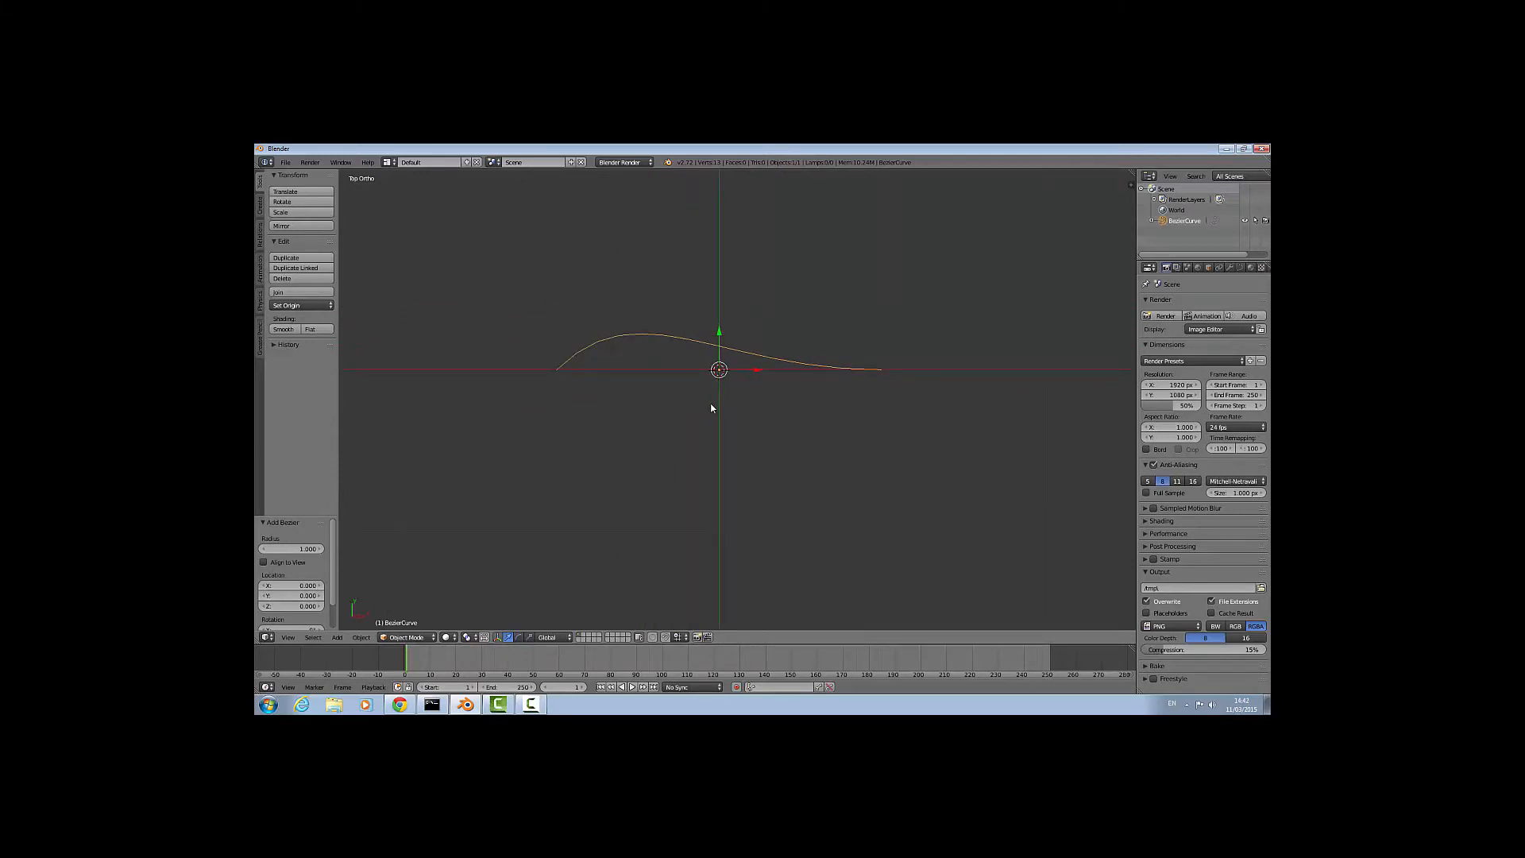
key(Tab)
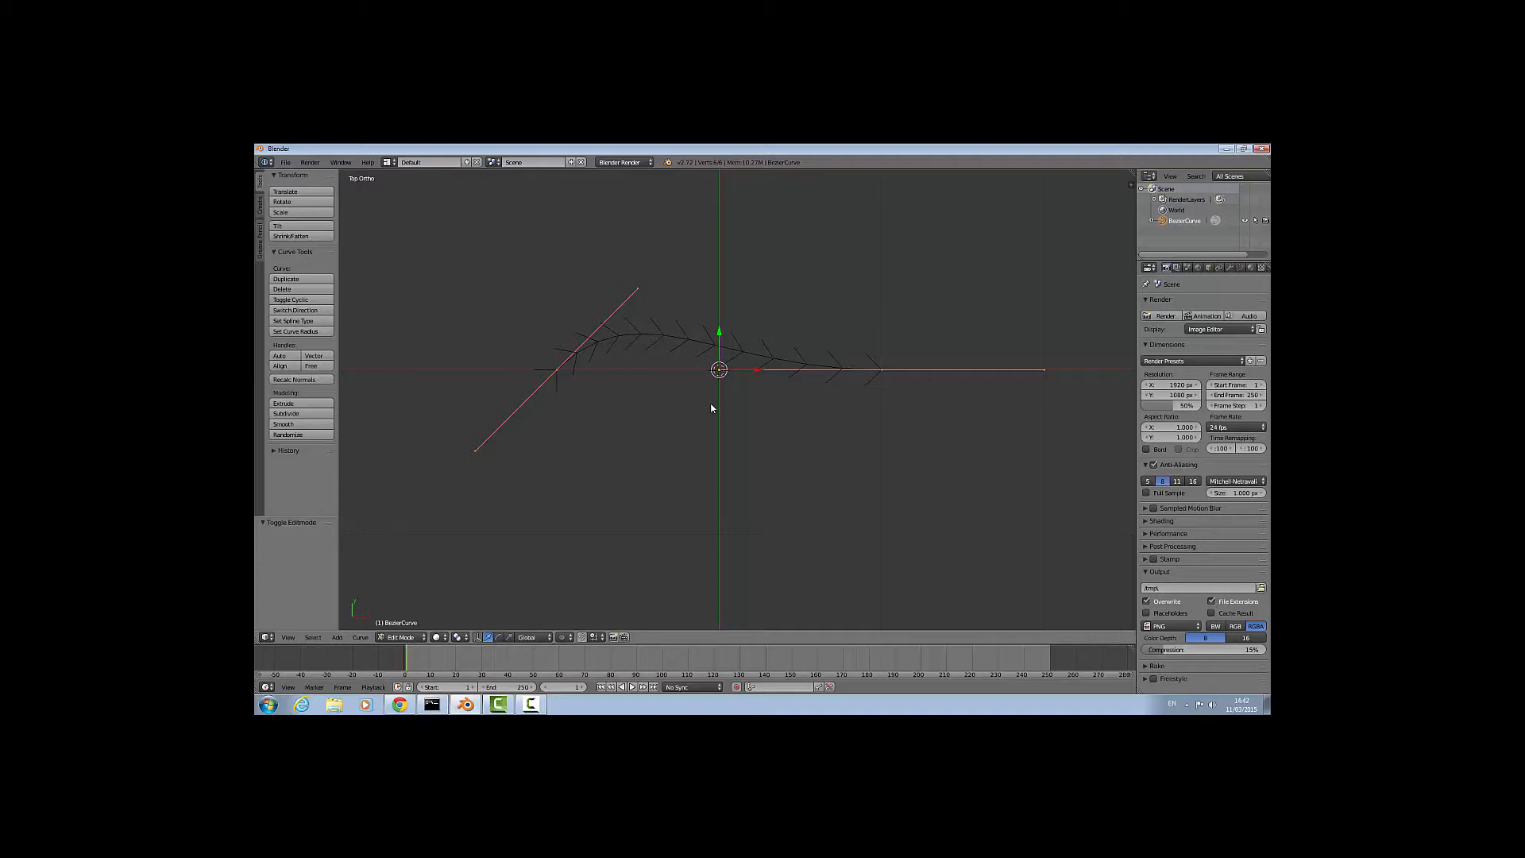
mouse_move(757, 350)
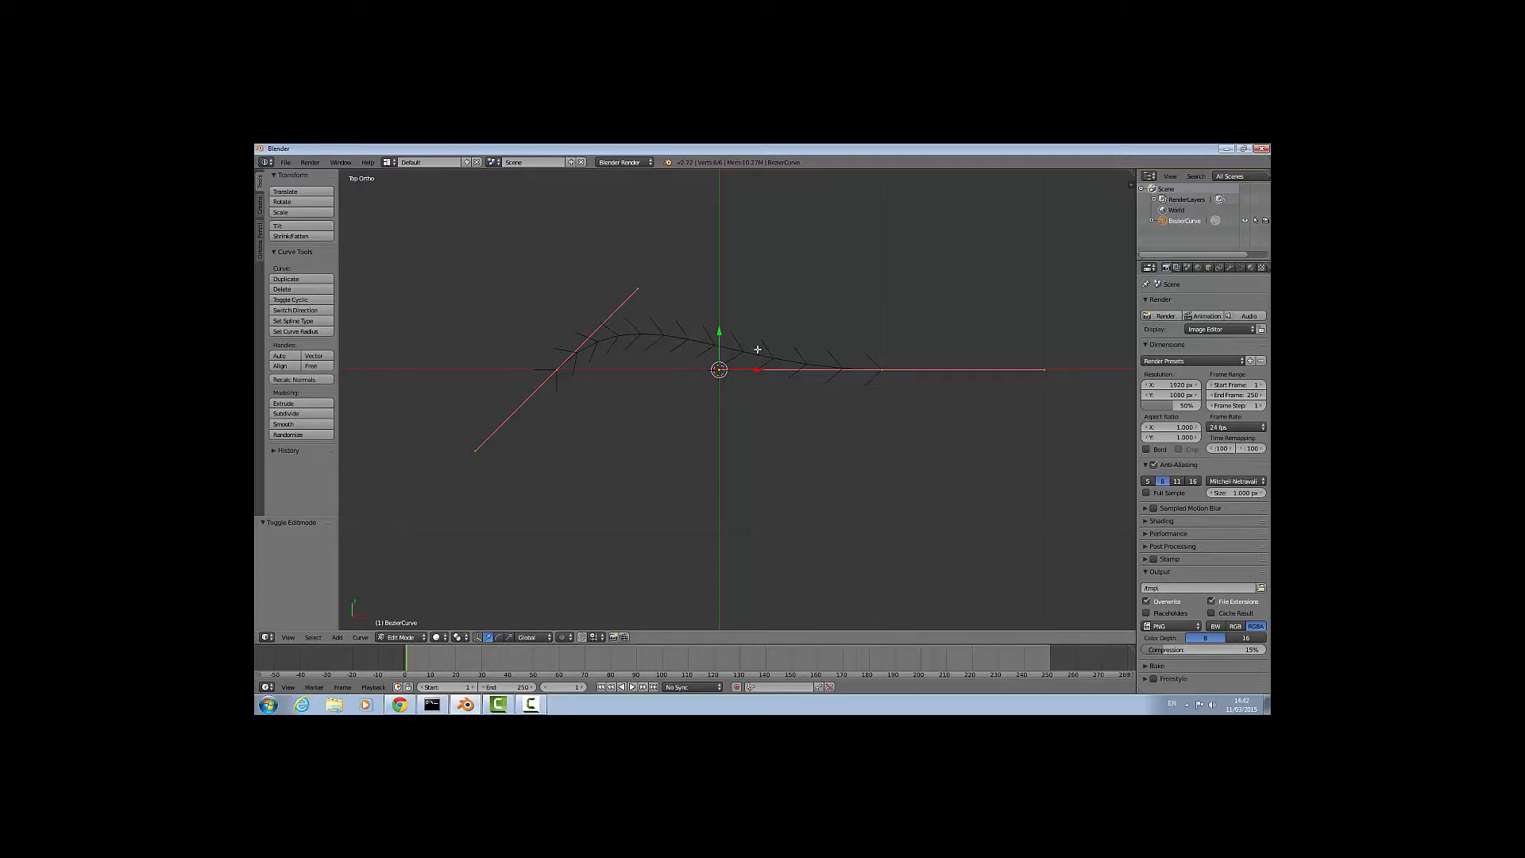
mouse_move(661, 432)
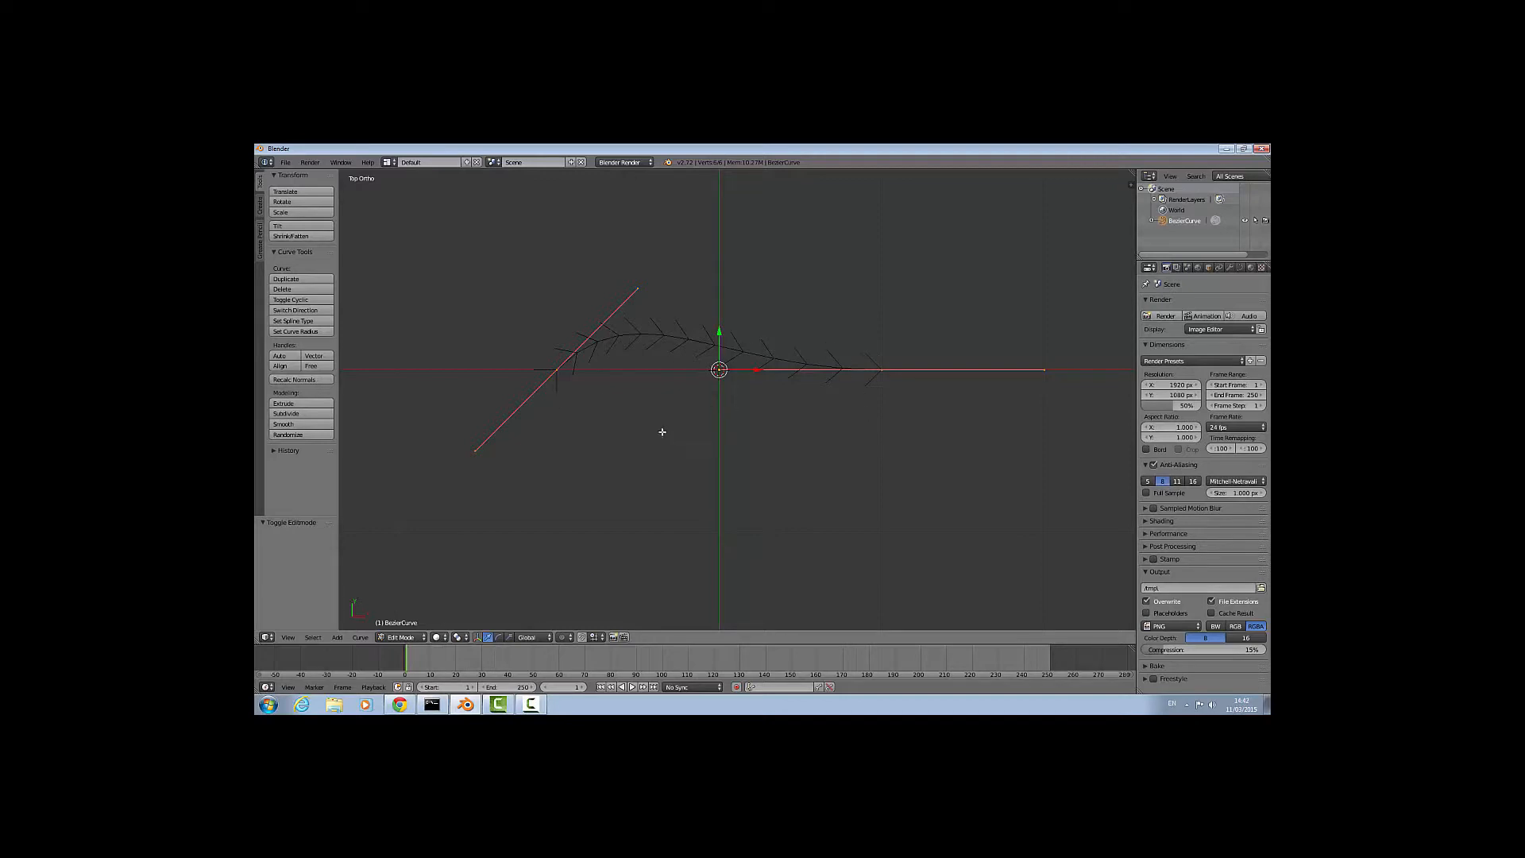
mouse_move(819, 389)
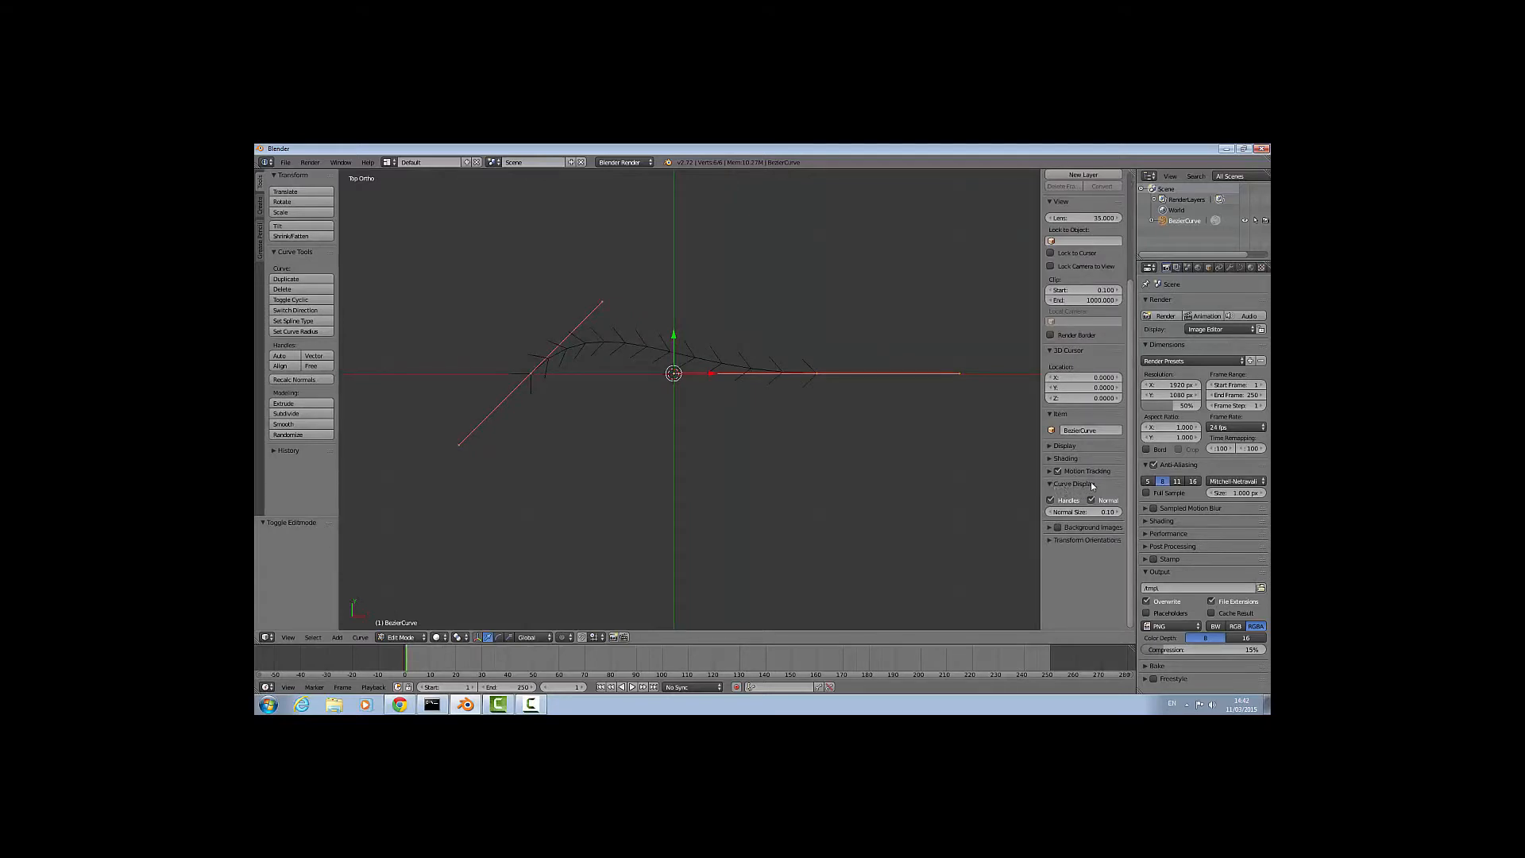
click(1089, 499)
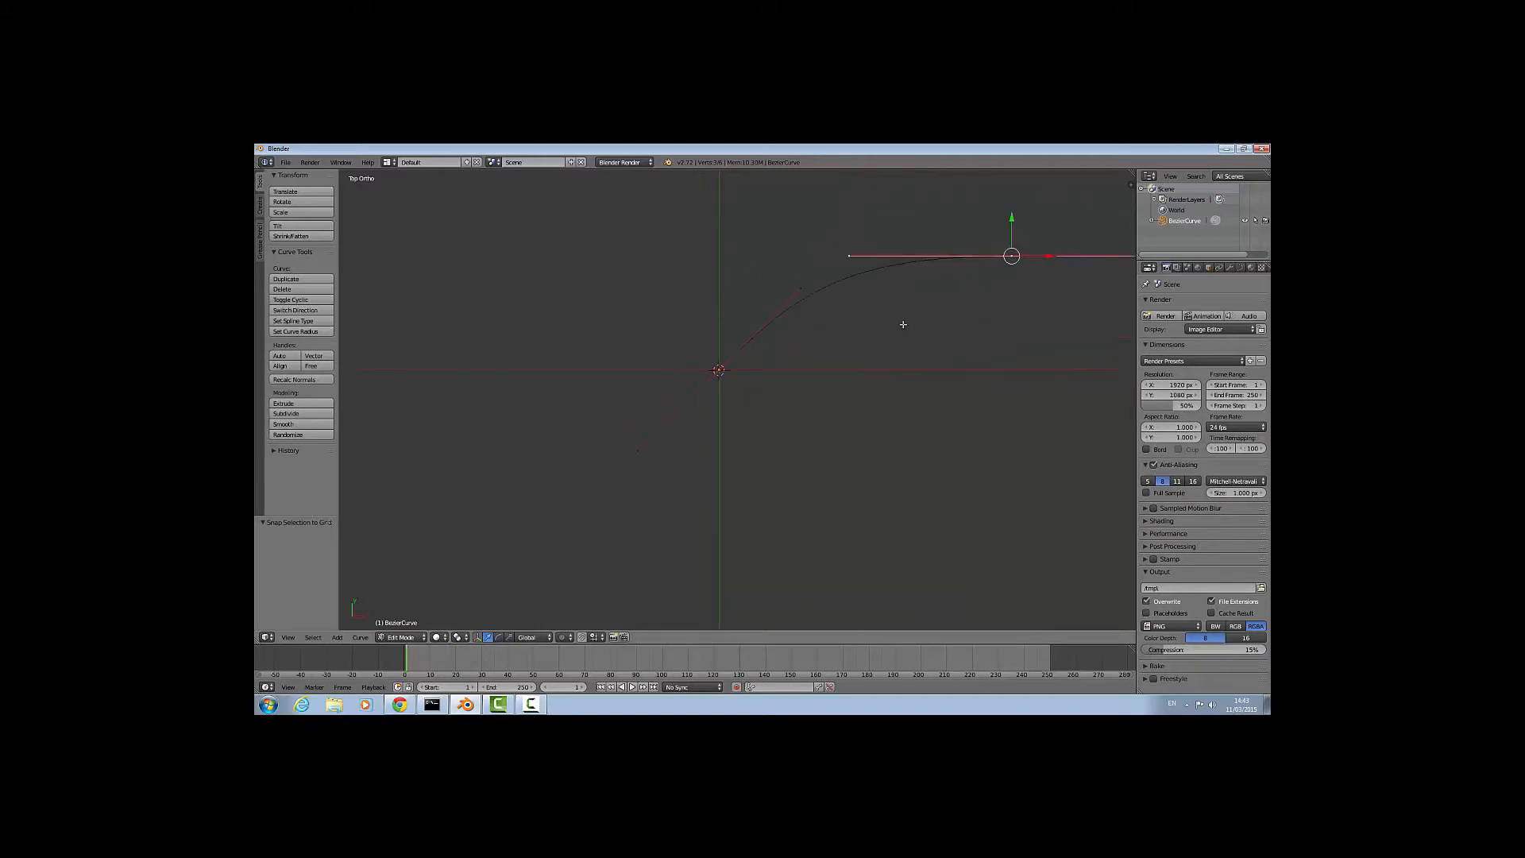
Pan the view toward the curve's left end at the origin.
drag(1011, 256, 817, 296)
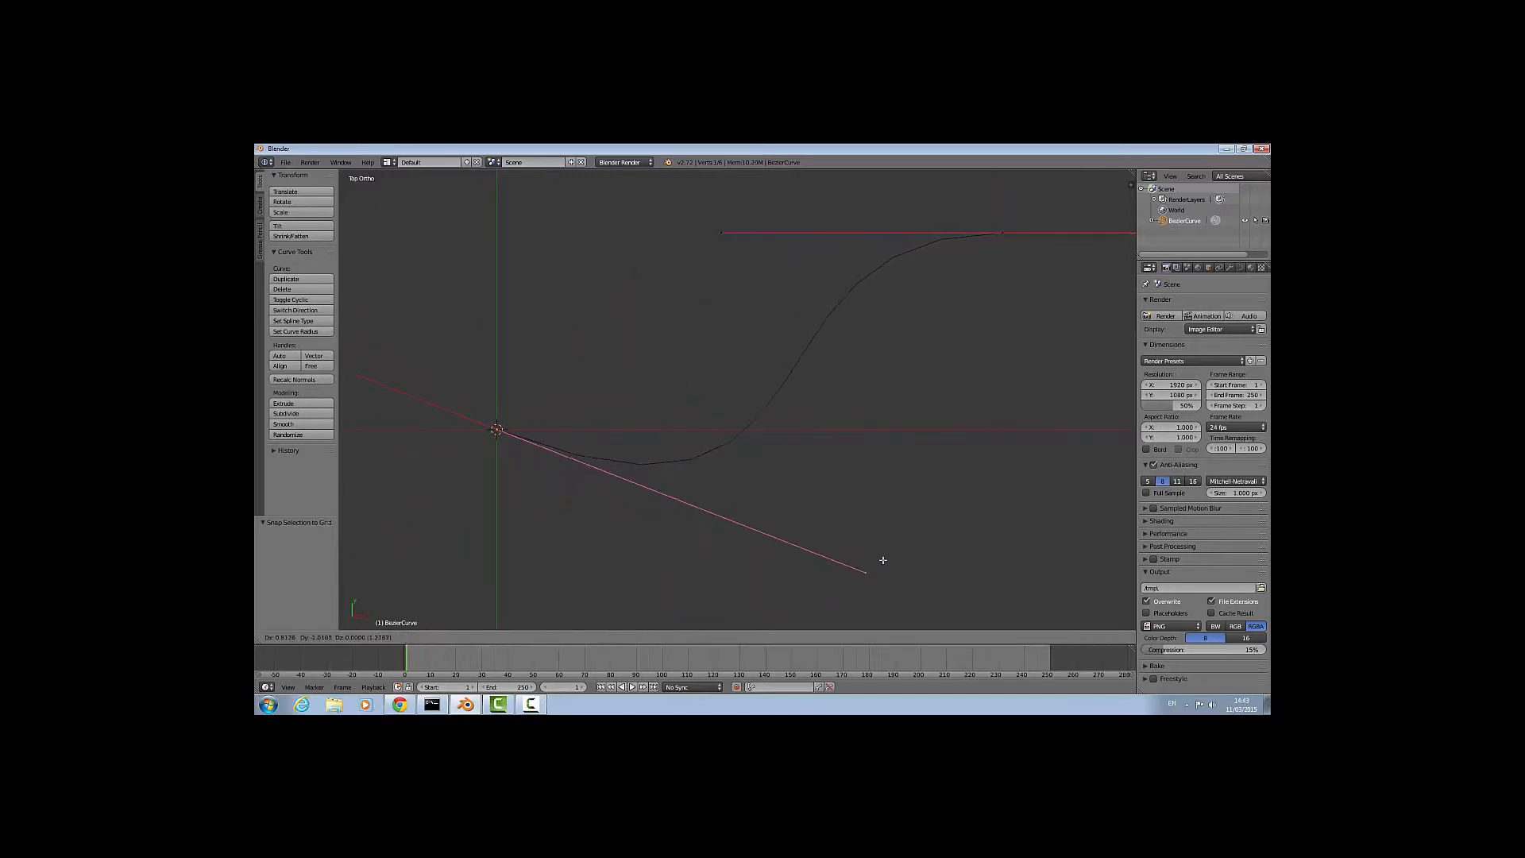
Reshape the origin and right-end handles so the curve dips into a shallow bowl.
drag(882, 559, 540, 302)
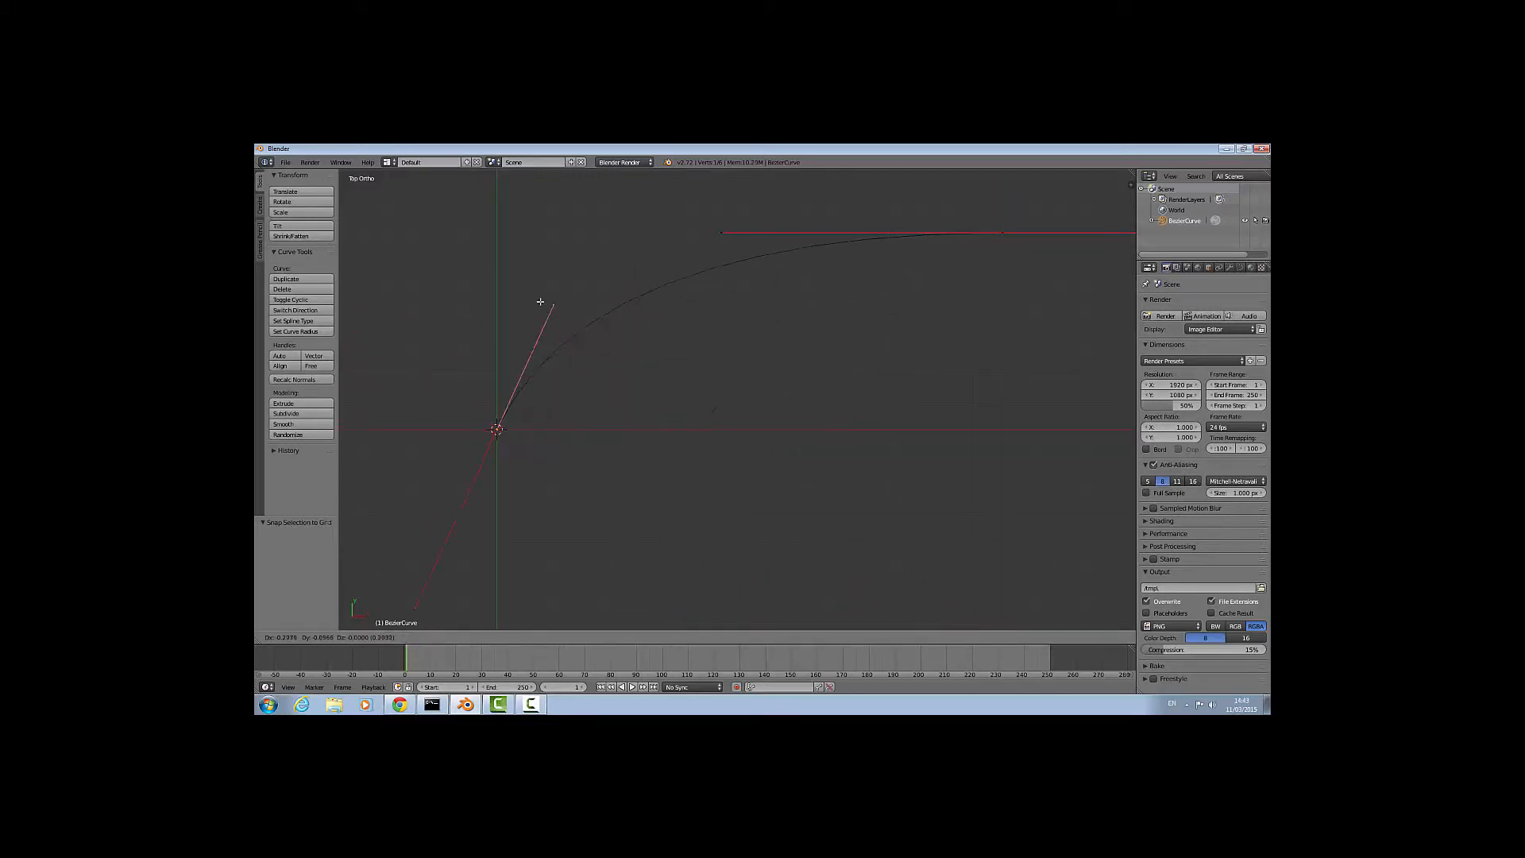
drag(556, 304, 352, 610)
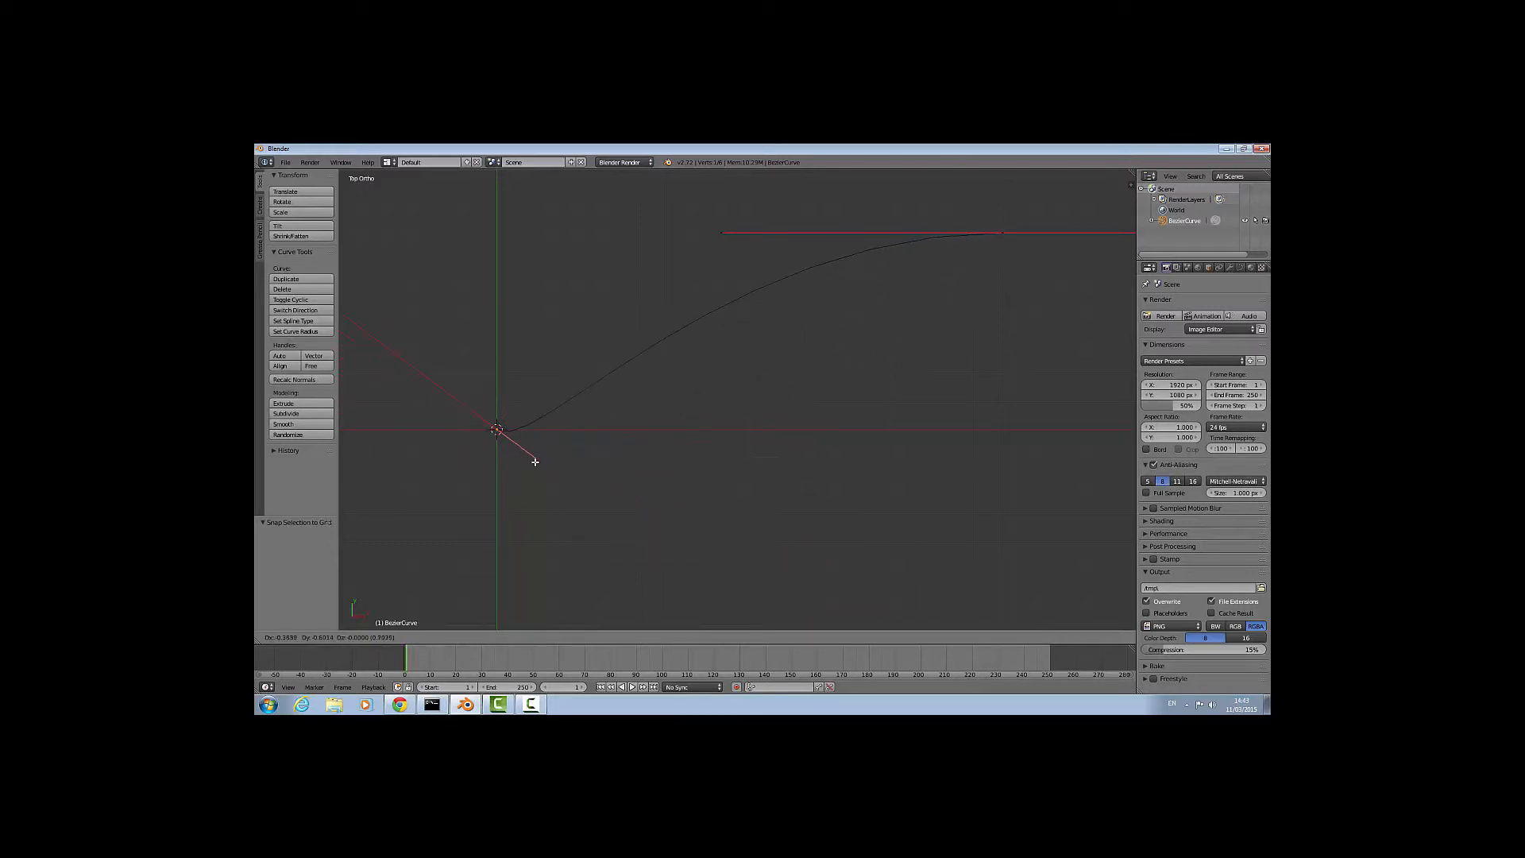
drag(534, 462, 815, 562)
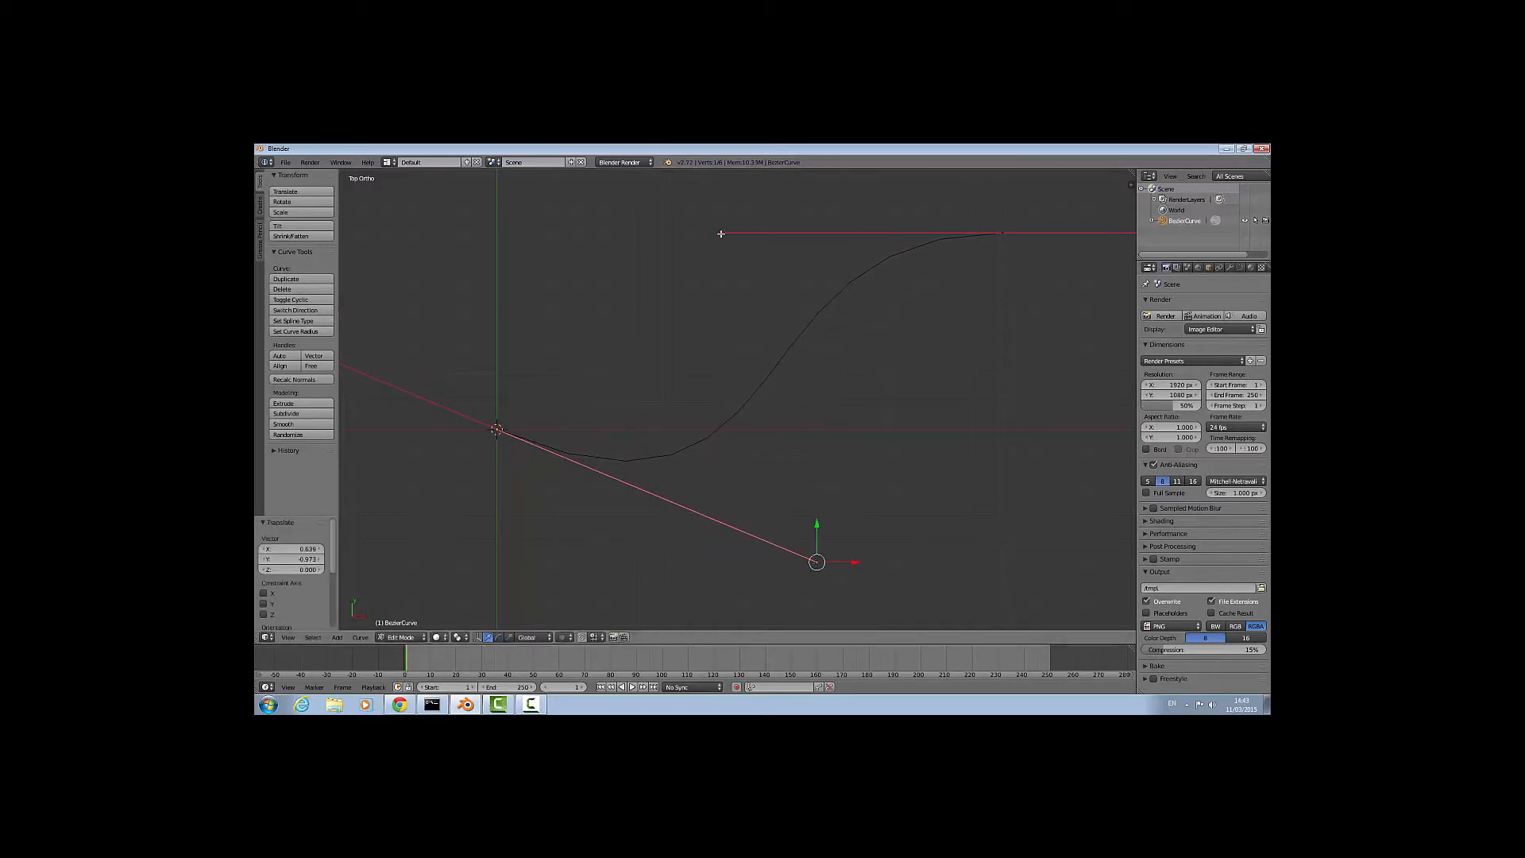
drag(720, 234, 987, 476)
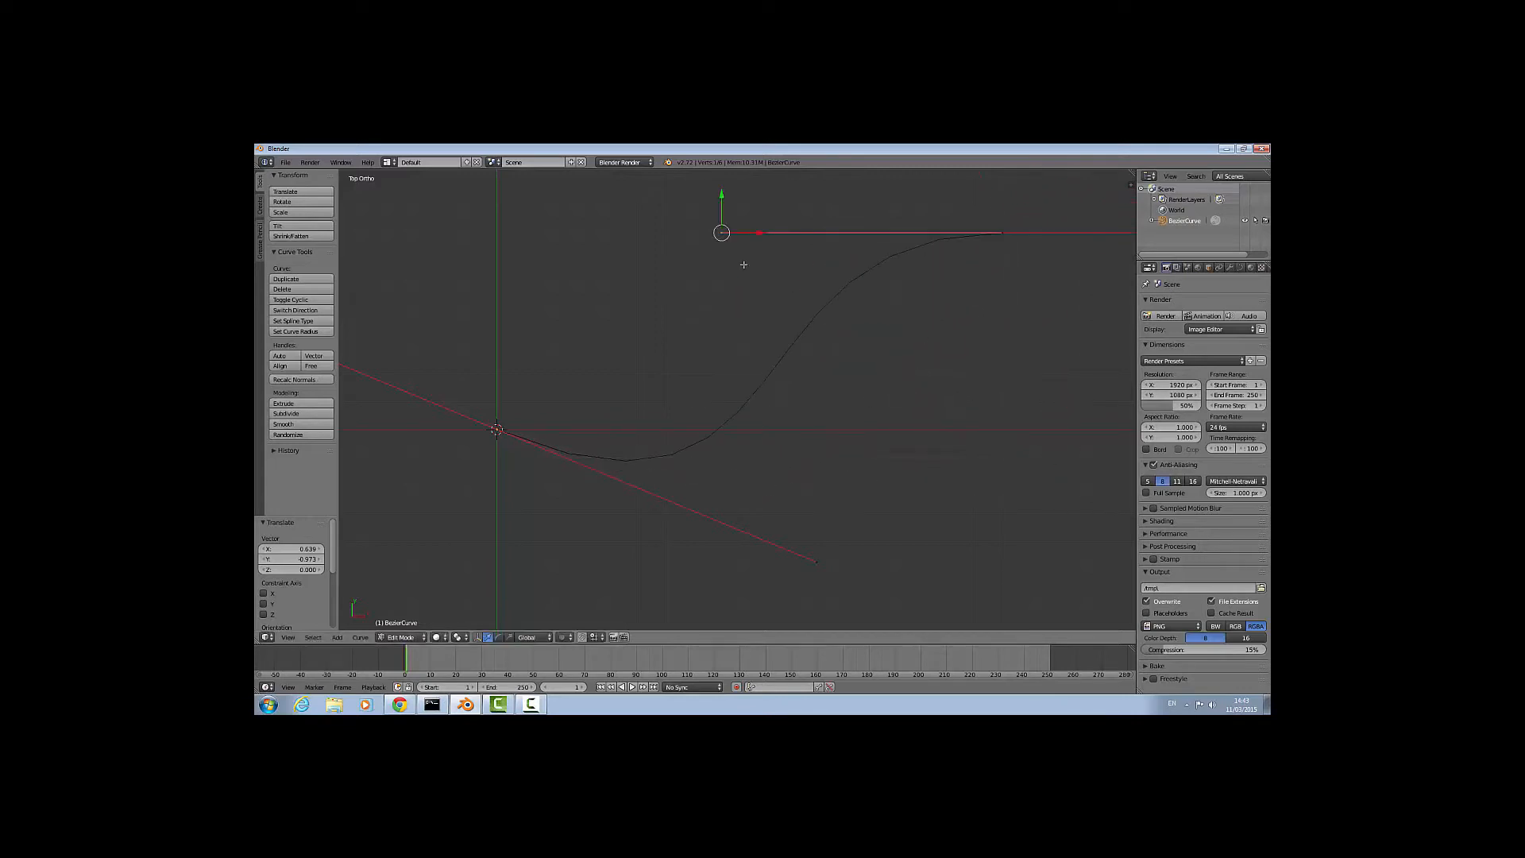
drag(719, 232, 910, 445)
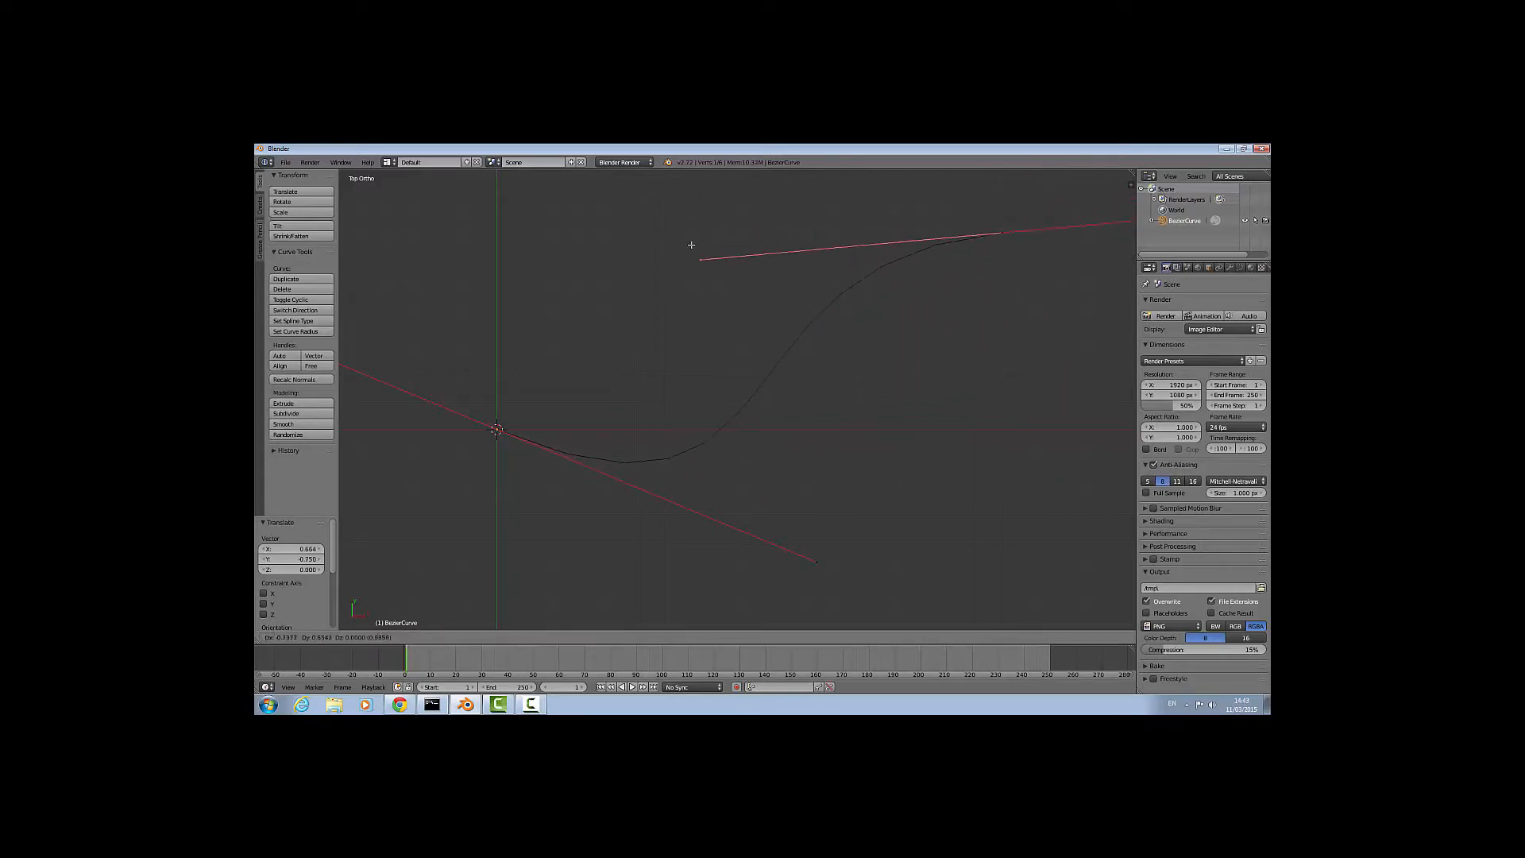
key(Tab)
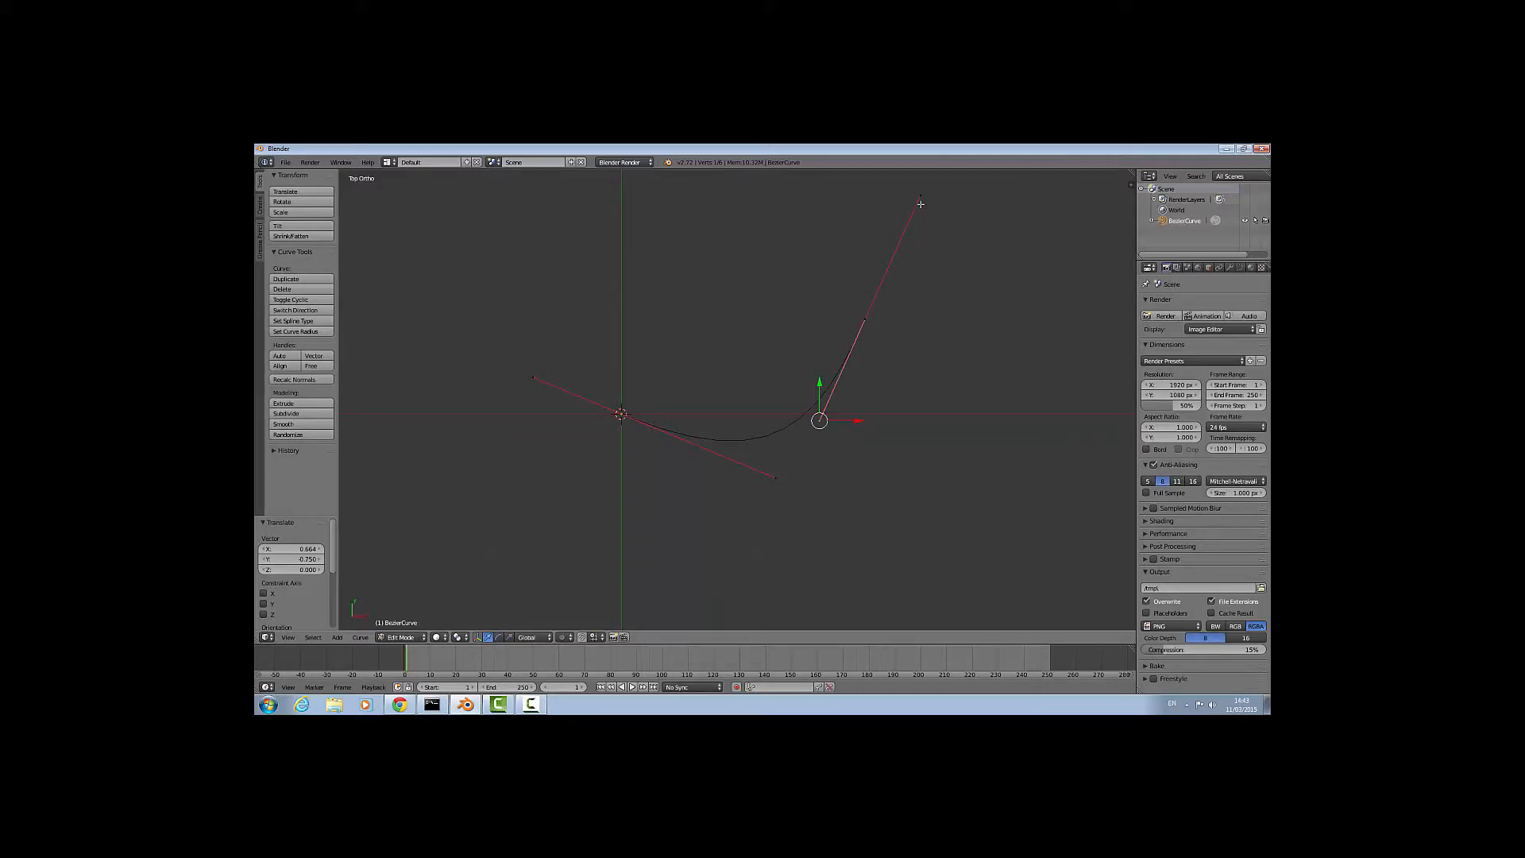
mouse_move(922, 191)
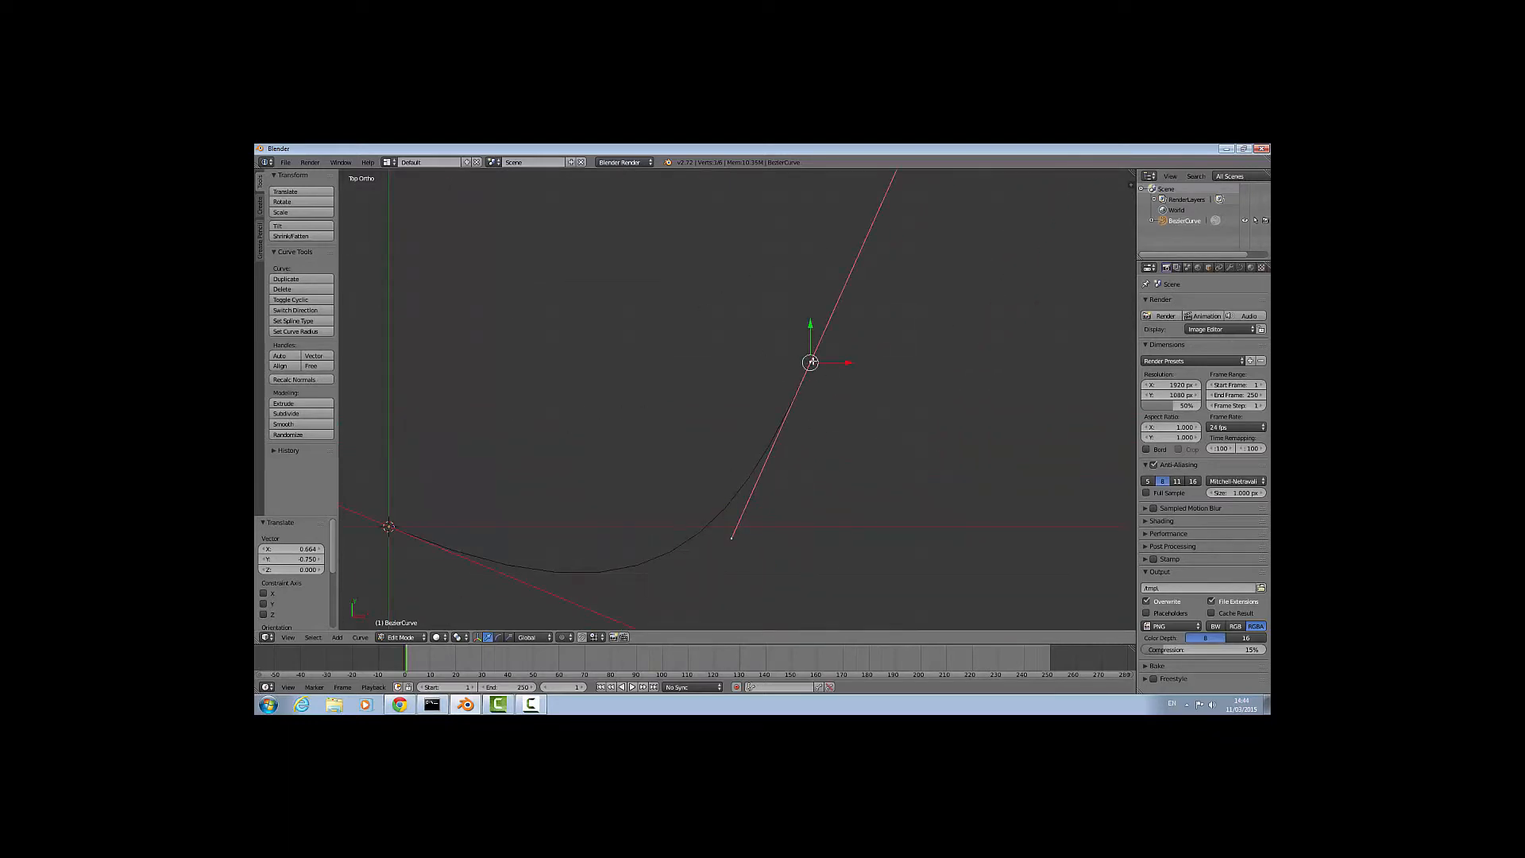
Bend the right end's upper handle into a sharp peak and make origin handles Vector.
click(315, 356)
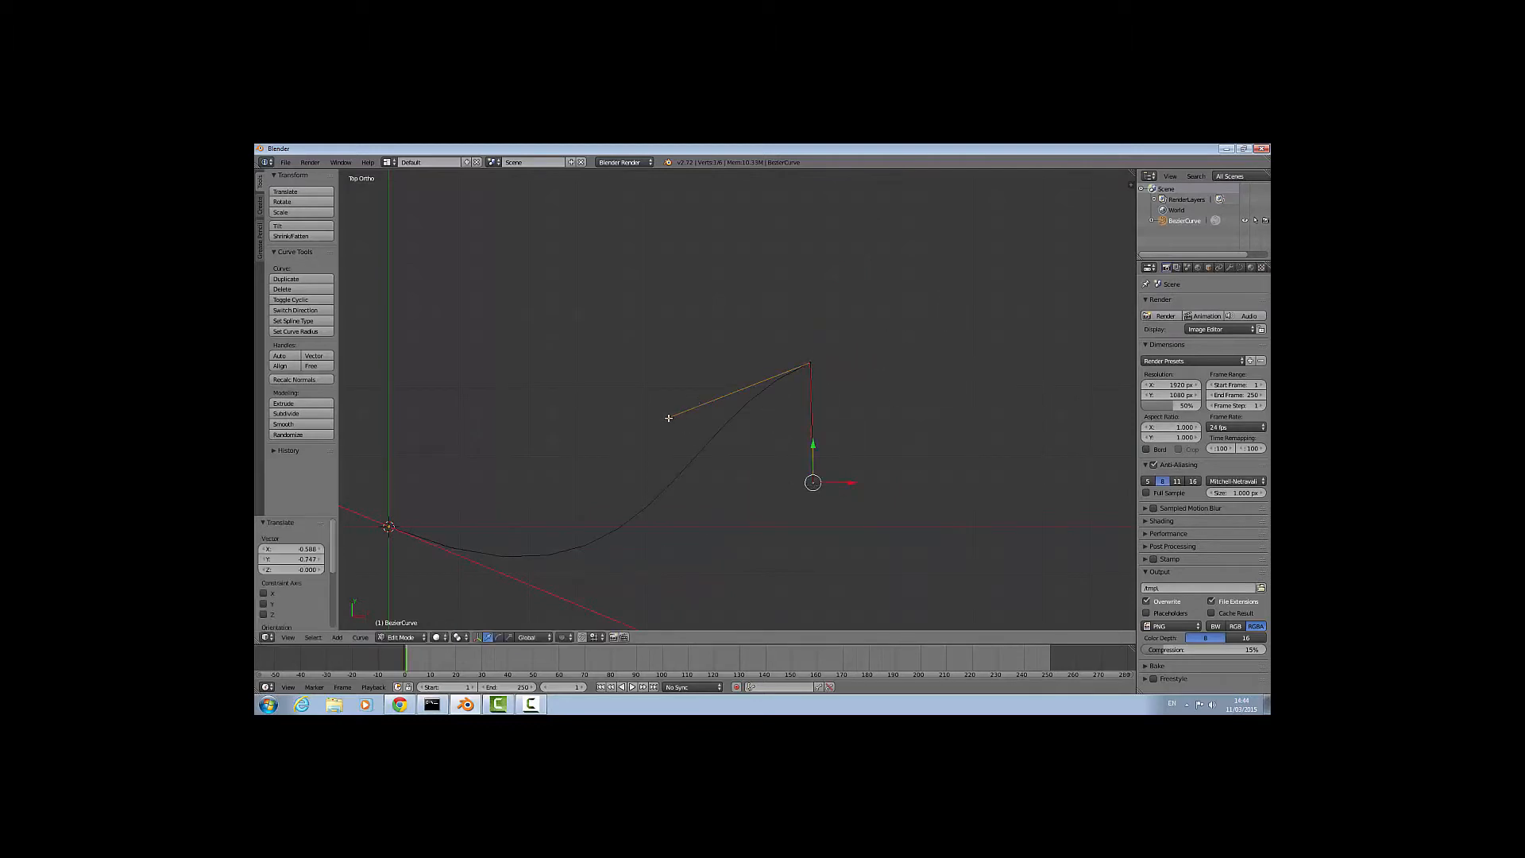
drag(812, 483, 895, 438)
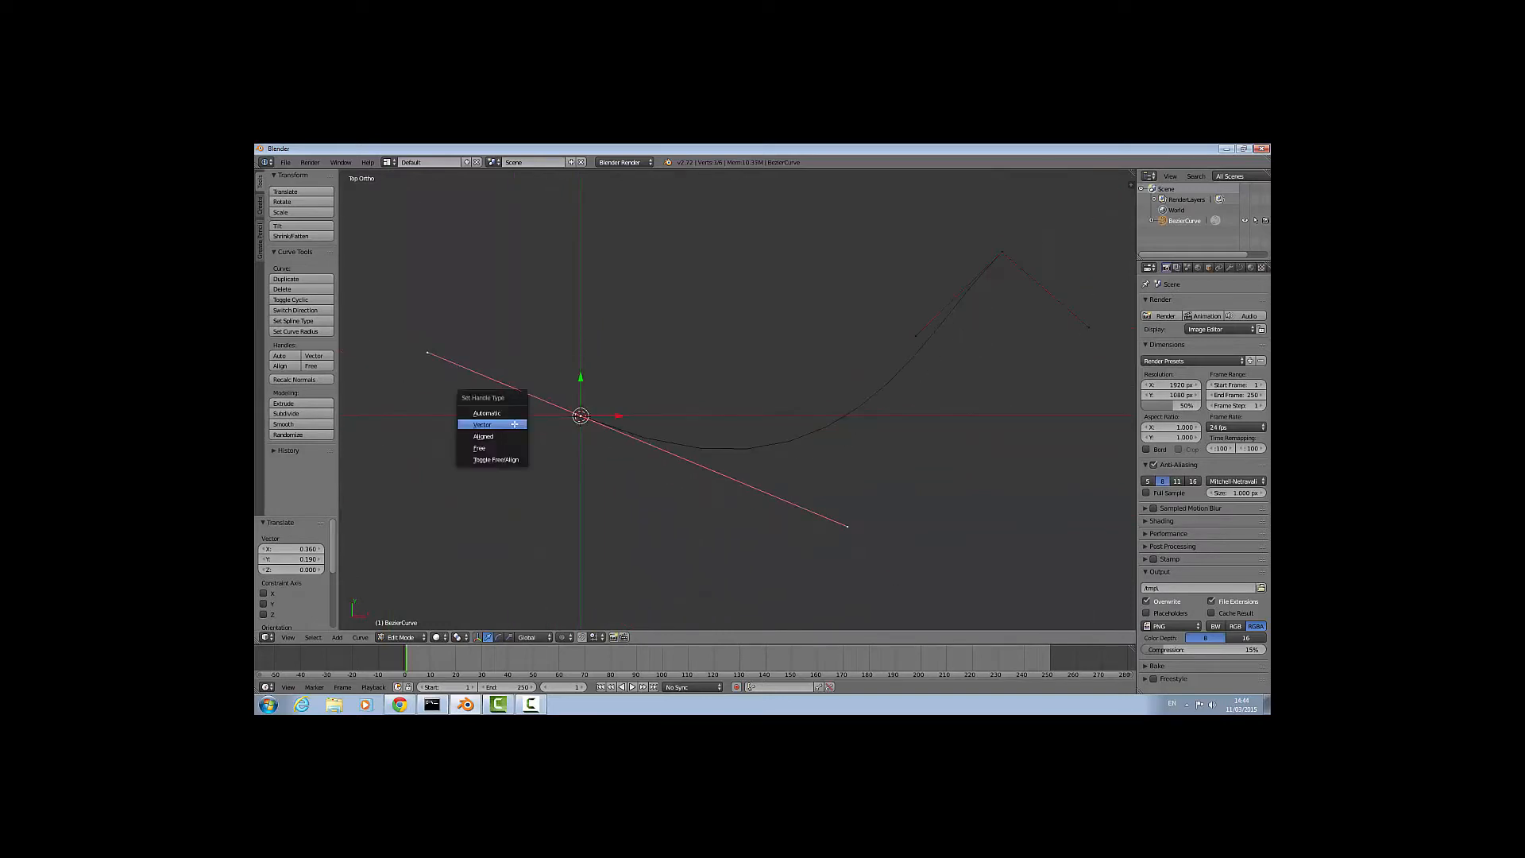
click(483, 423)
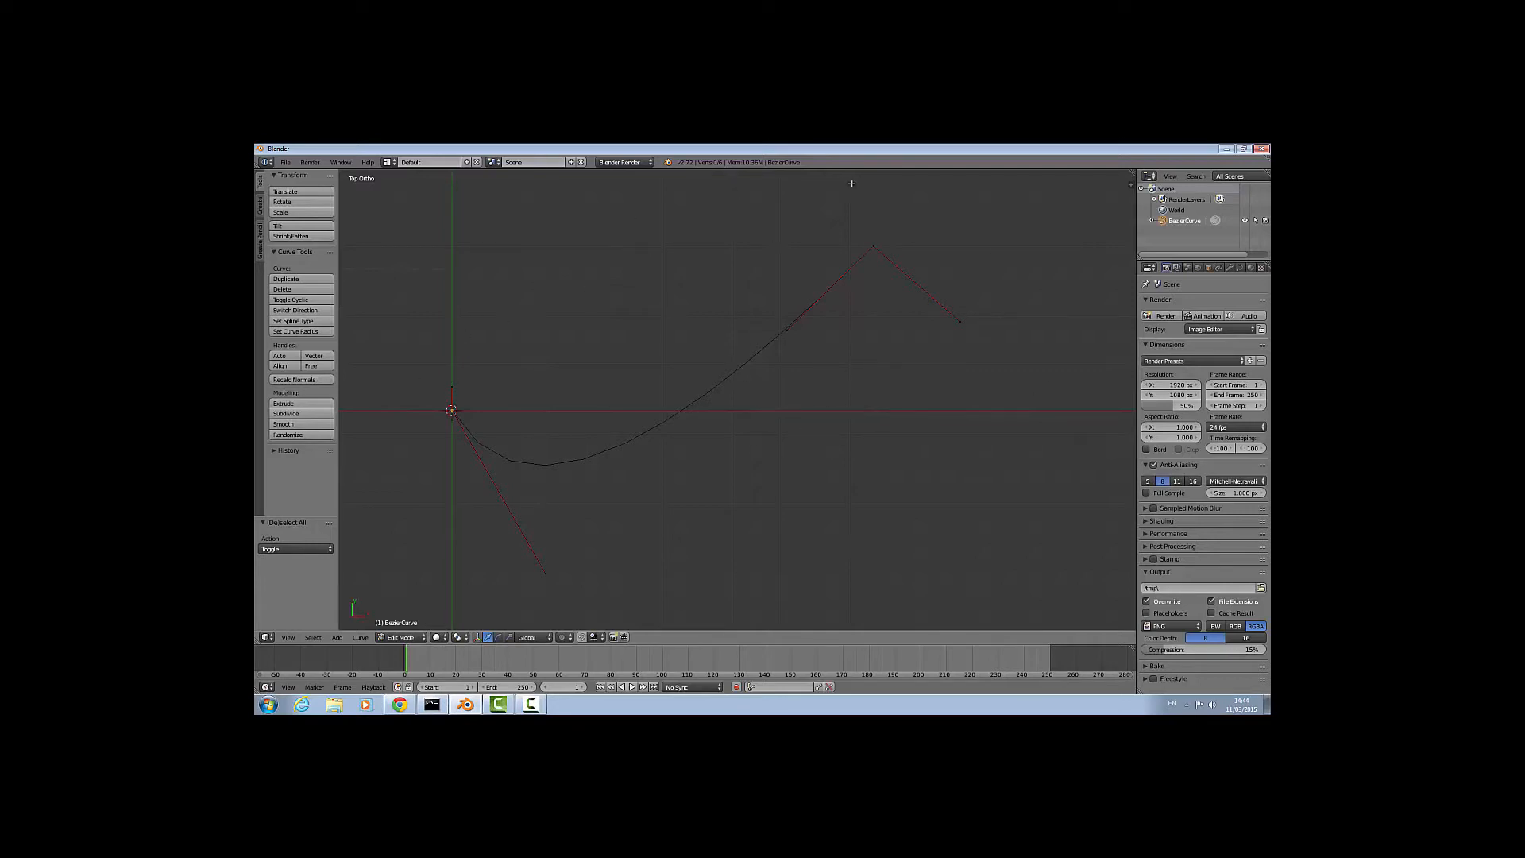
mouse_move(512, 426)
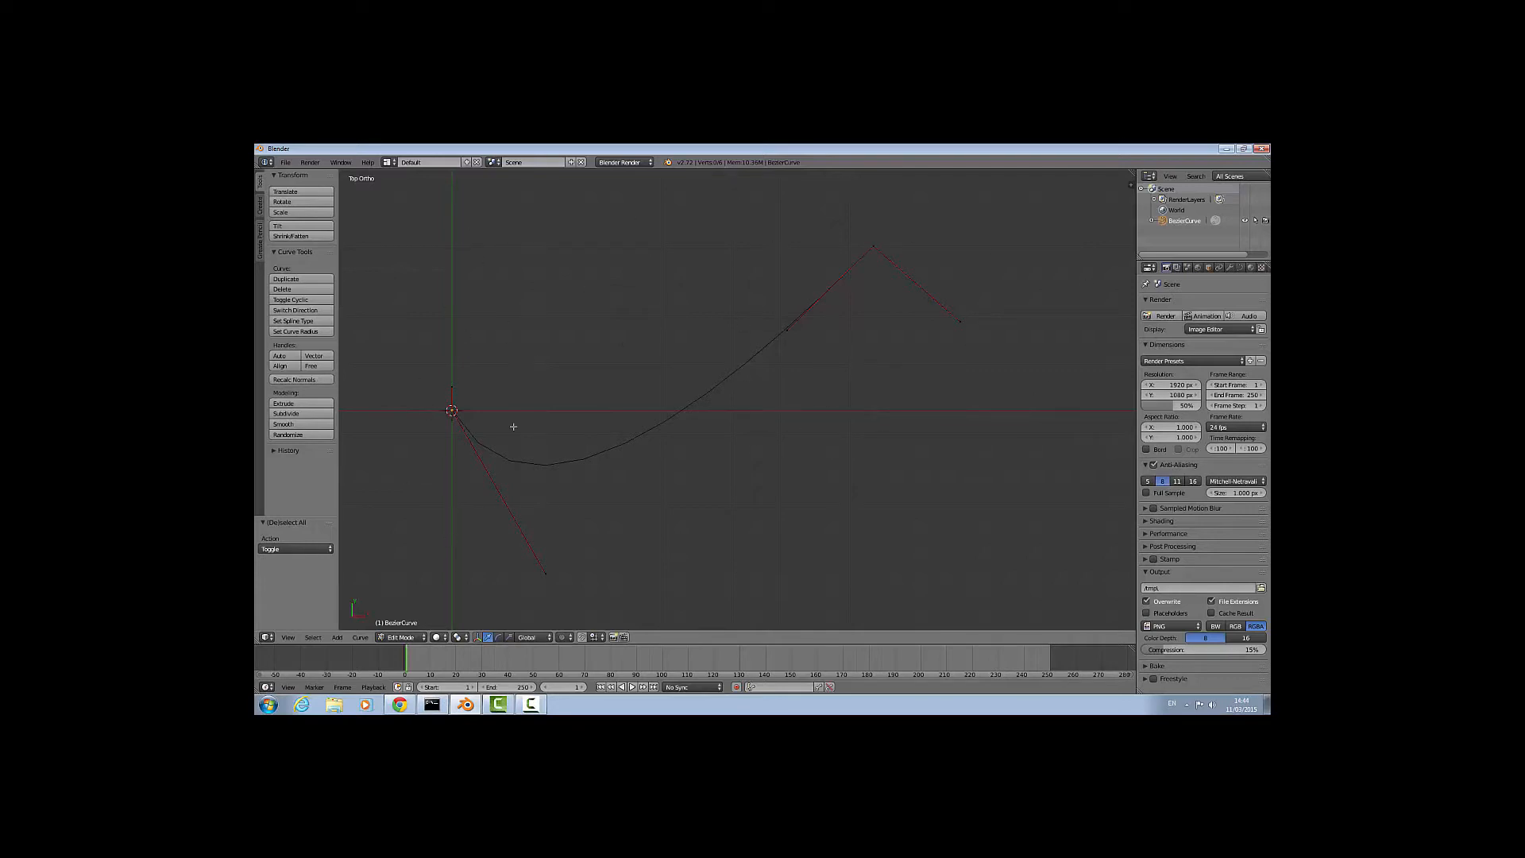
mouse_move(874, 248)
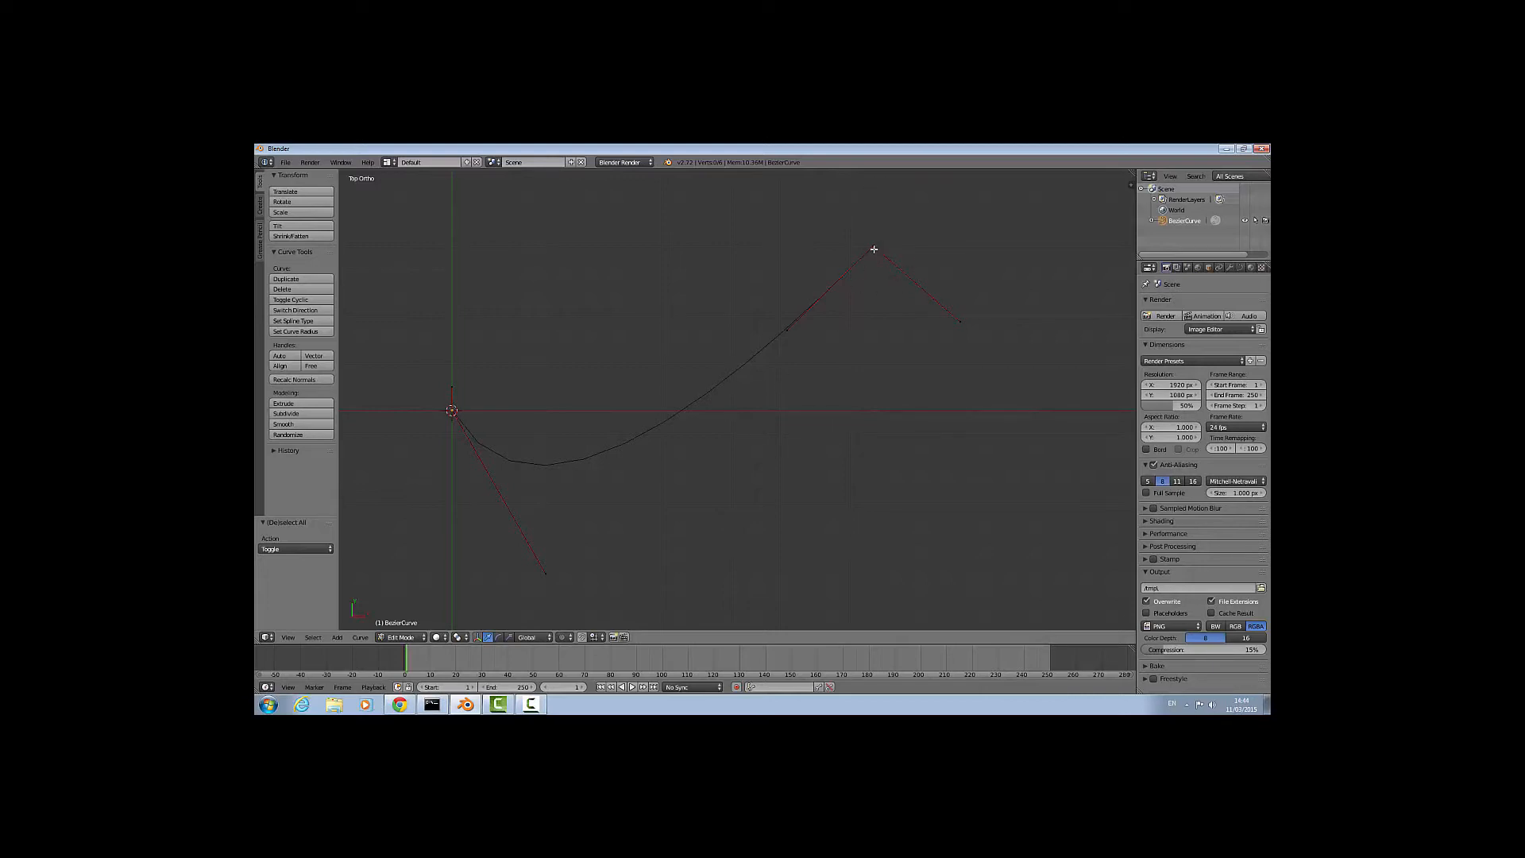
Move wing points and handles to form the pointed wingtip and curved lower edge.
click(872, 249)
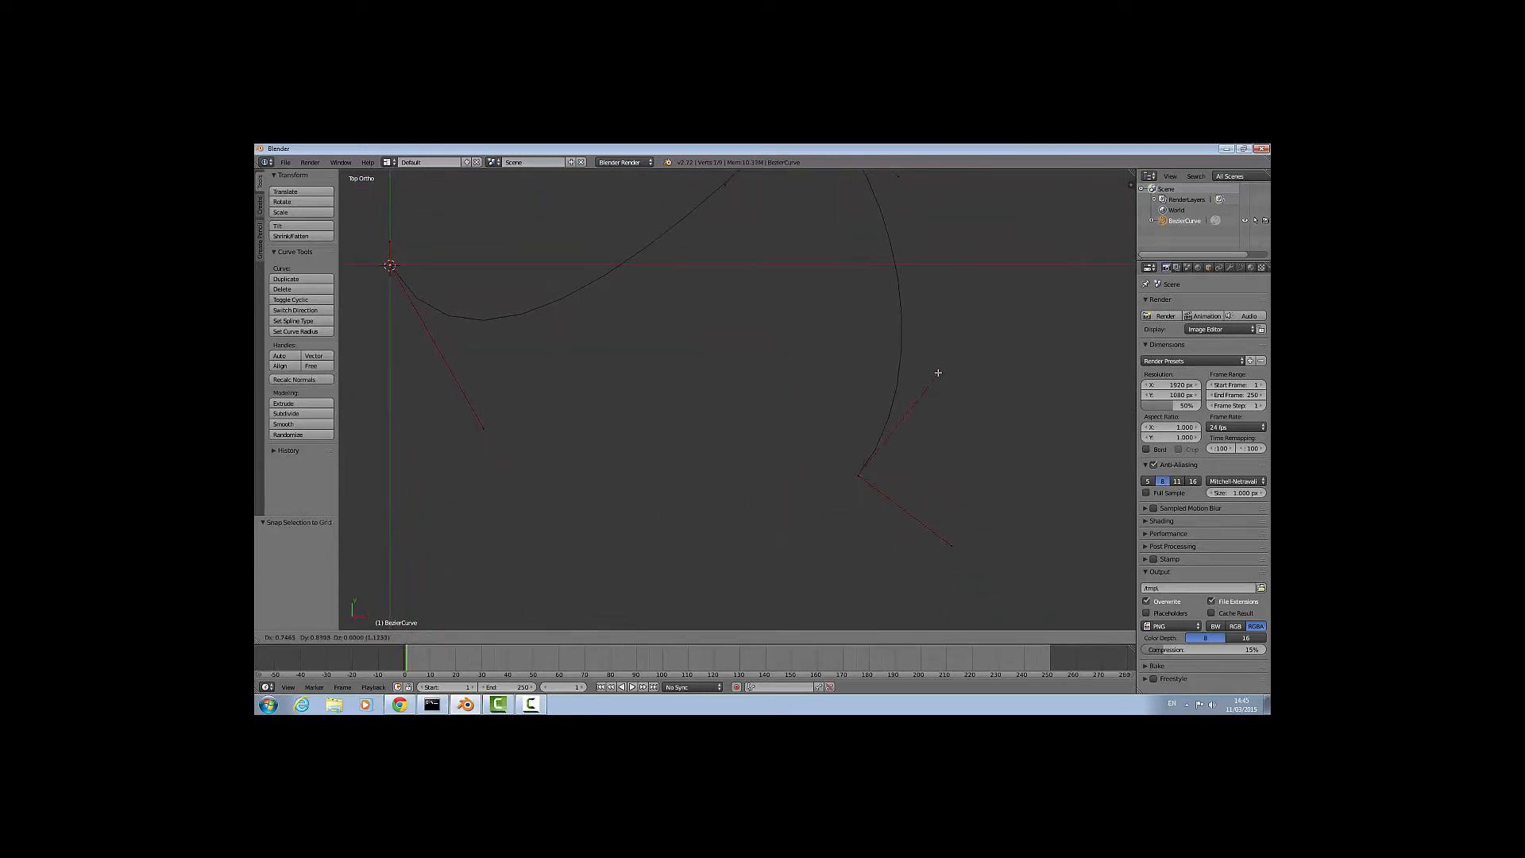
drag(937, 372, 794, 467)
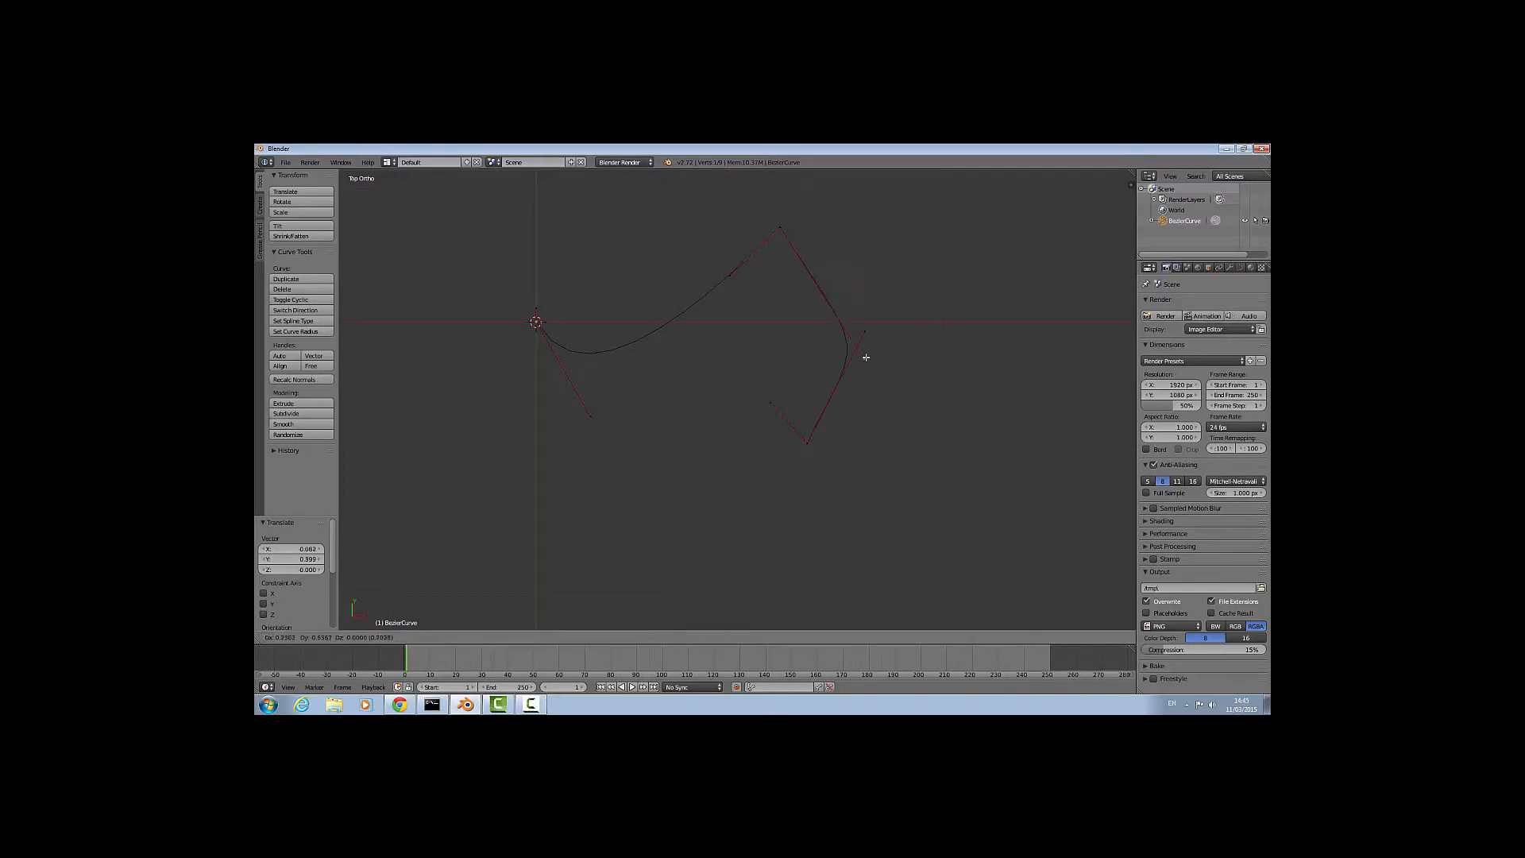
drag(865, 356, 858, 322)
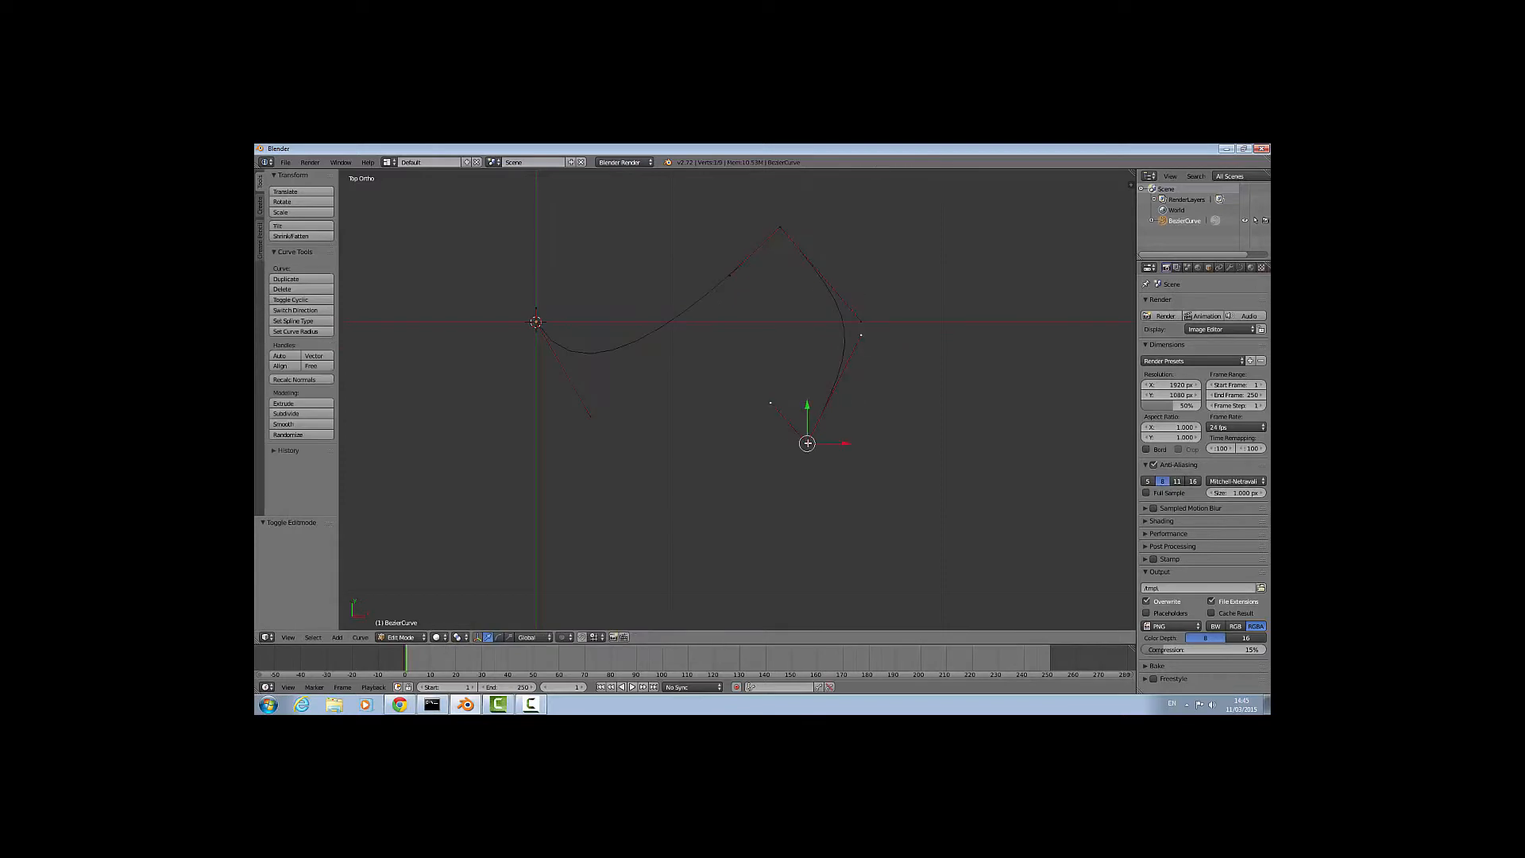
drag(807, 443, 630, 458)
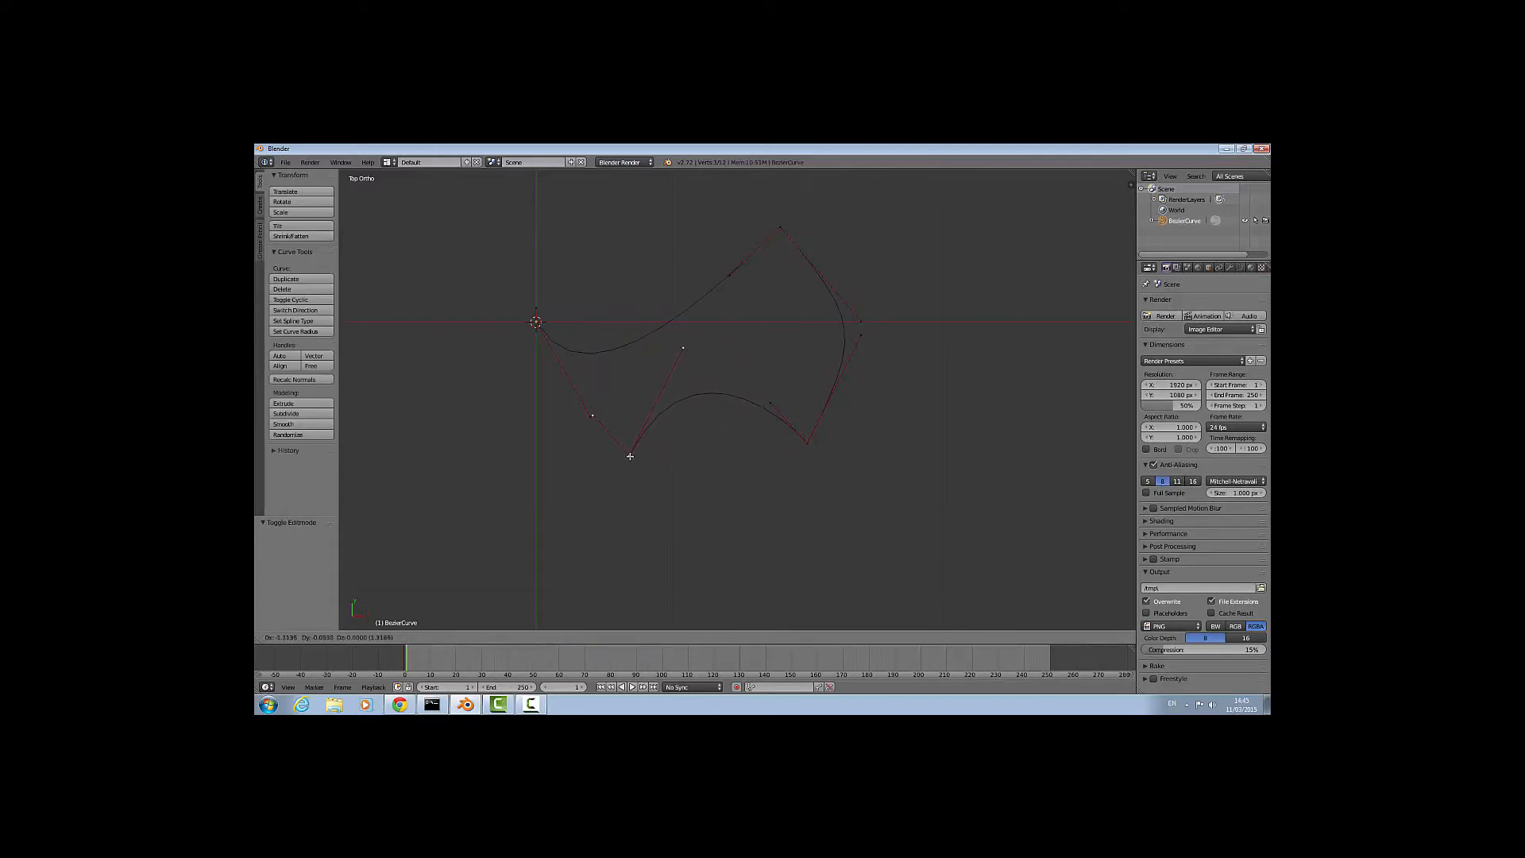
key(Tab)
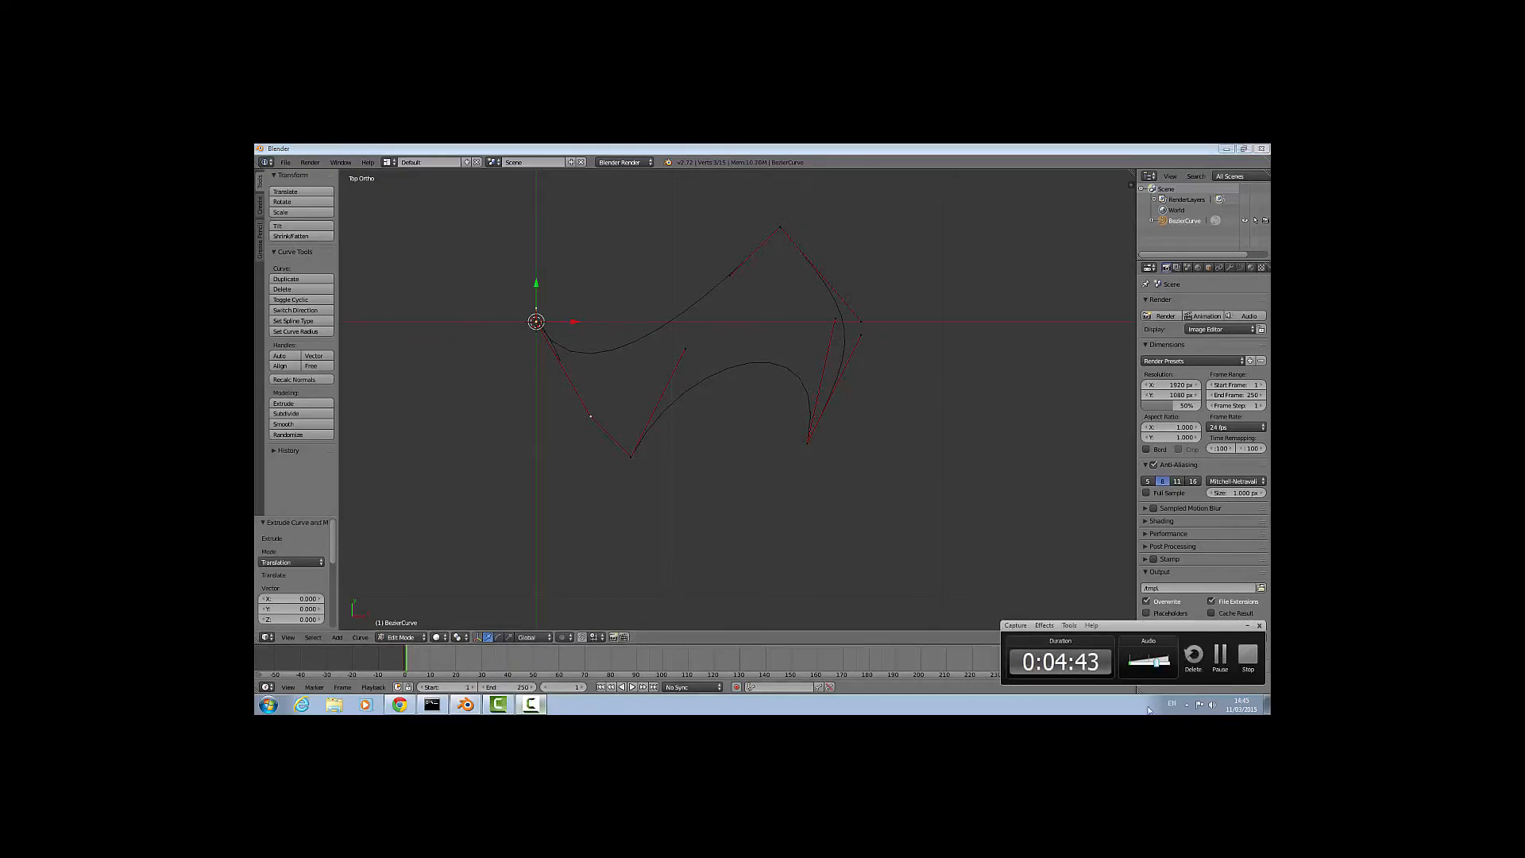
mouse_move(659, 321)
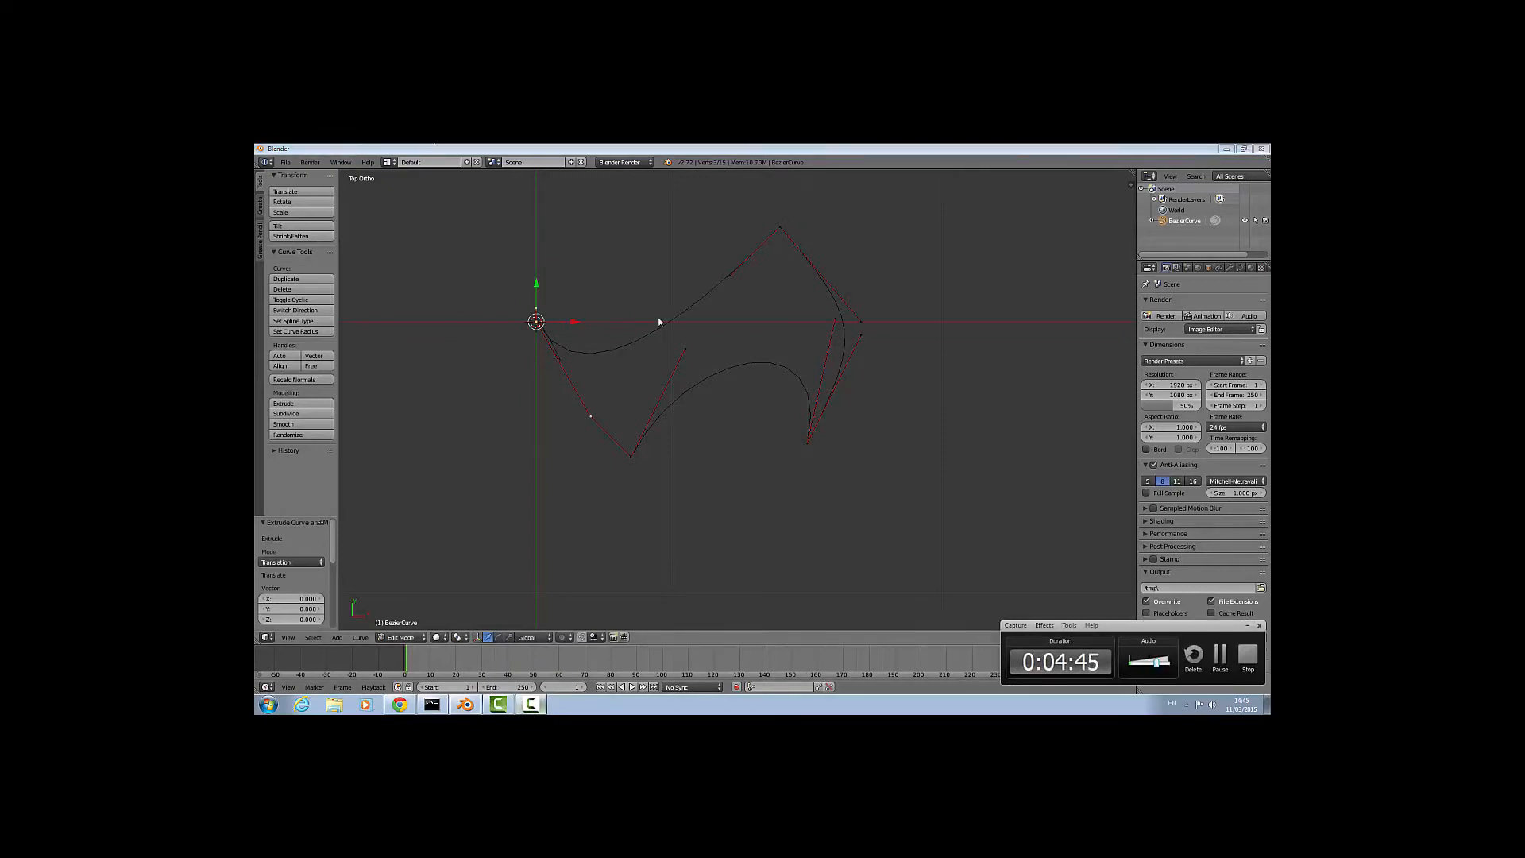
mouse_move(696, 251)
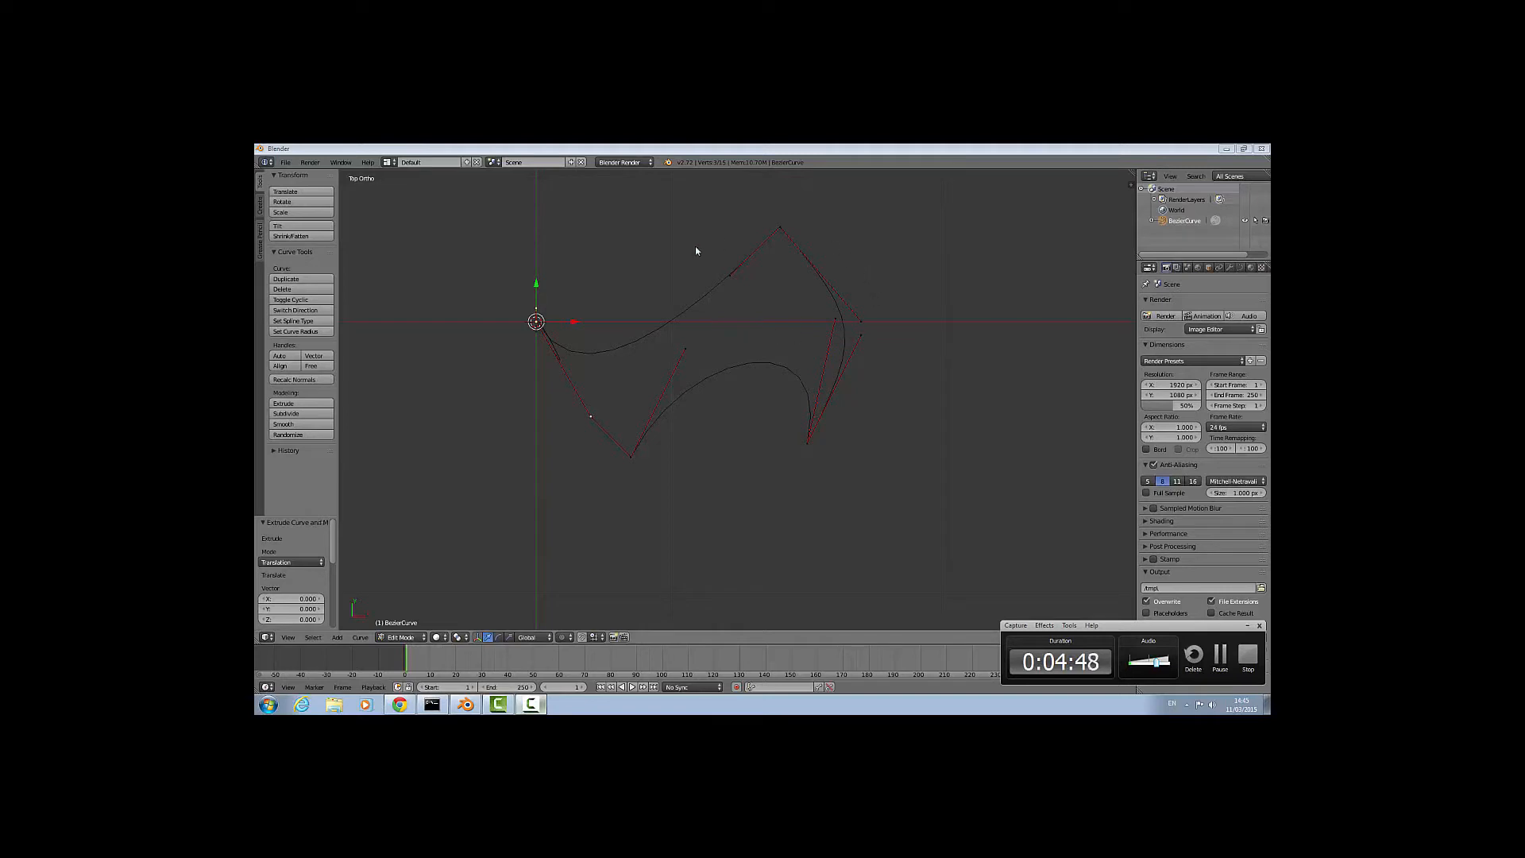
mouse_move(549, 510)
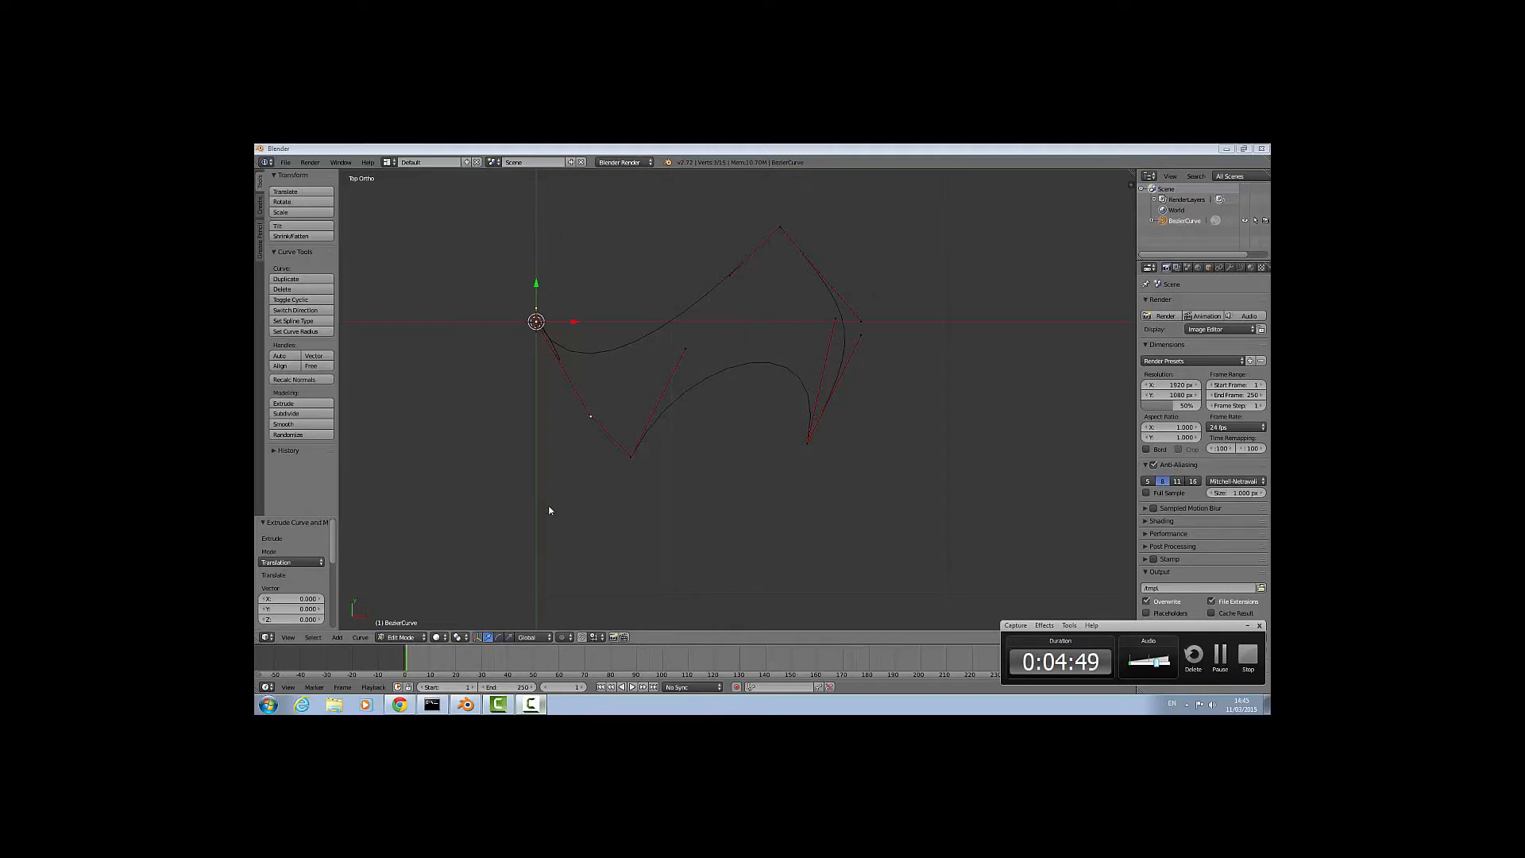
mouse_move(824, 350)
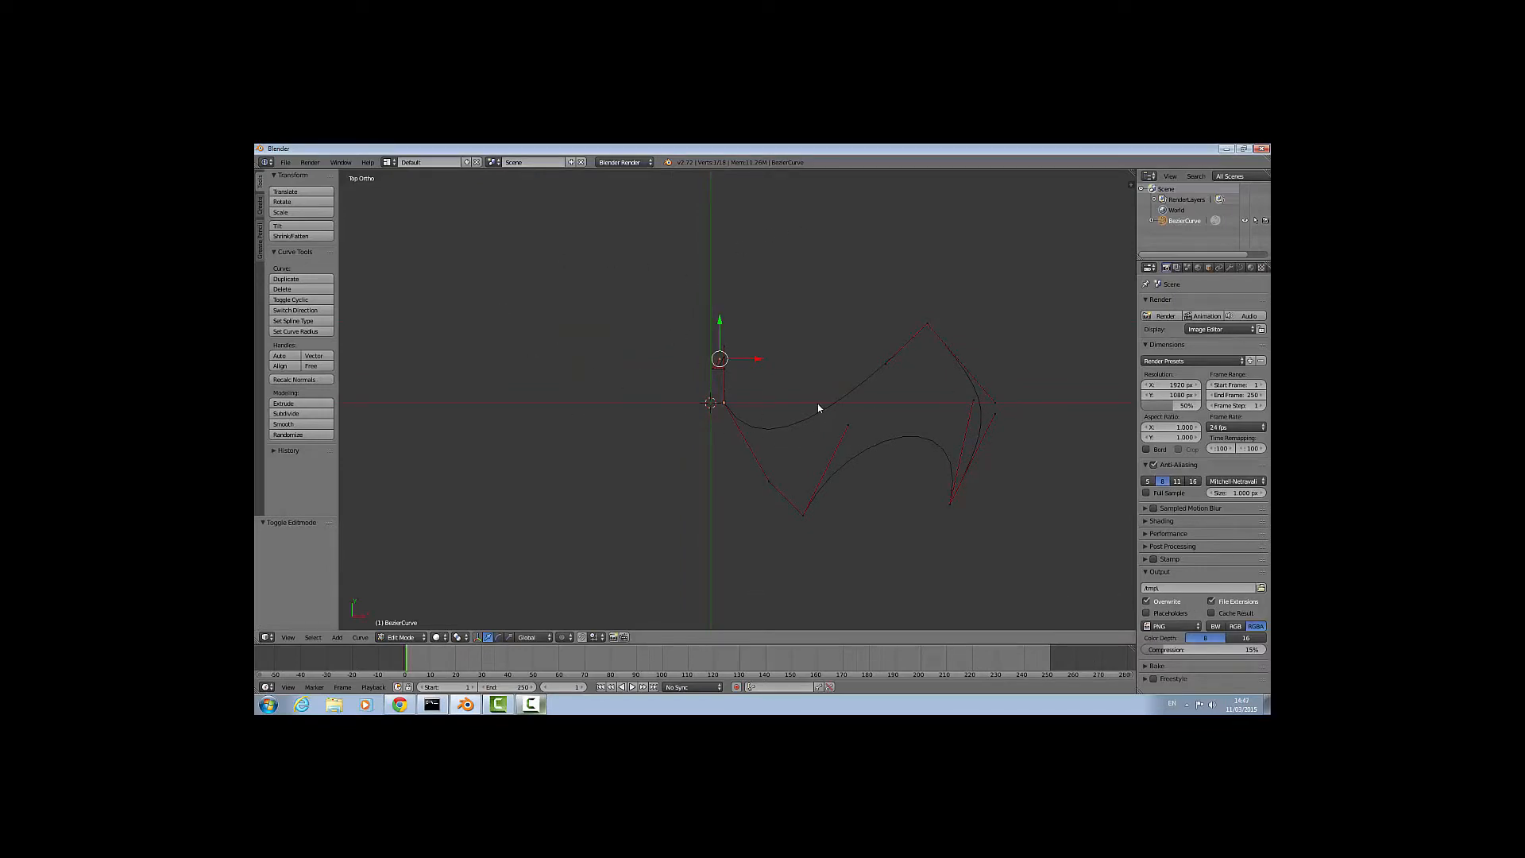
Switch between Object and Edit Mode to review and refine the half-wing's inner end.
key(Tab)
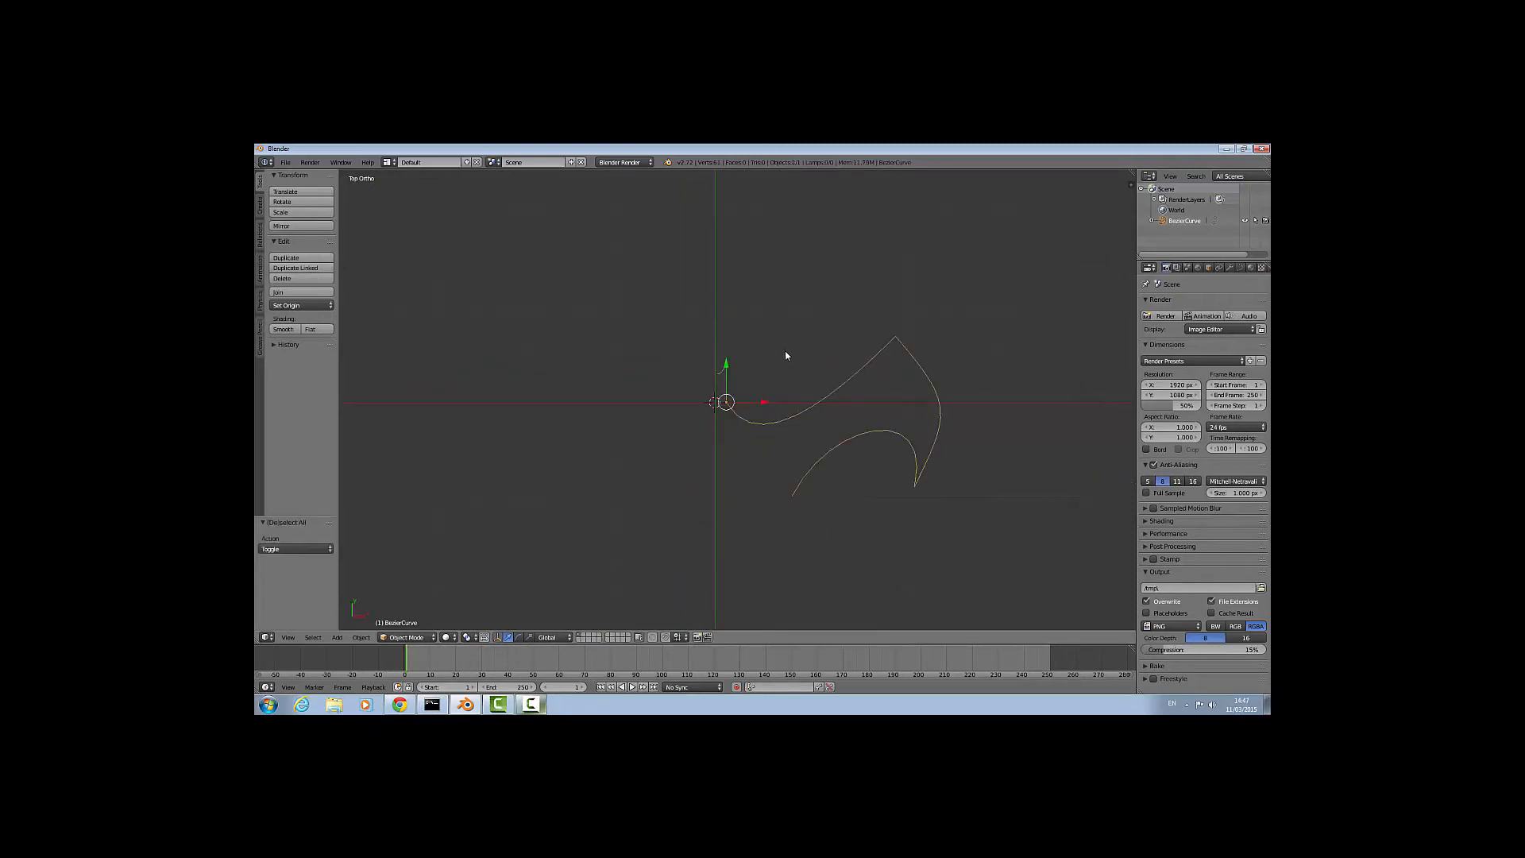
key(Tab)
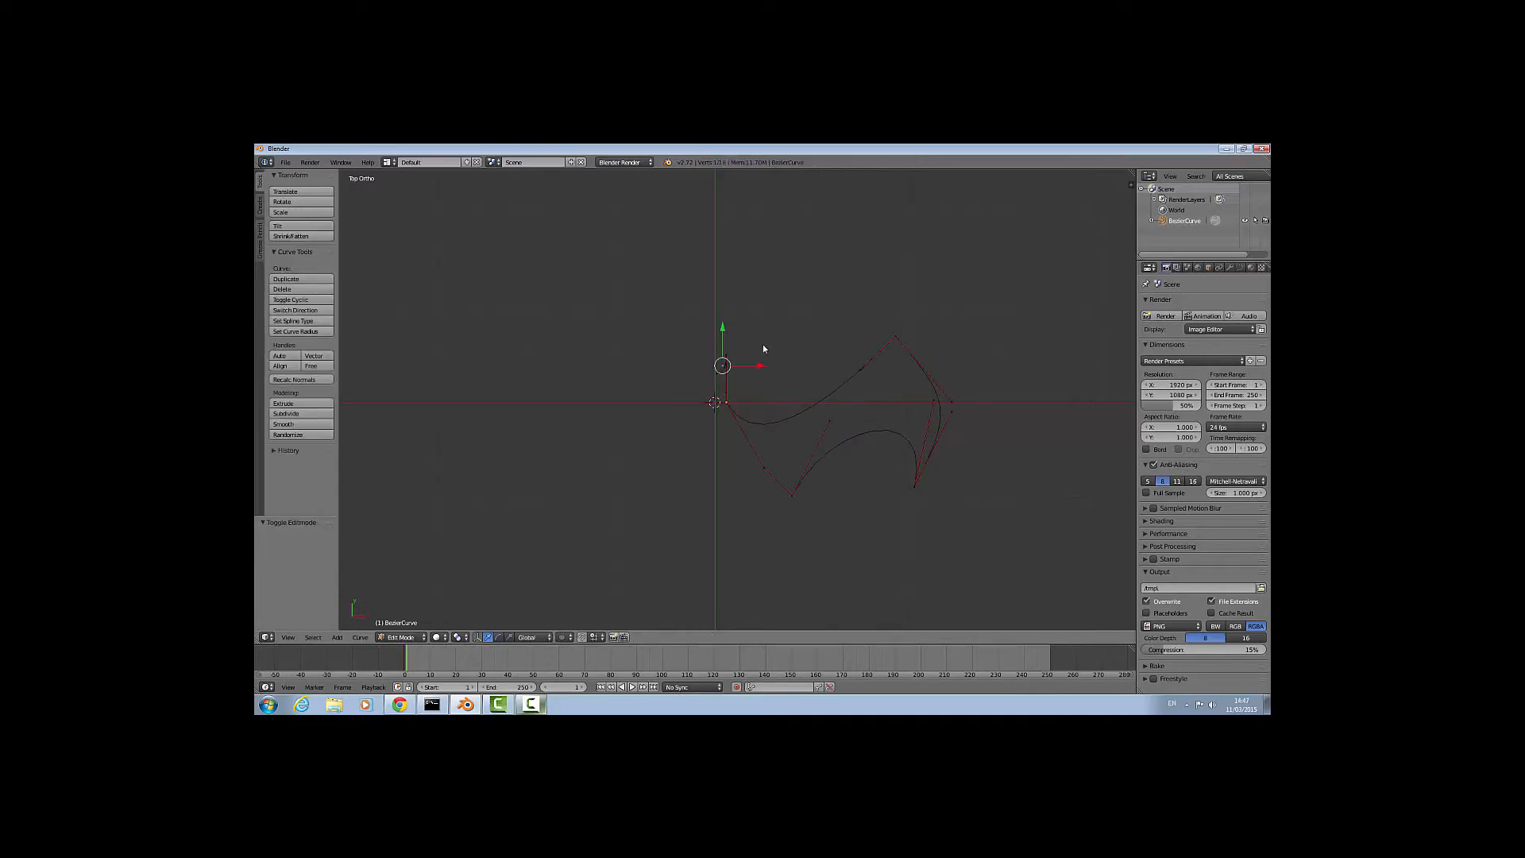
key(Tab)
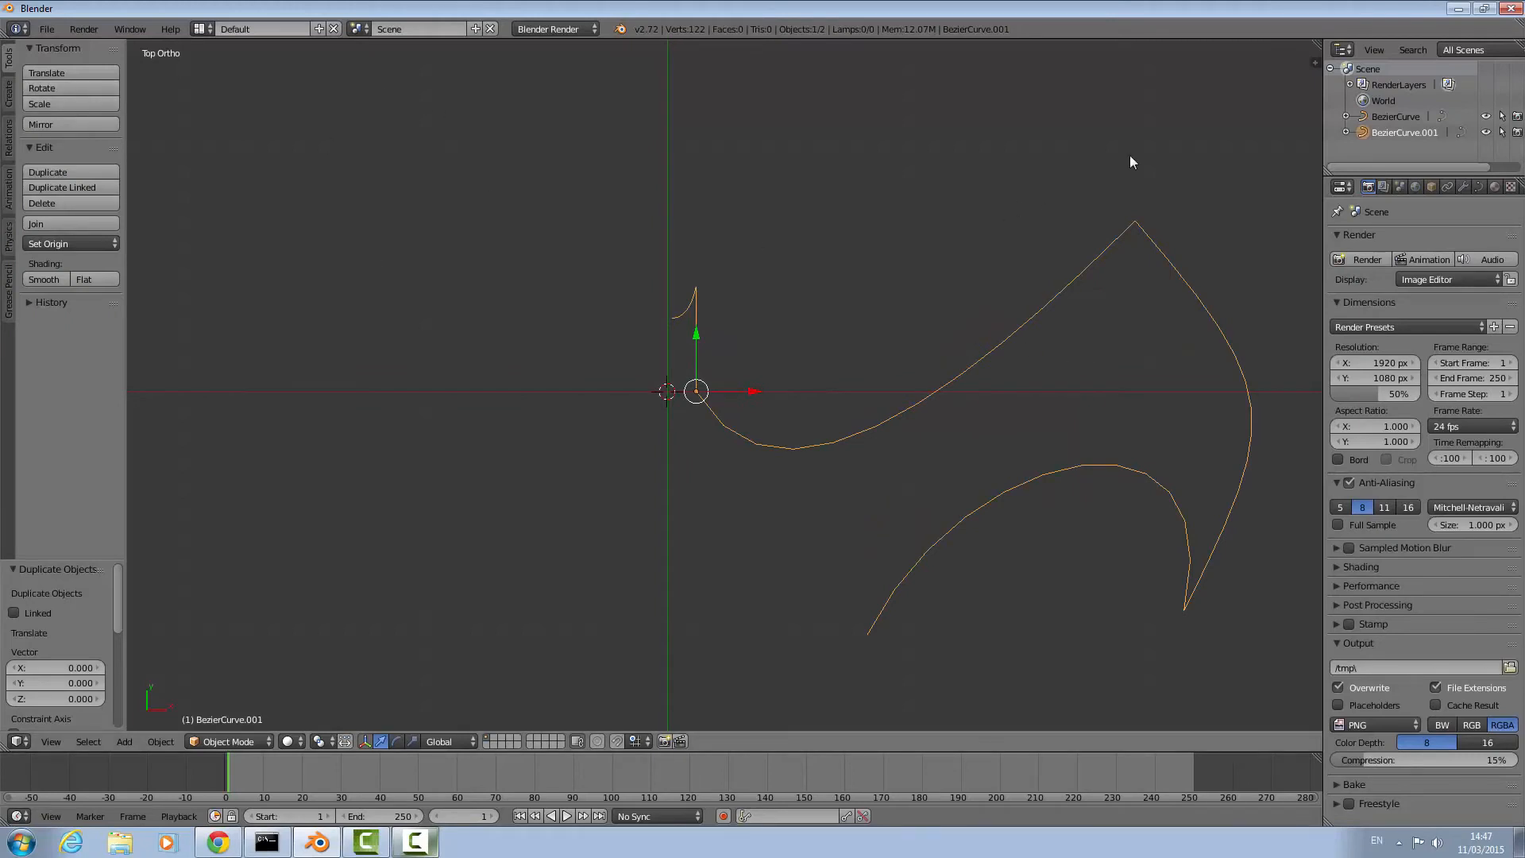
mouse_move(71, 125)
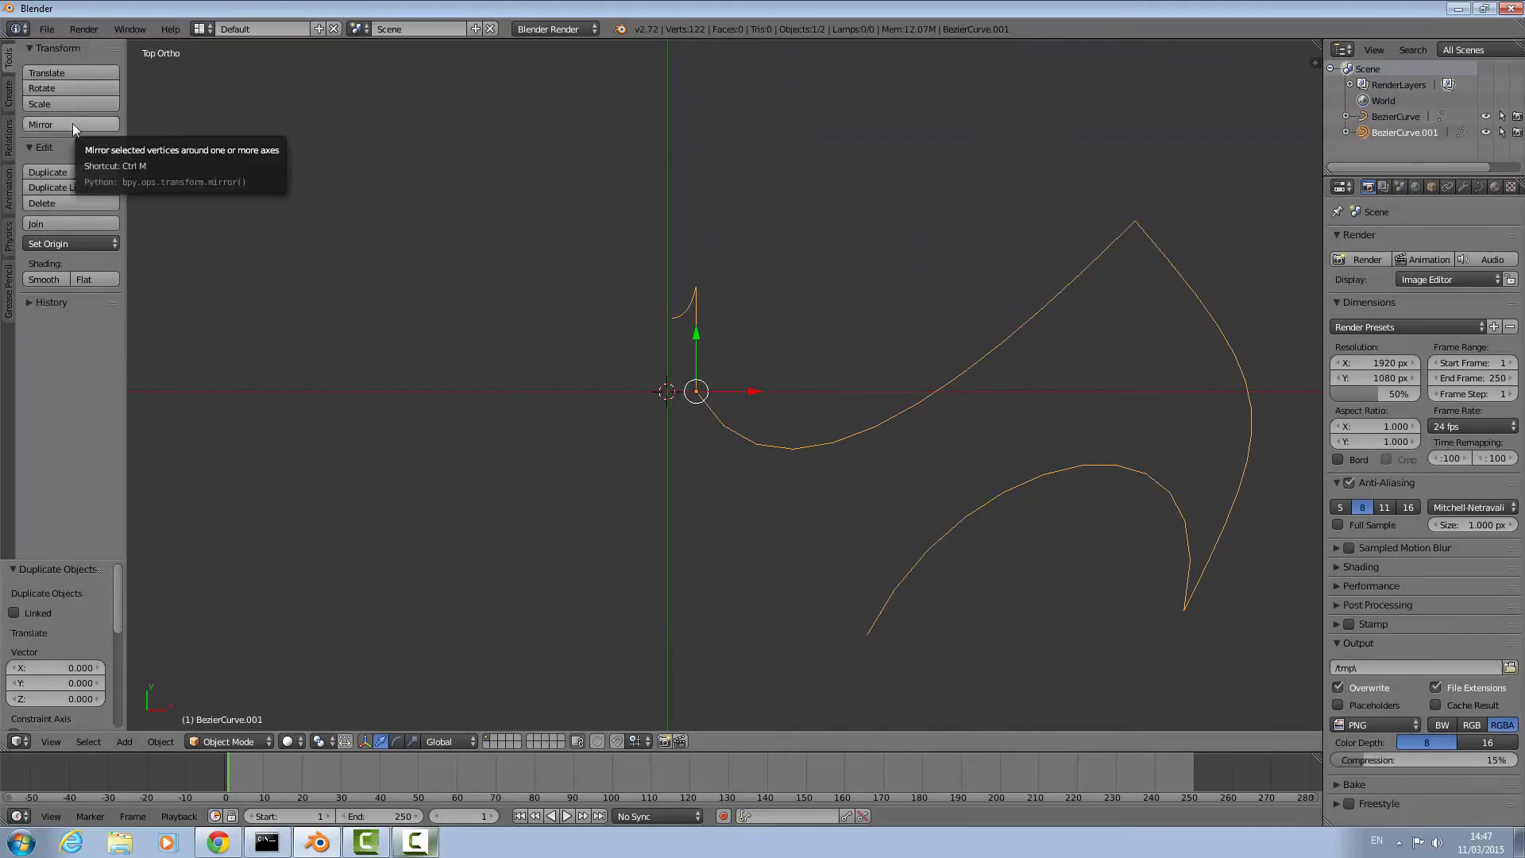
Mirror the duplicated half on X, join both halves, and adjust the ear handles.
click(41, 124)
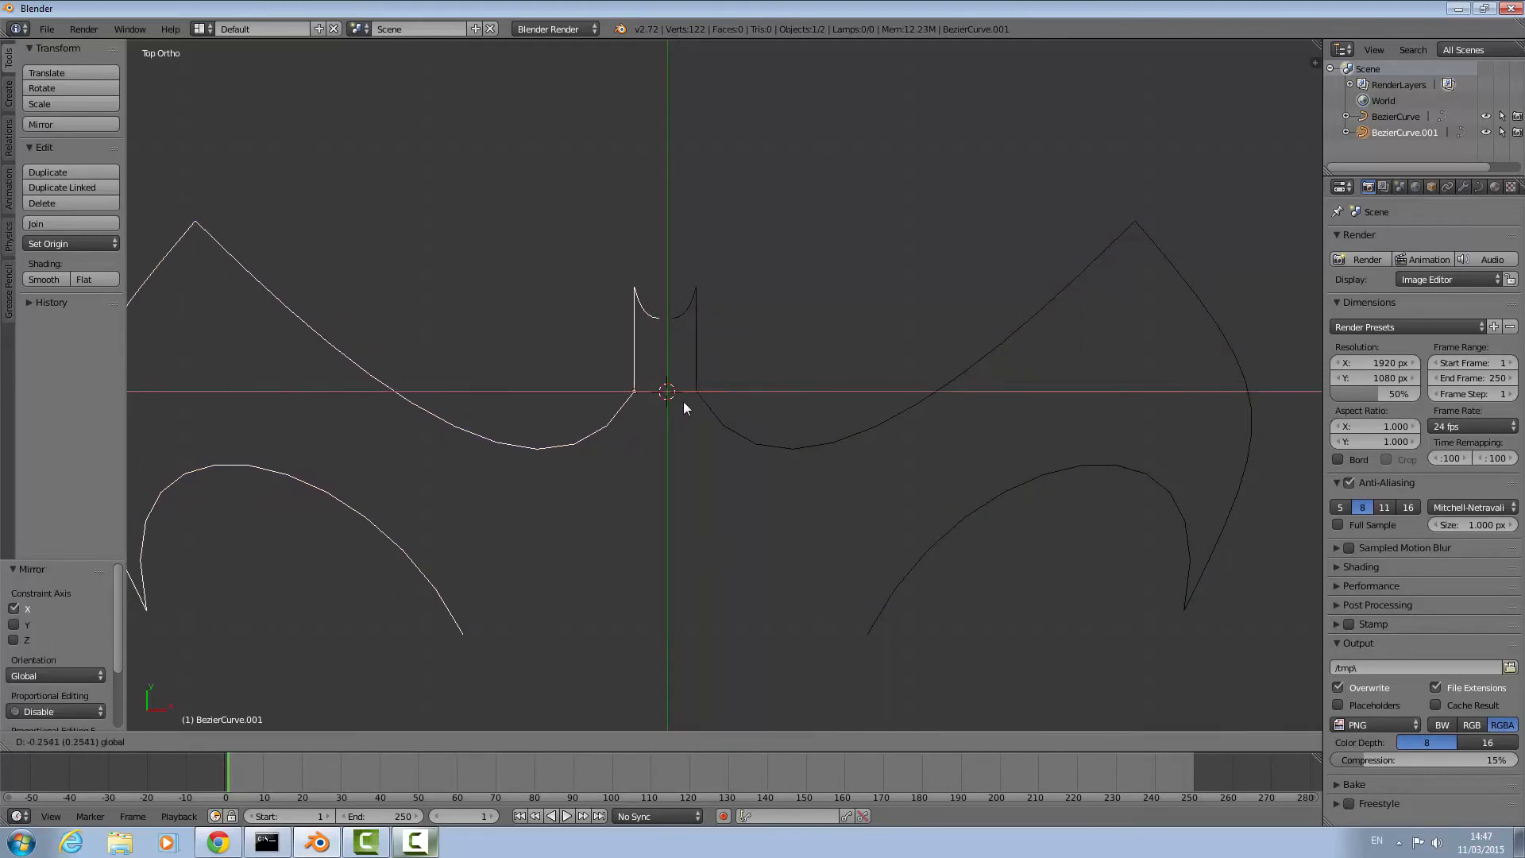
mouse_move(686, 407)
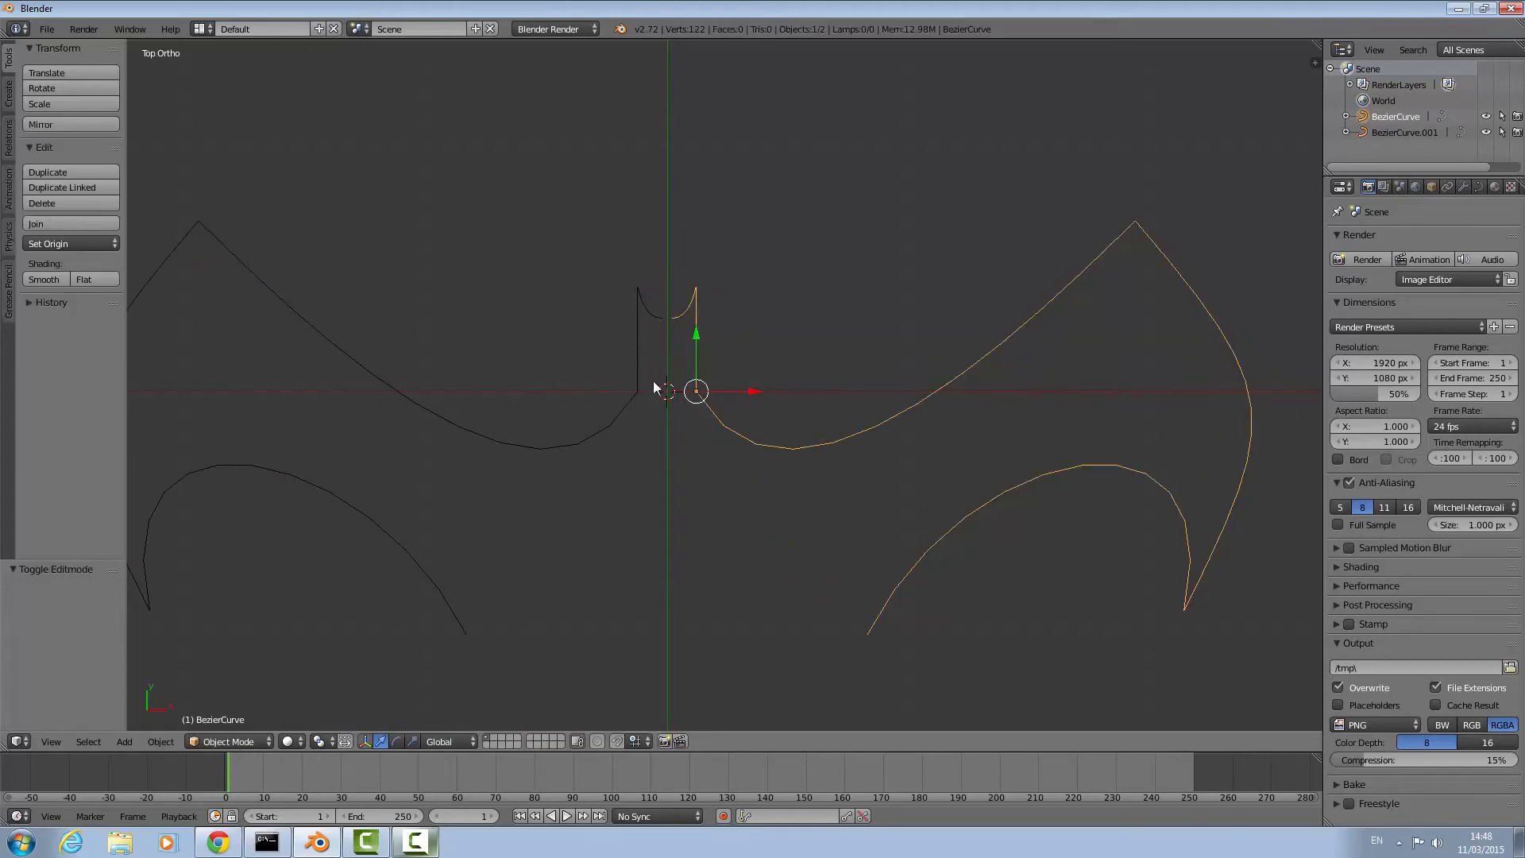
mouse_move(672, 307)
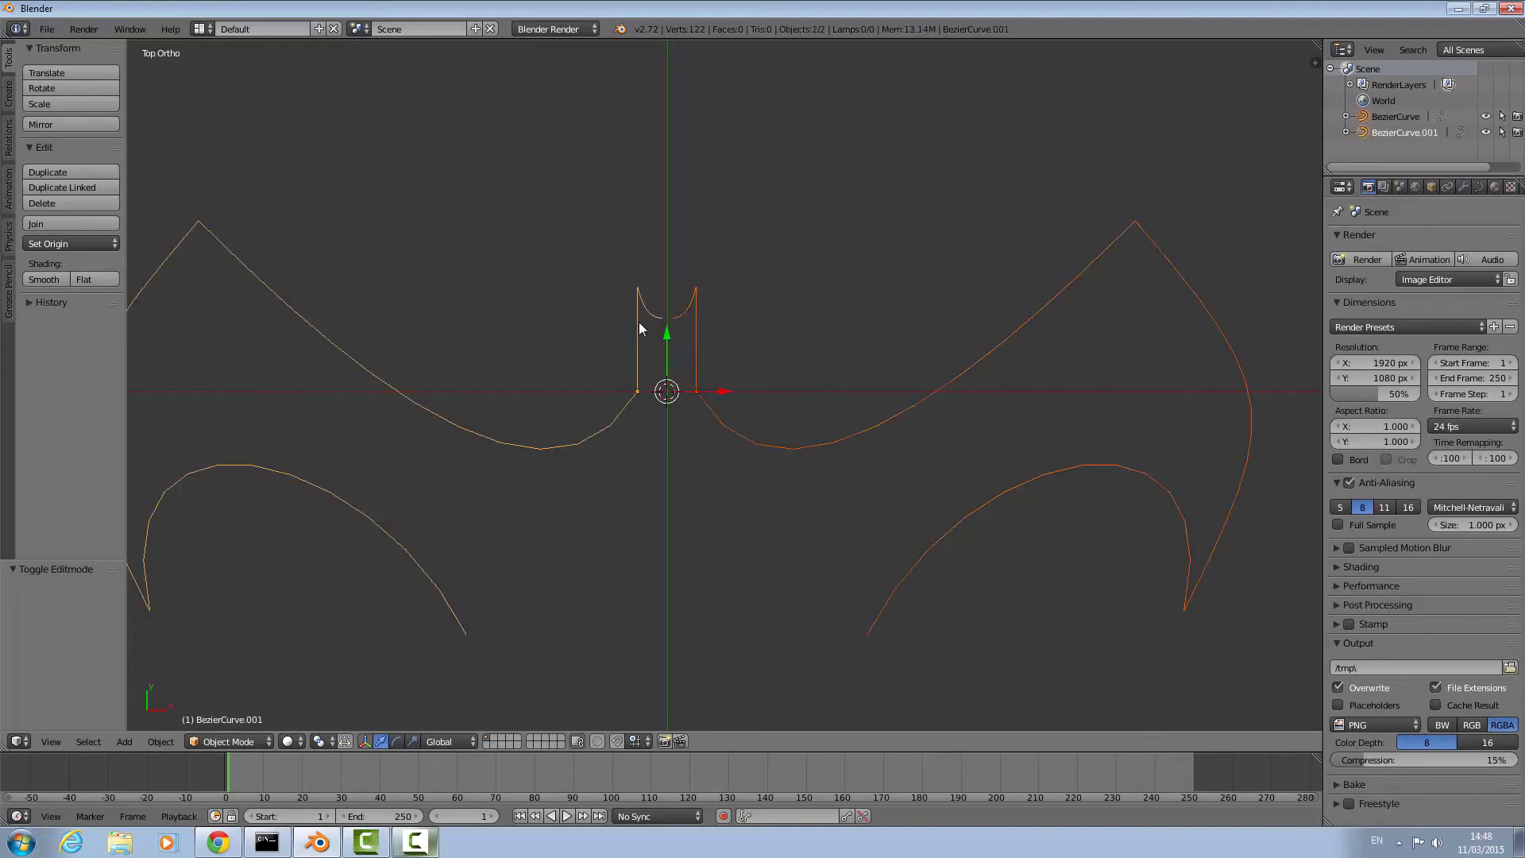
mouse_move(650, 332)
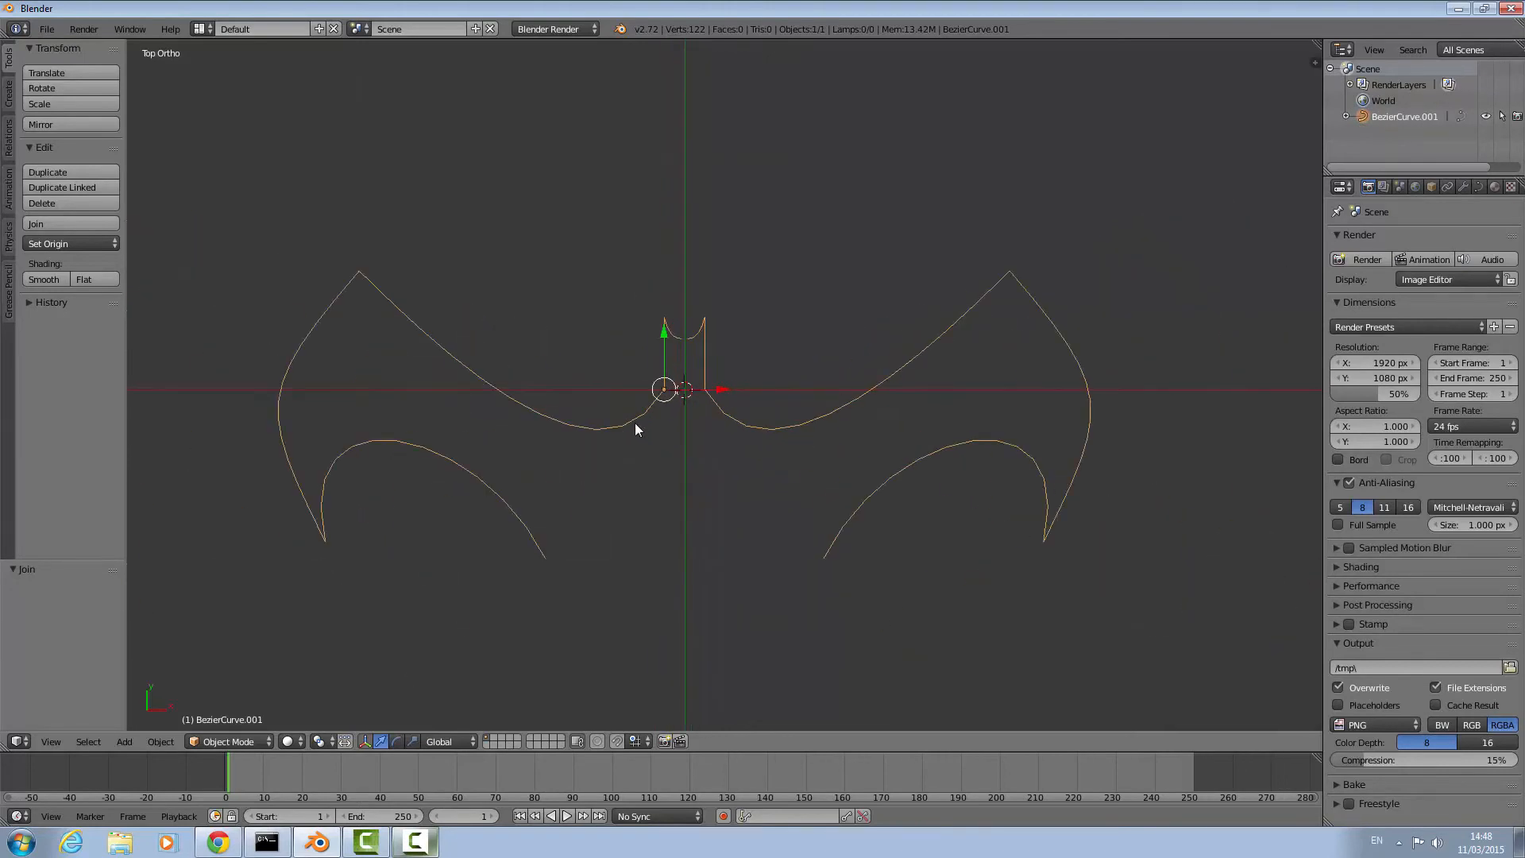
key(Tab)
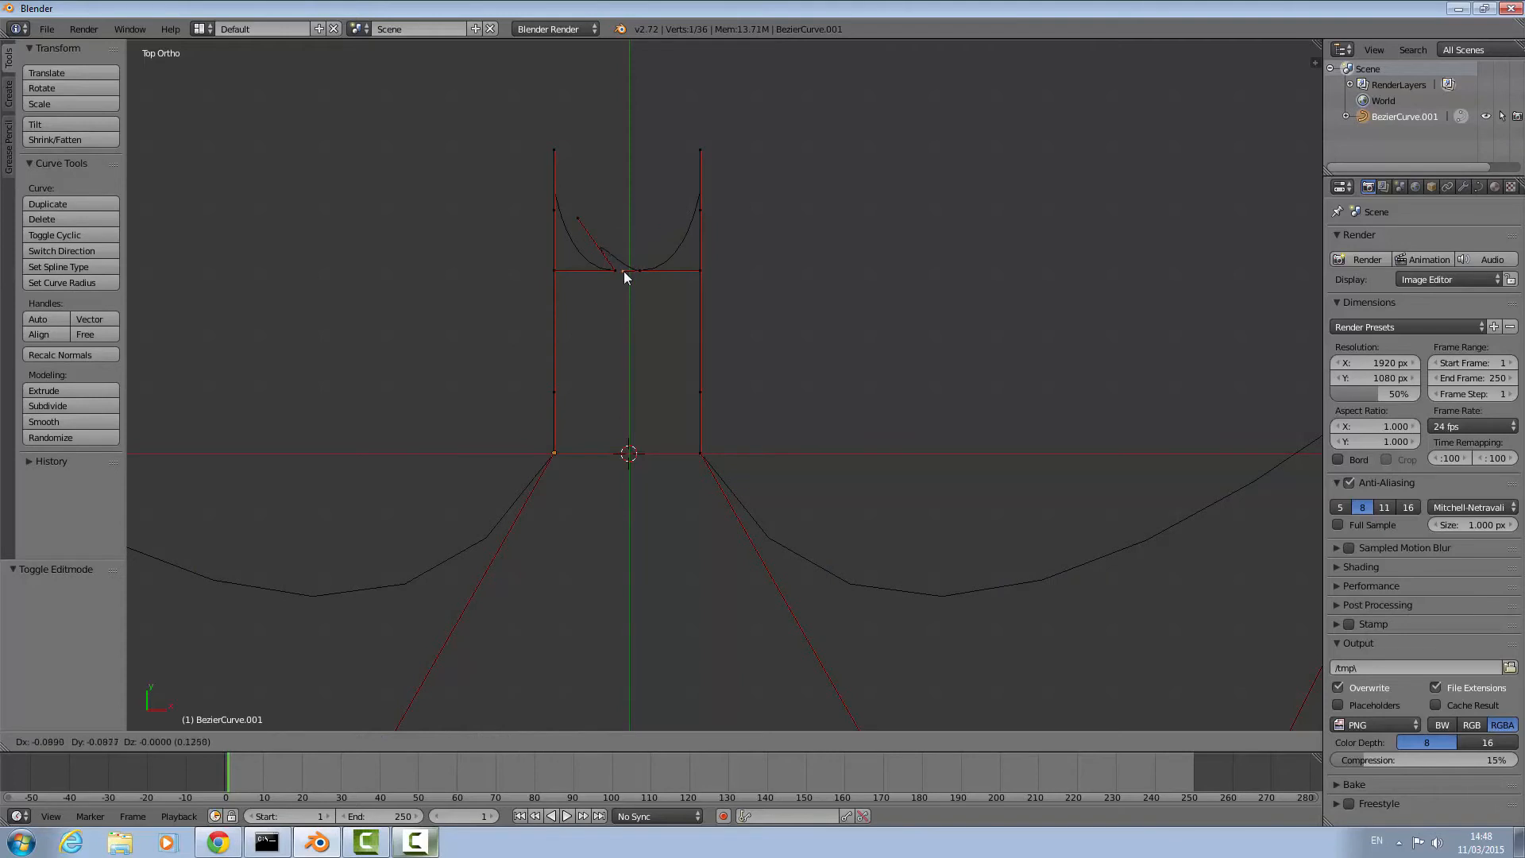
drag(624, 270, 630, 270)
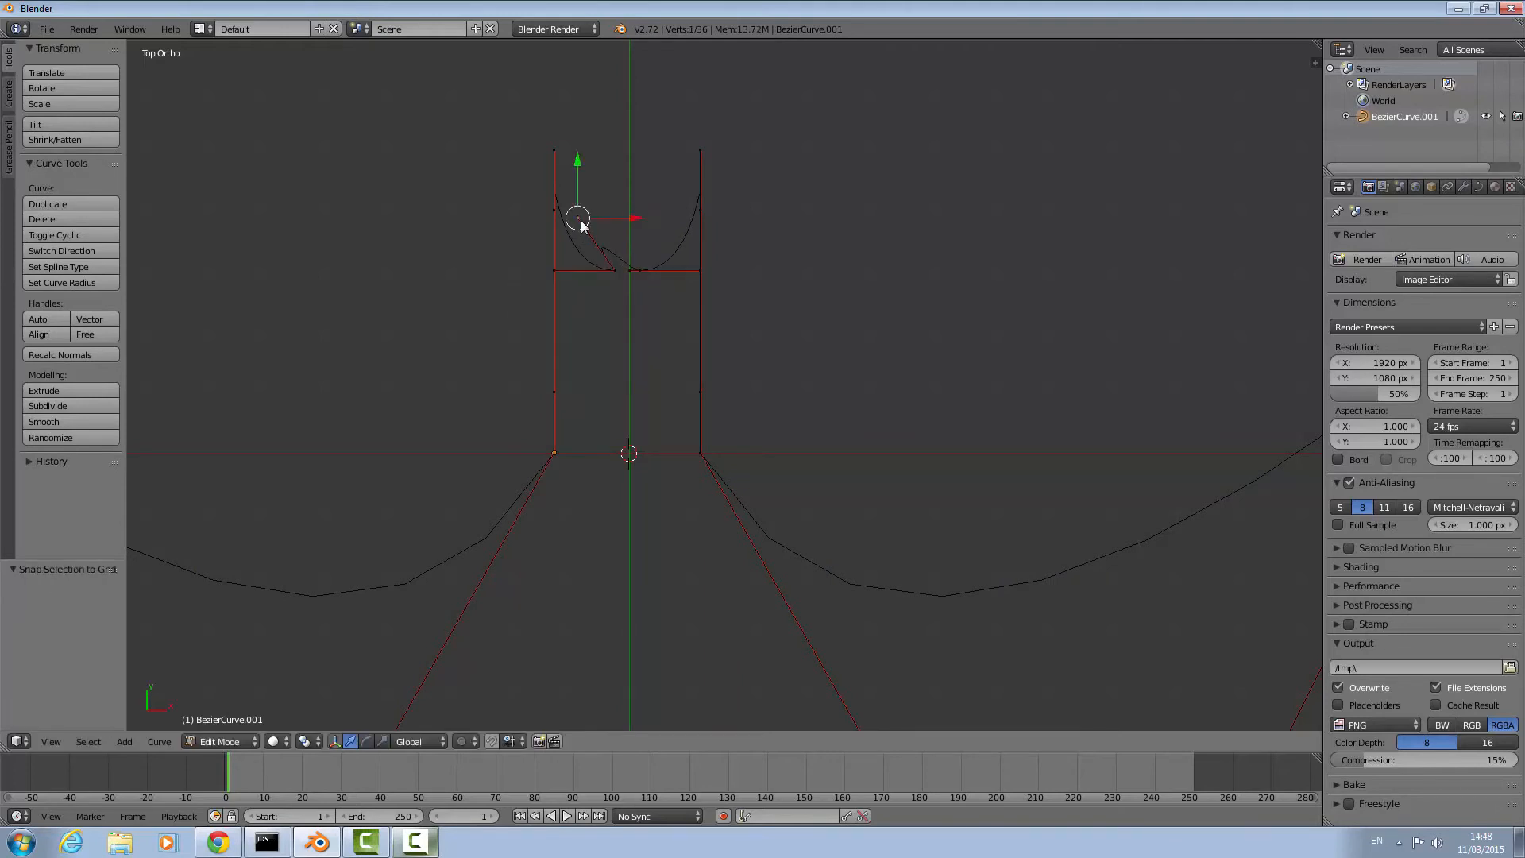
drag(577, 216, 628, 270)
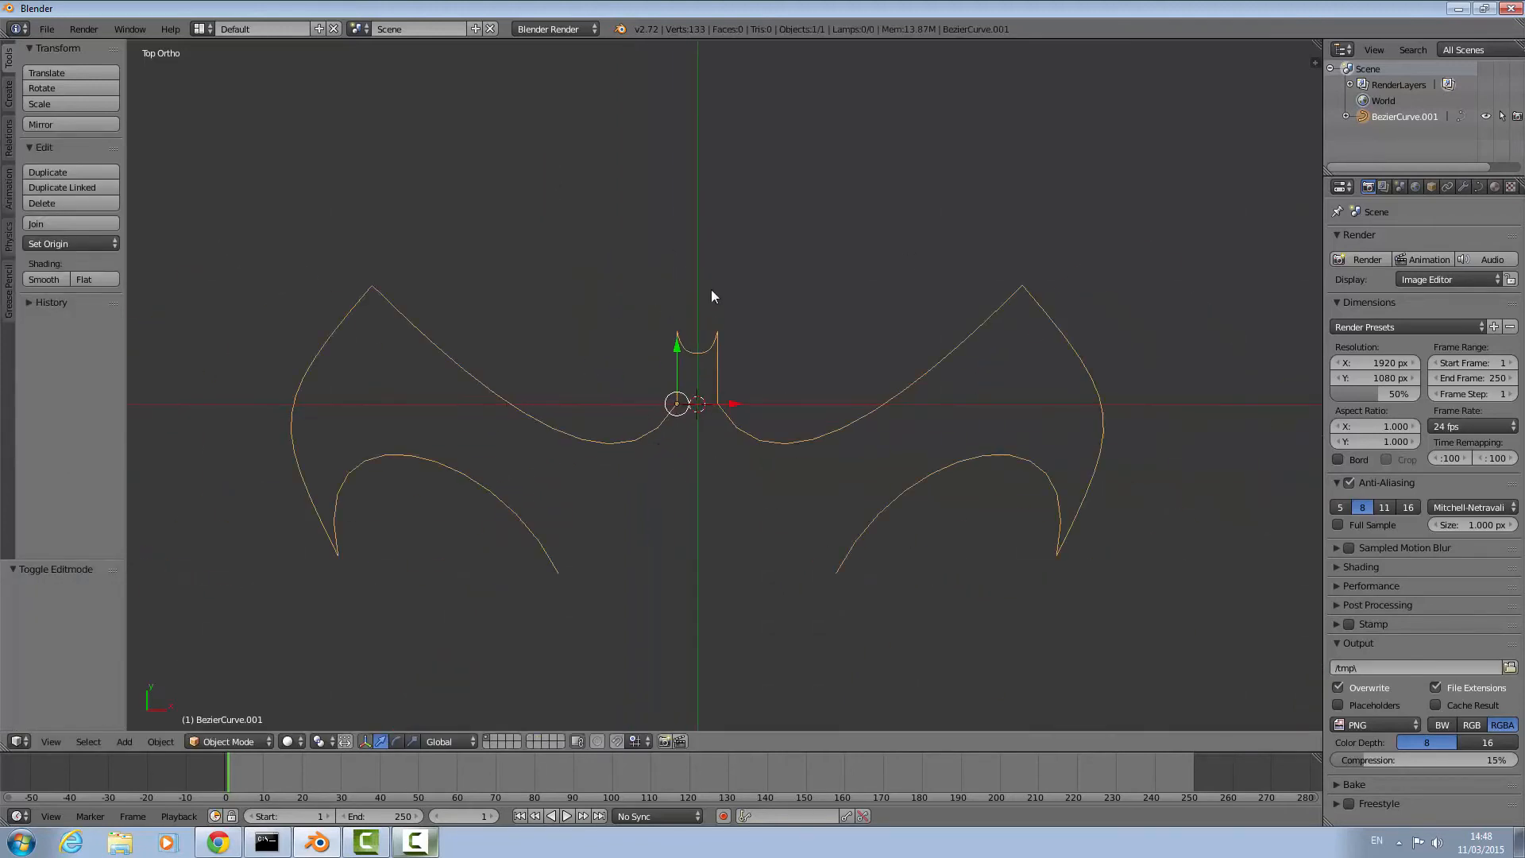
Toggle in and out of Edit Mode to review the joined outline.
key(Tab)
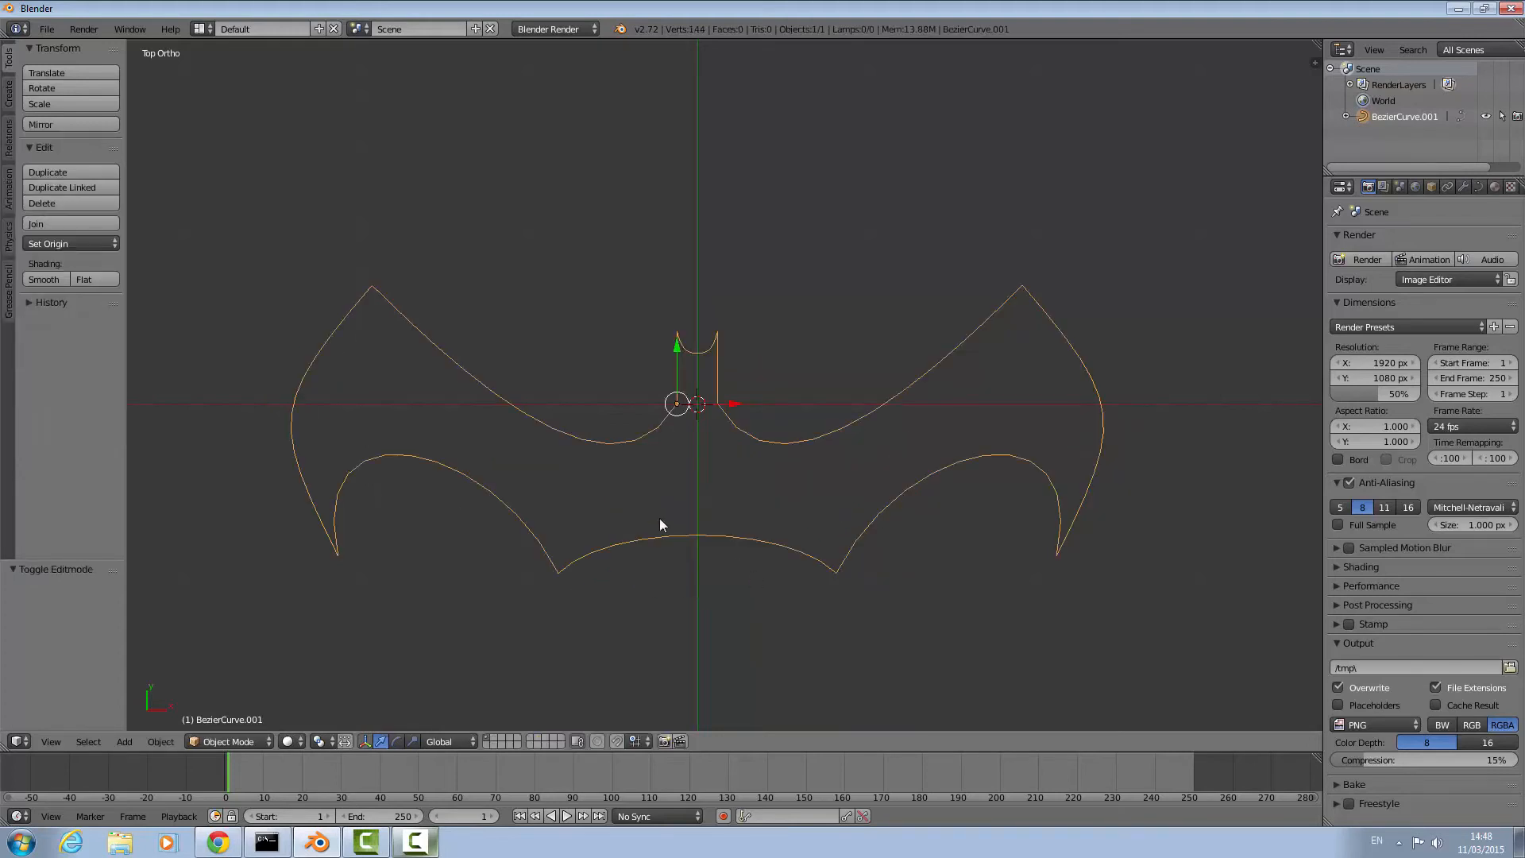
key(Tab)
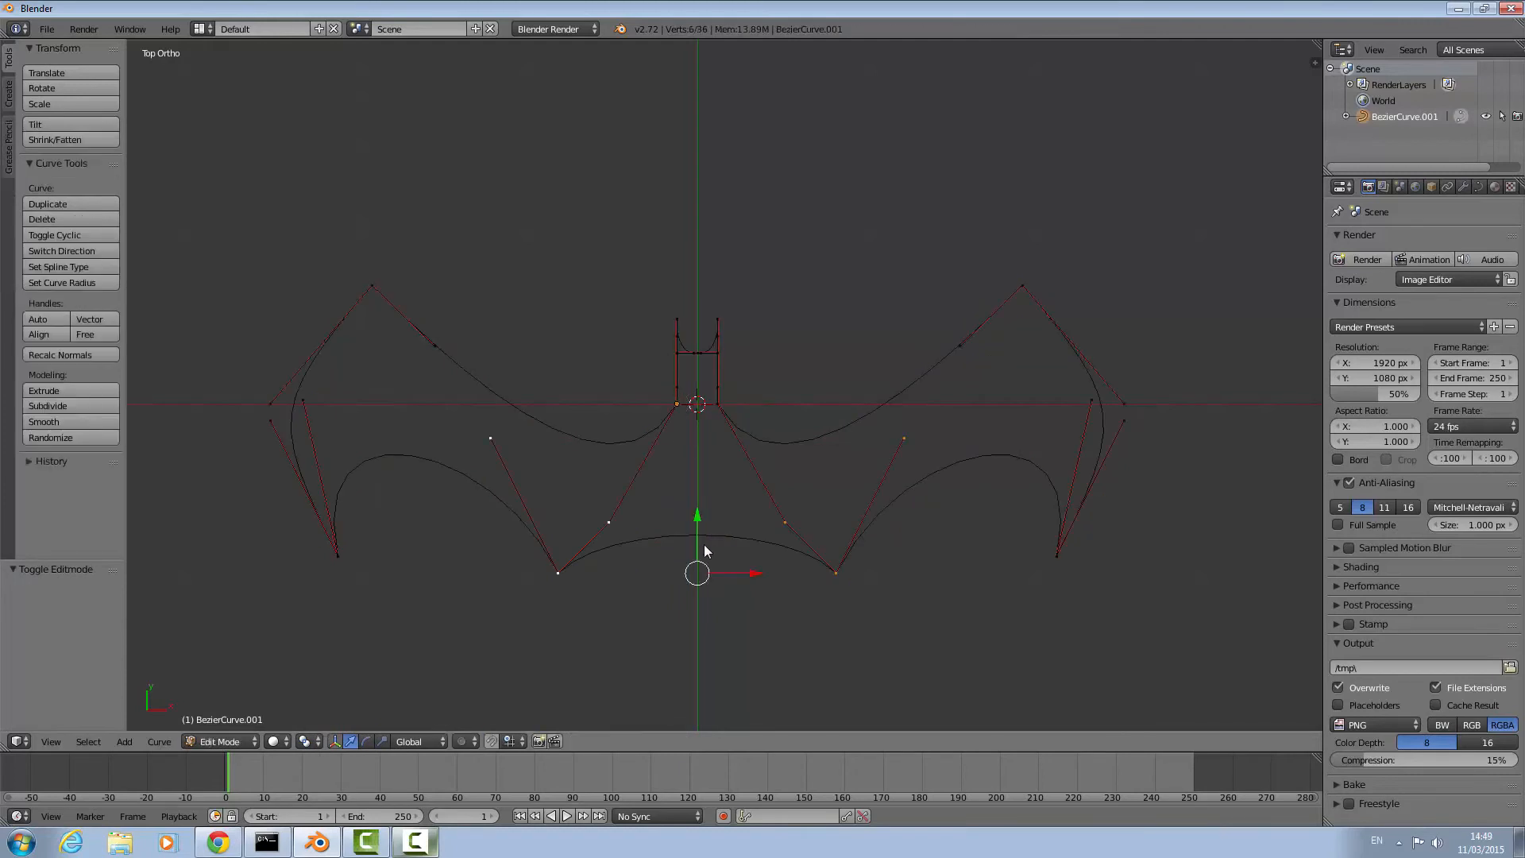
key(Tab)
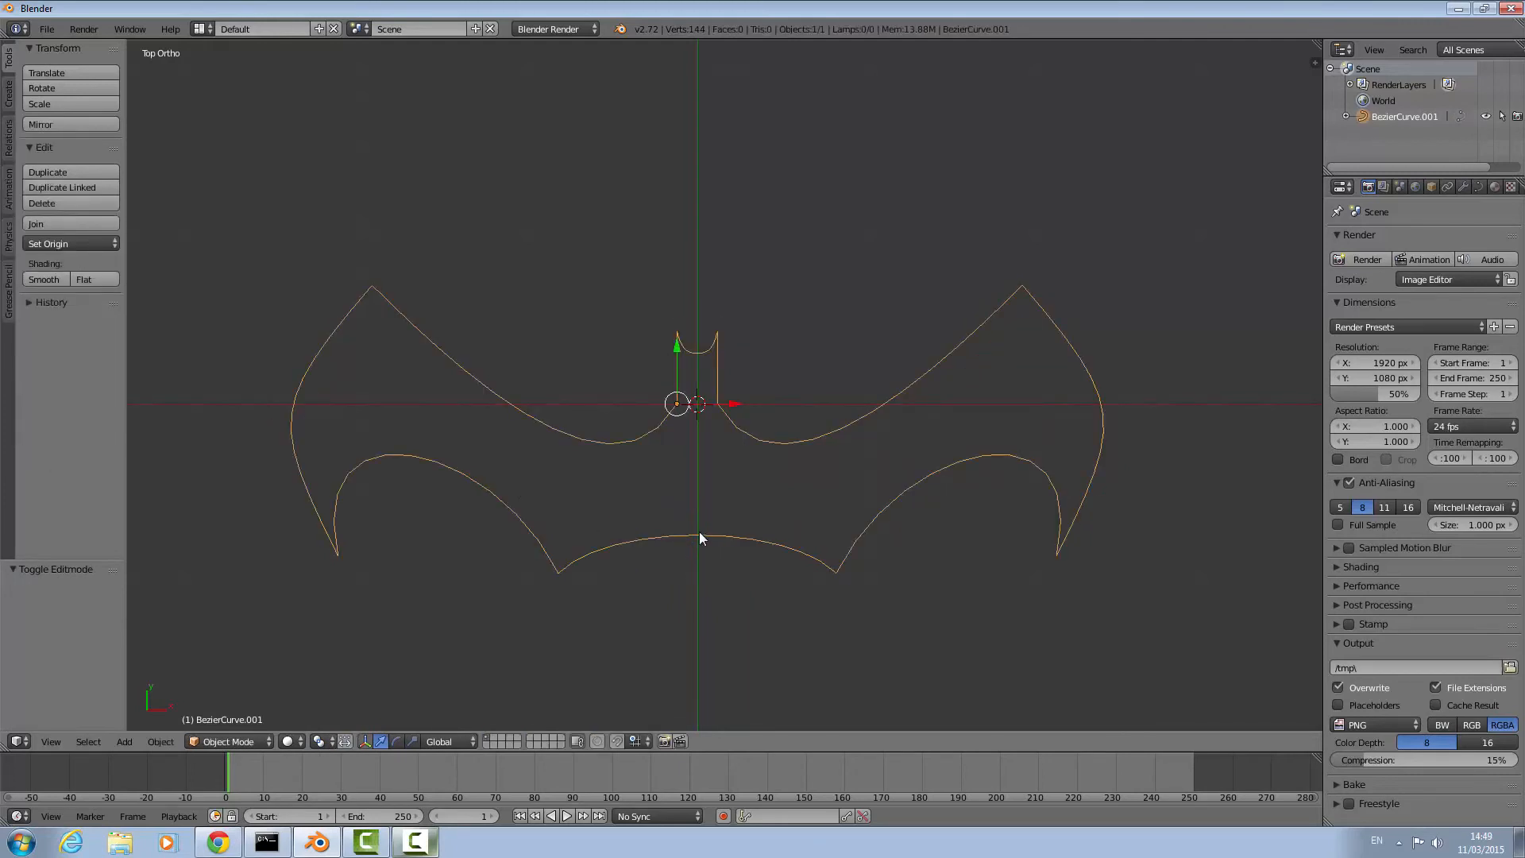
mouse_move(696, 537)
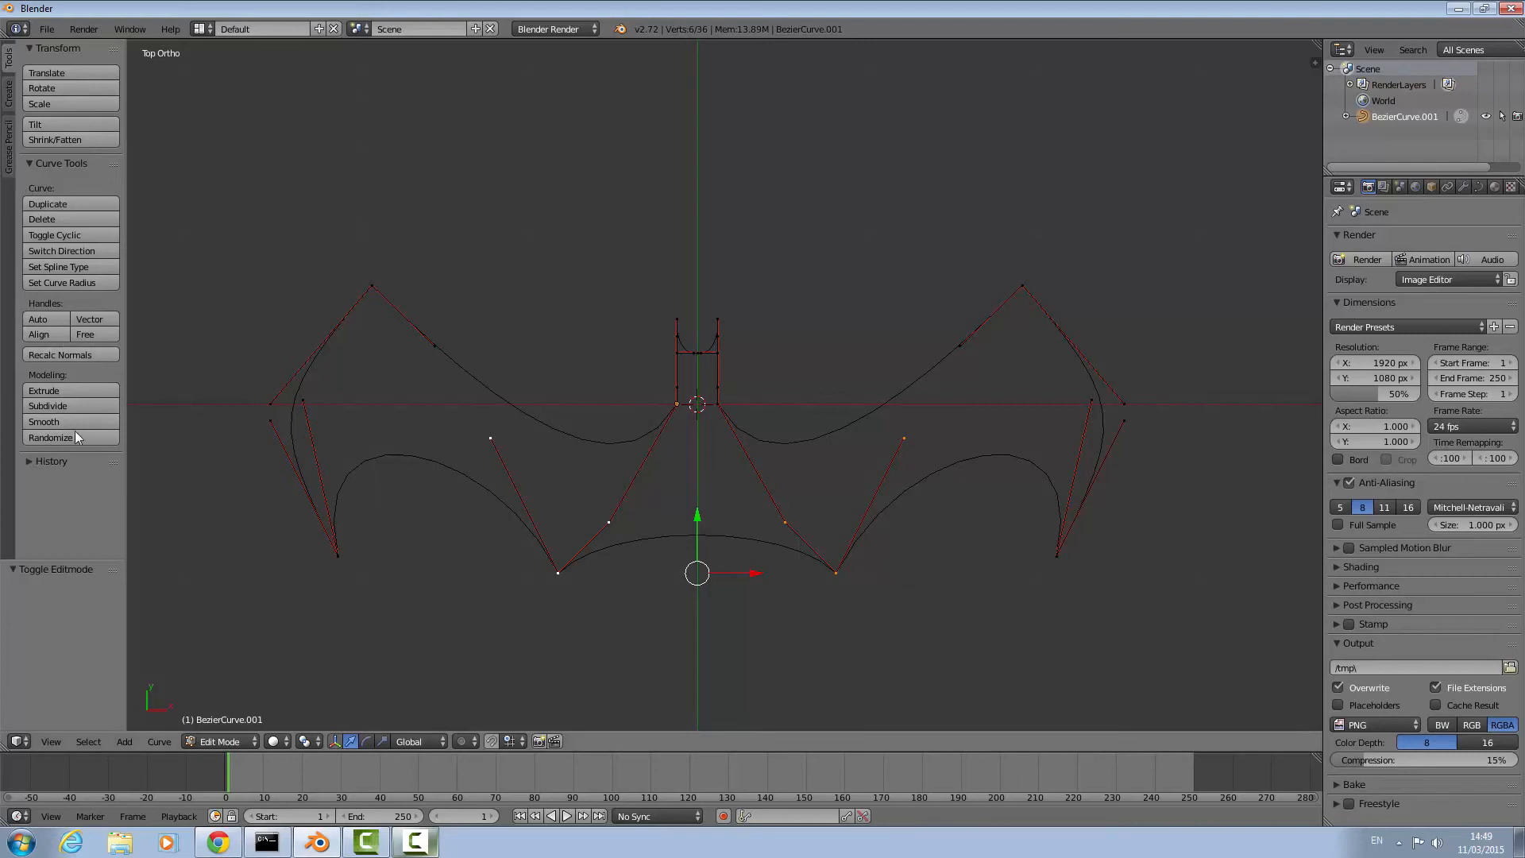
Subdivide the bottom edge and pull the new midpoint down into a pointed tail.
click(47, 406)
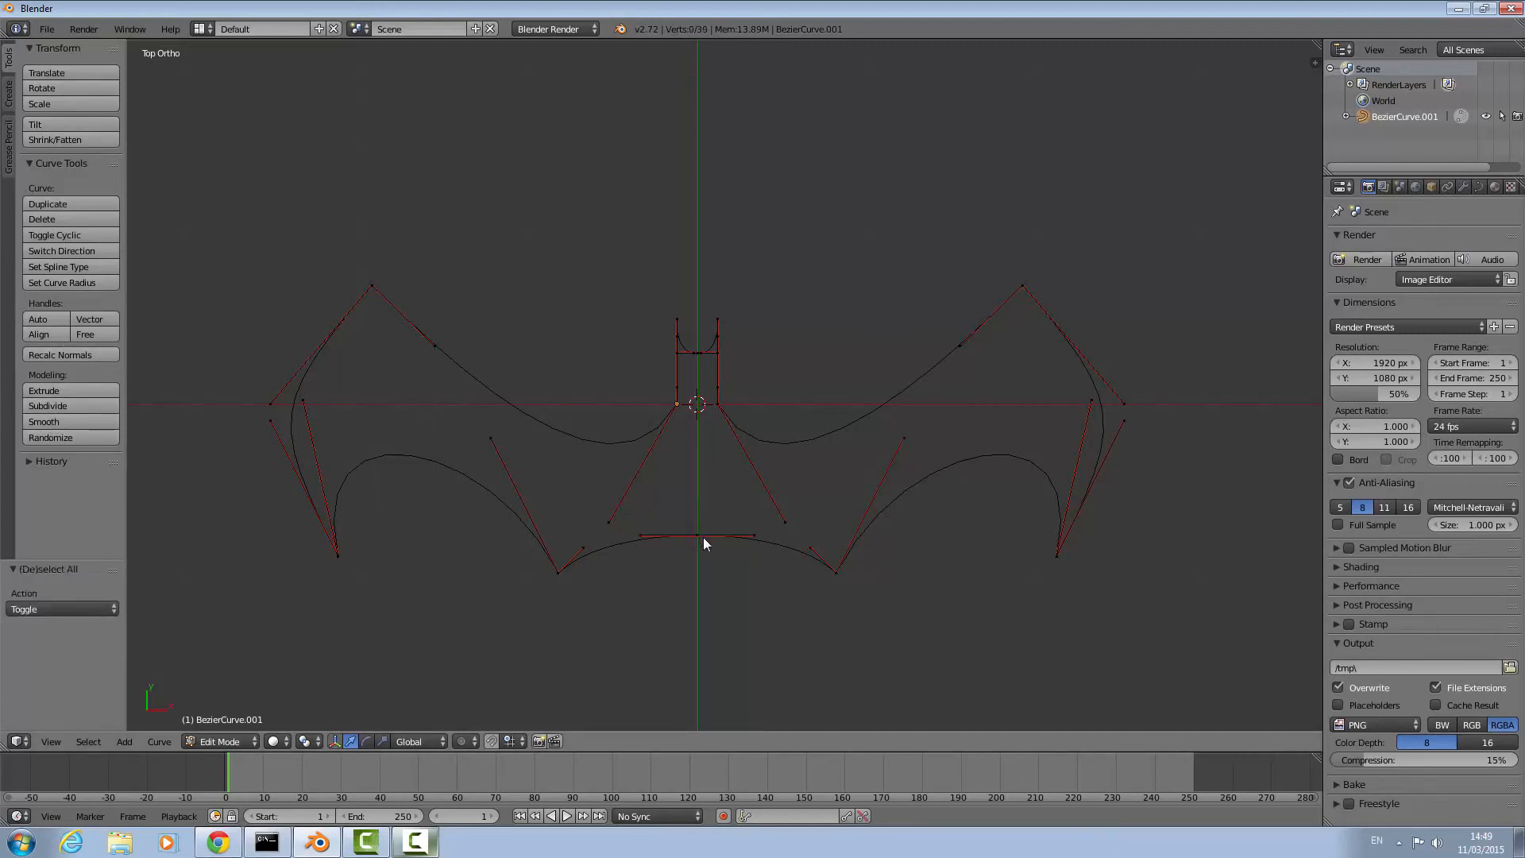
click(697, 535)
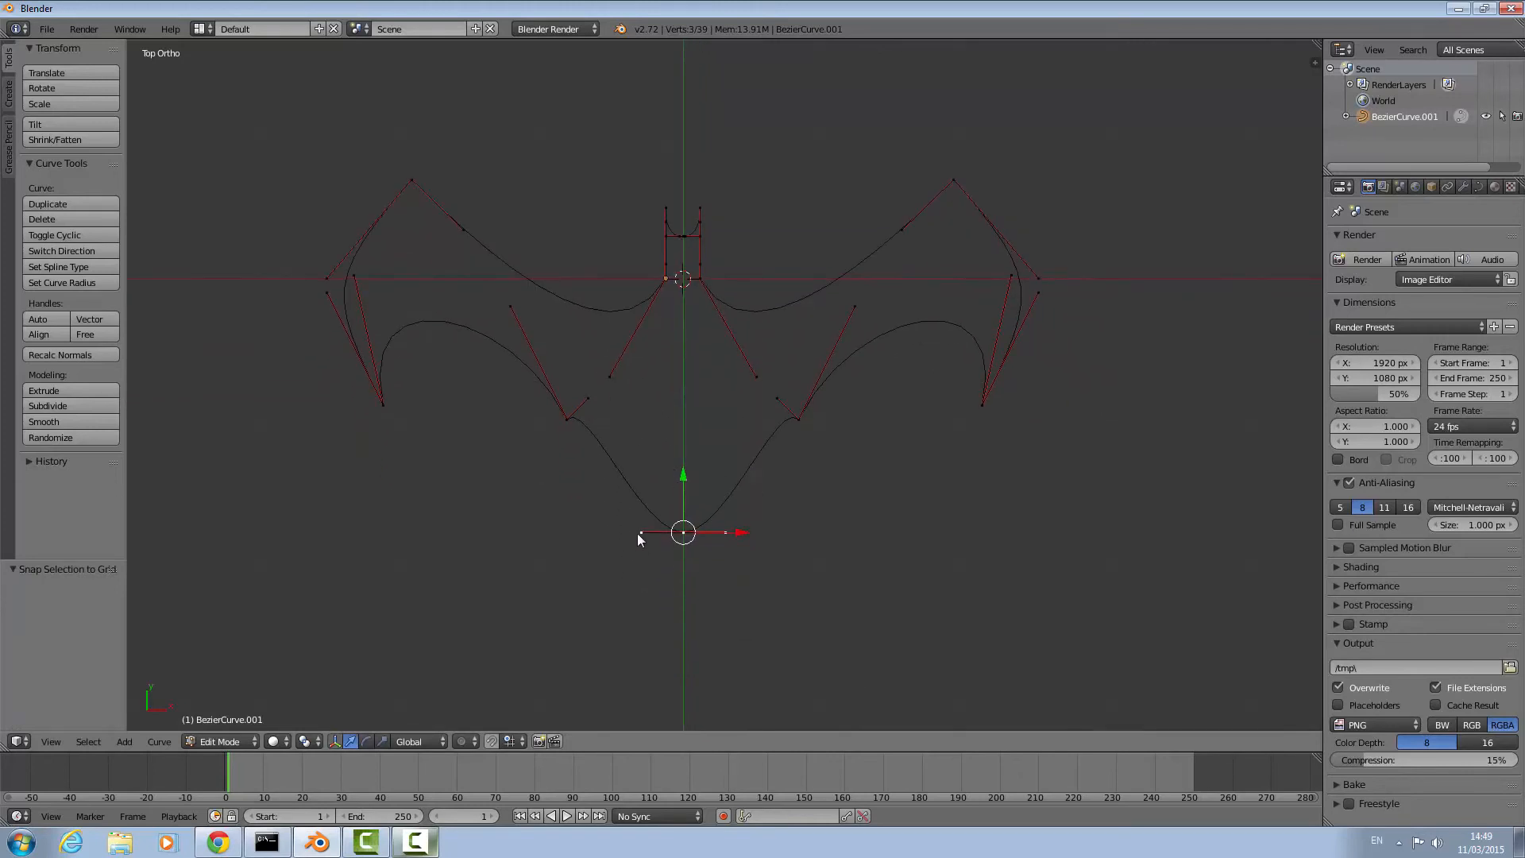
drag(683, 532, 654, 476)
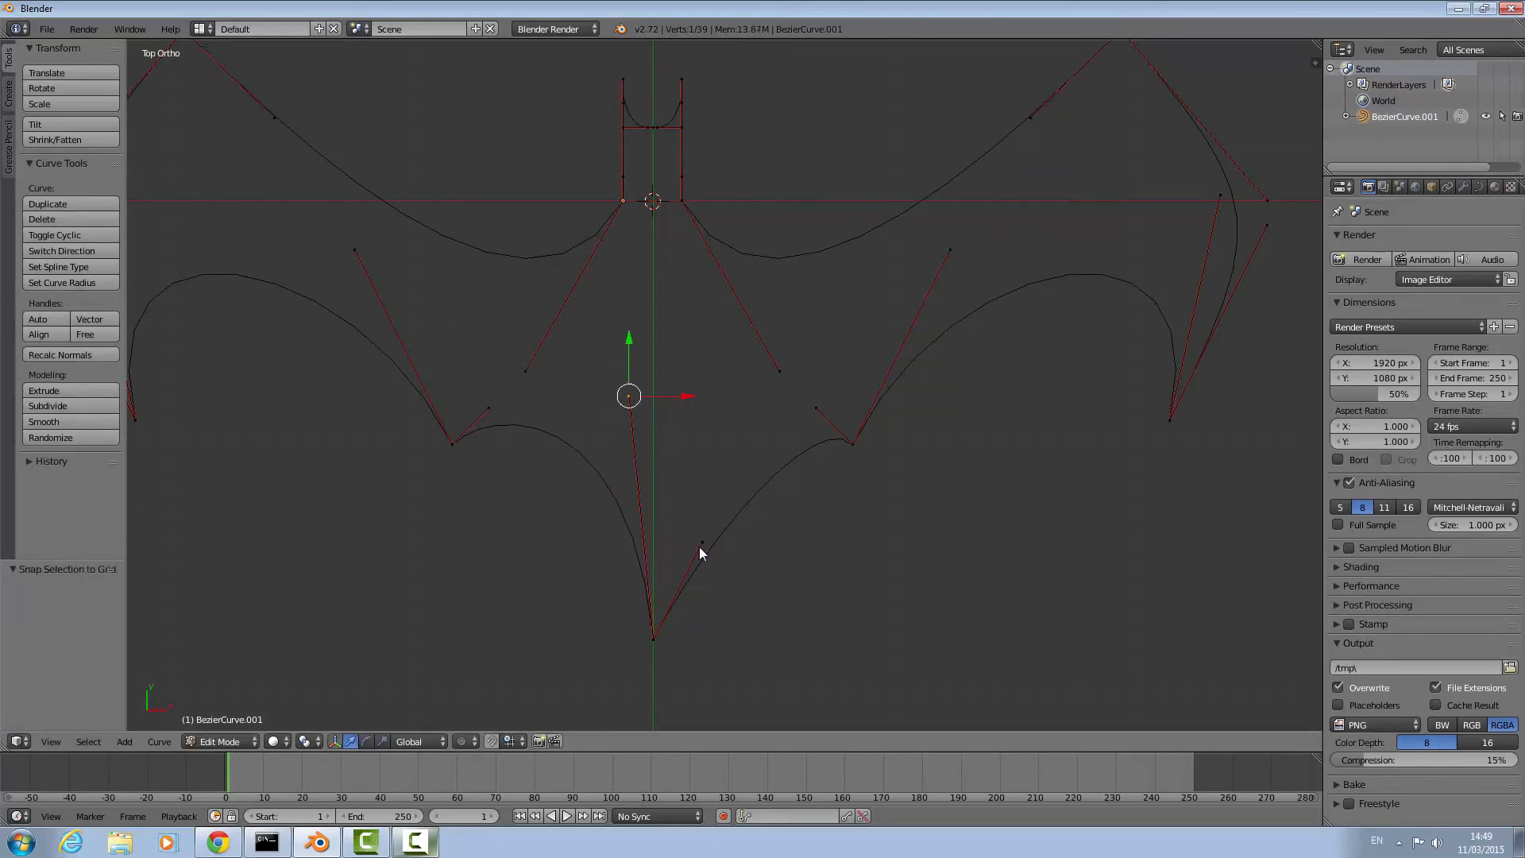
key(shift+s)
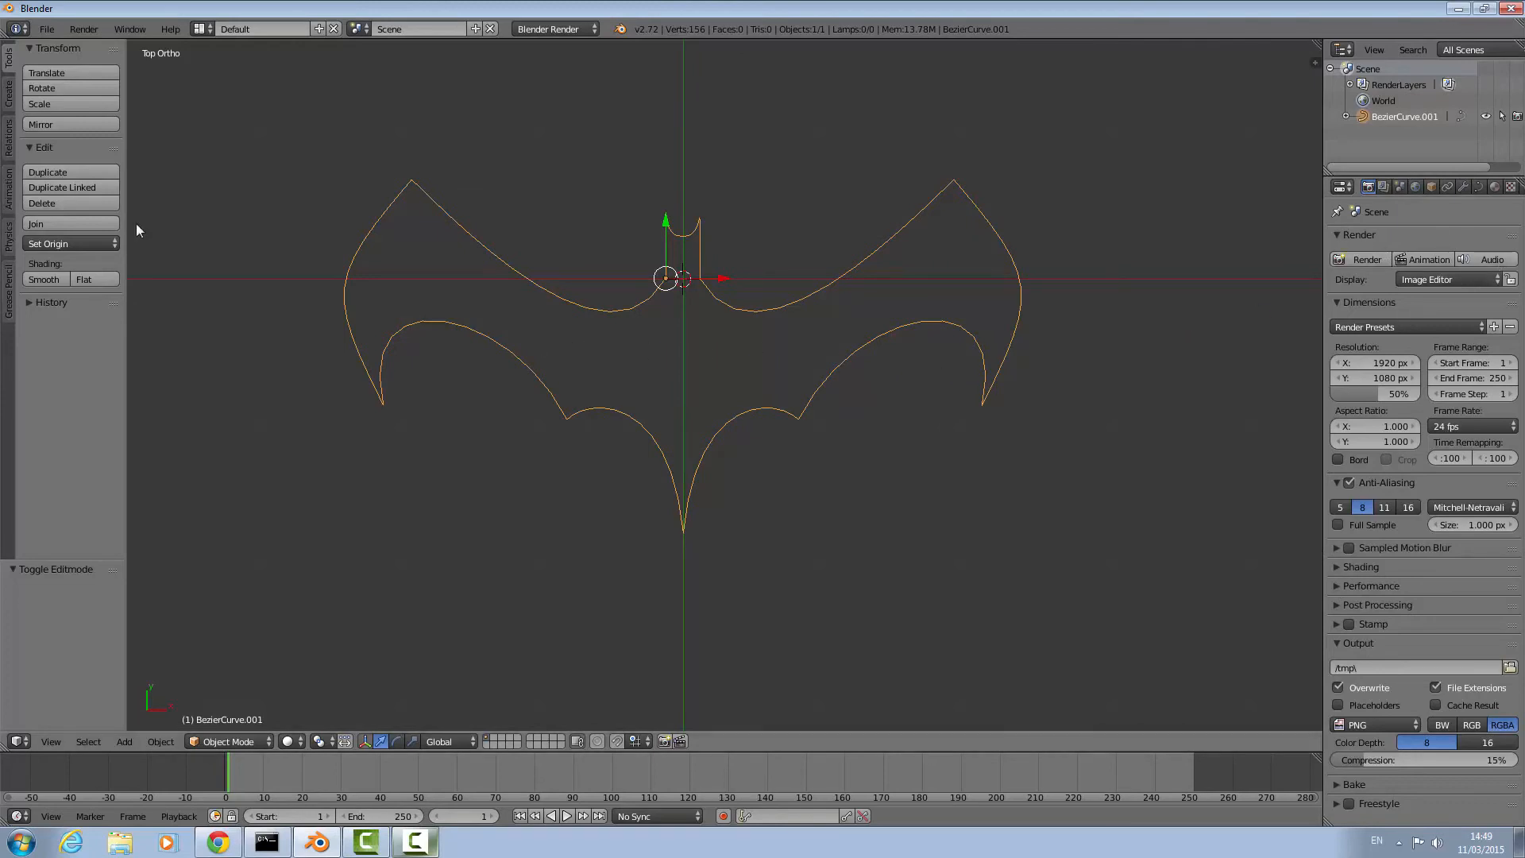
mouse_move(642, 469)
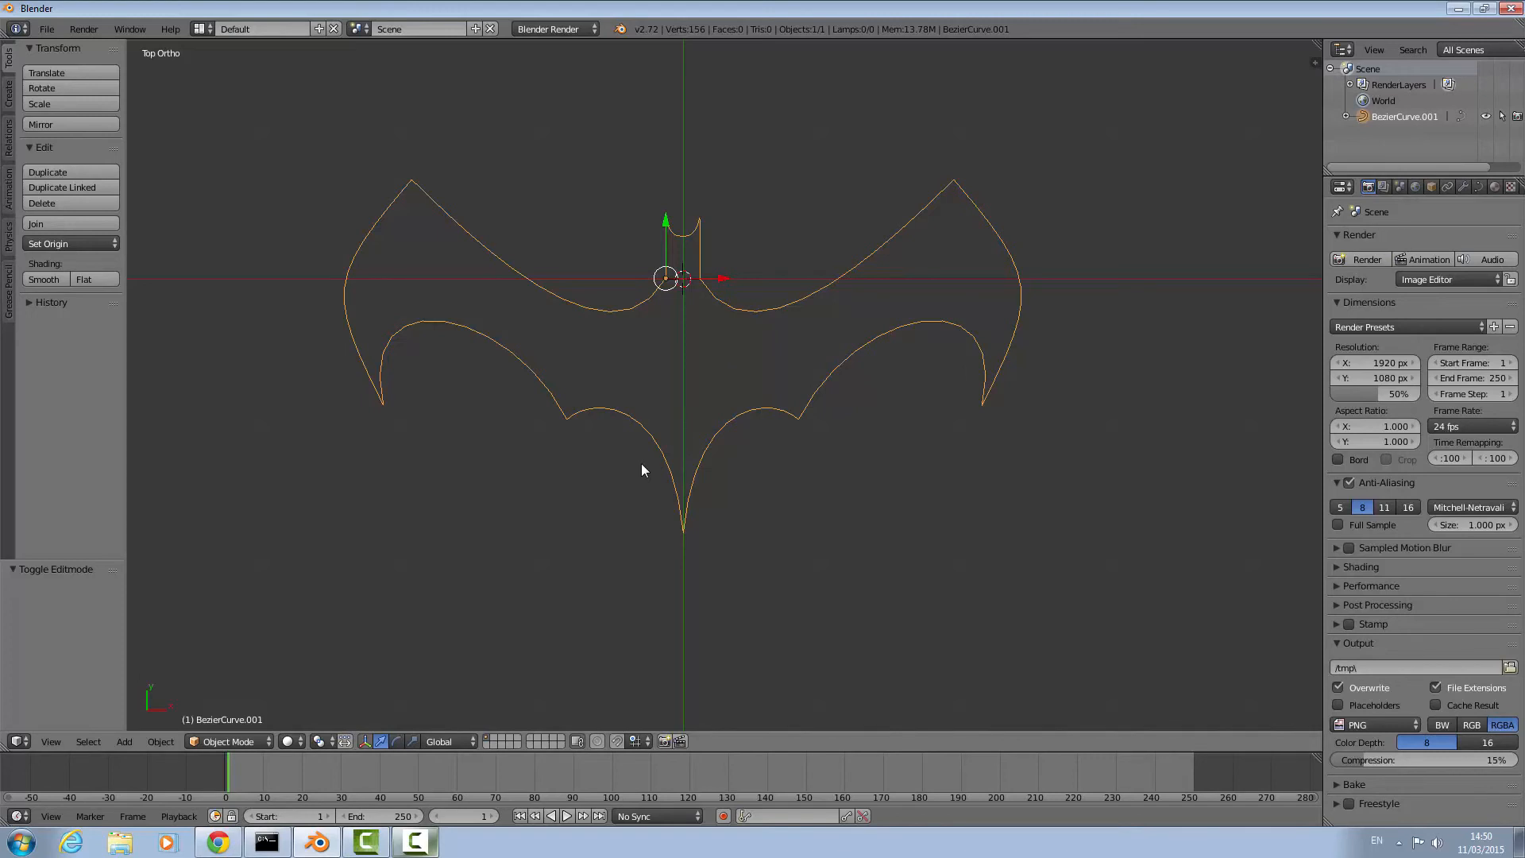
mouse_move(871, 411)
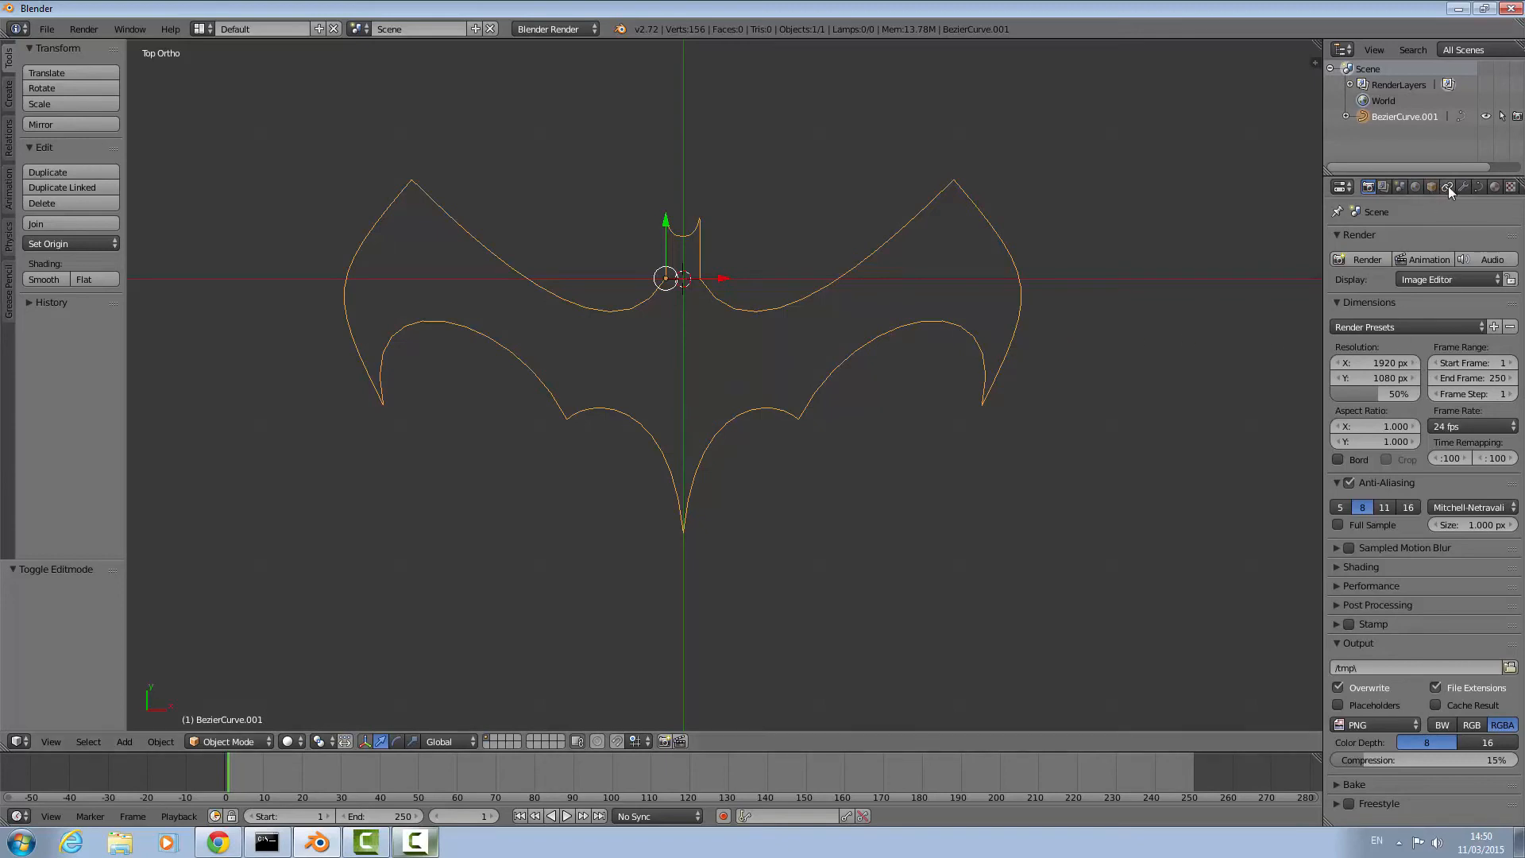
mouse_move(668, 589)
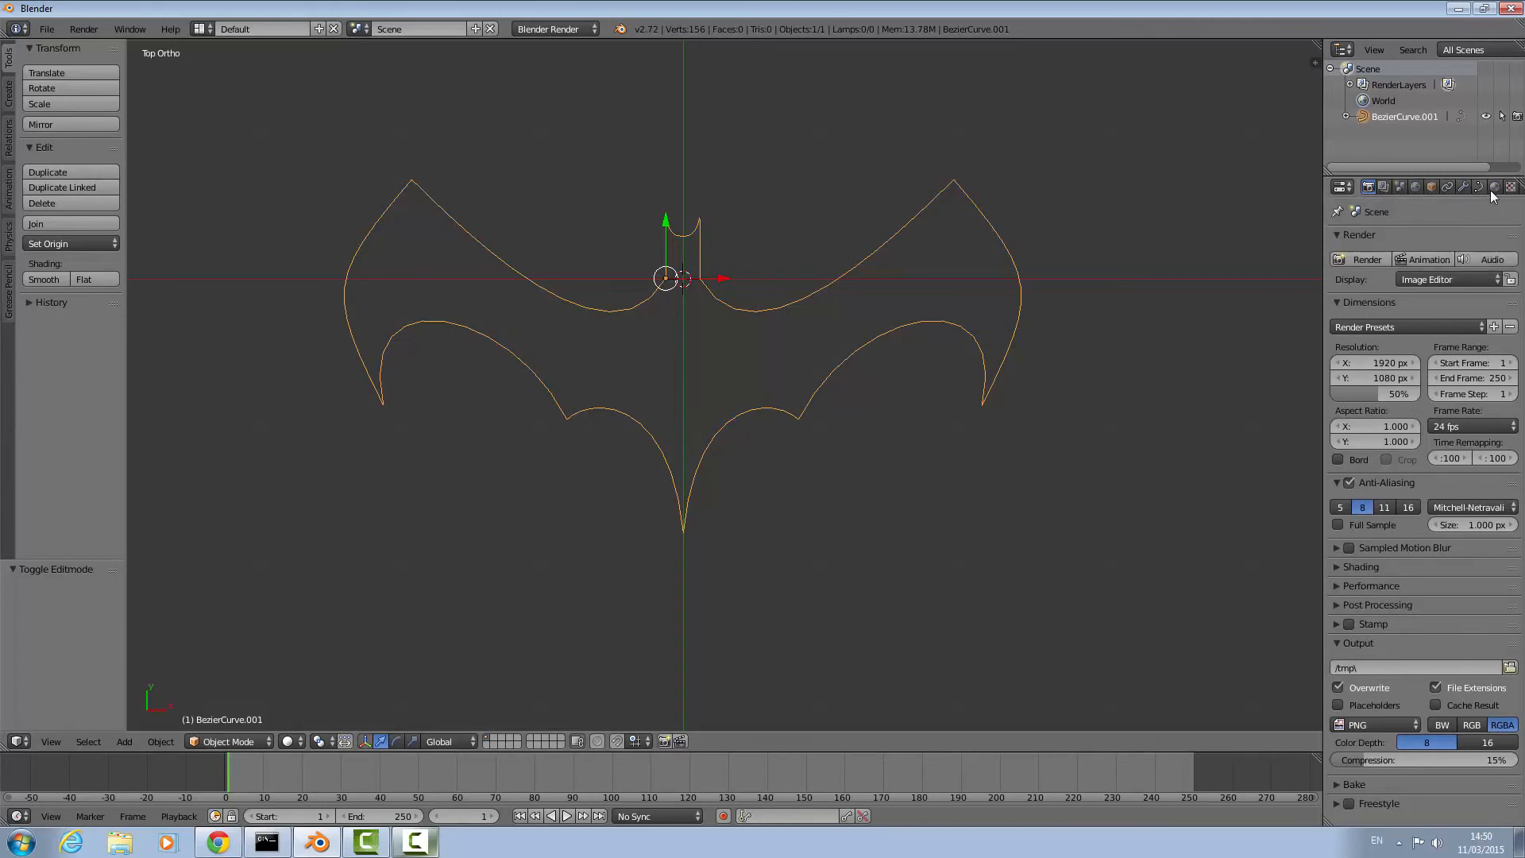
Switch the curve's Shape from 3D to 2D in Object Data properties.
click(1500, 187)
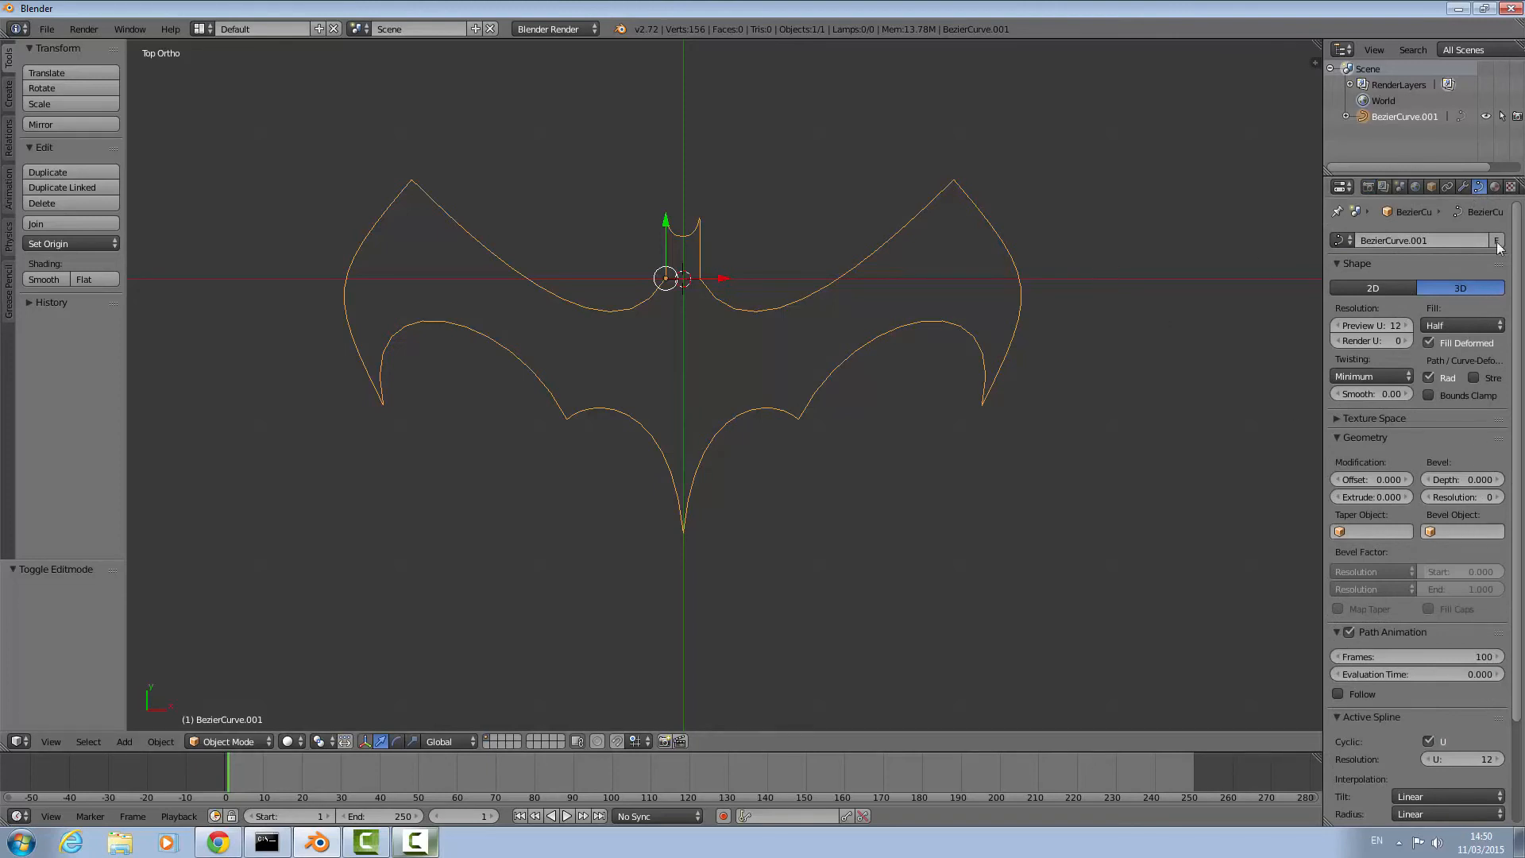
mouse_move(1299, 243)
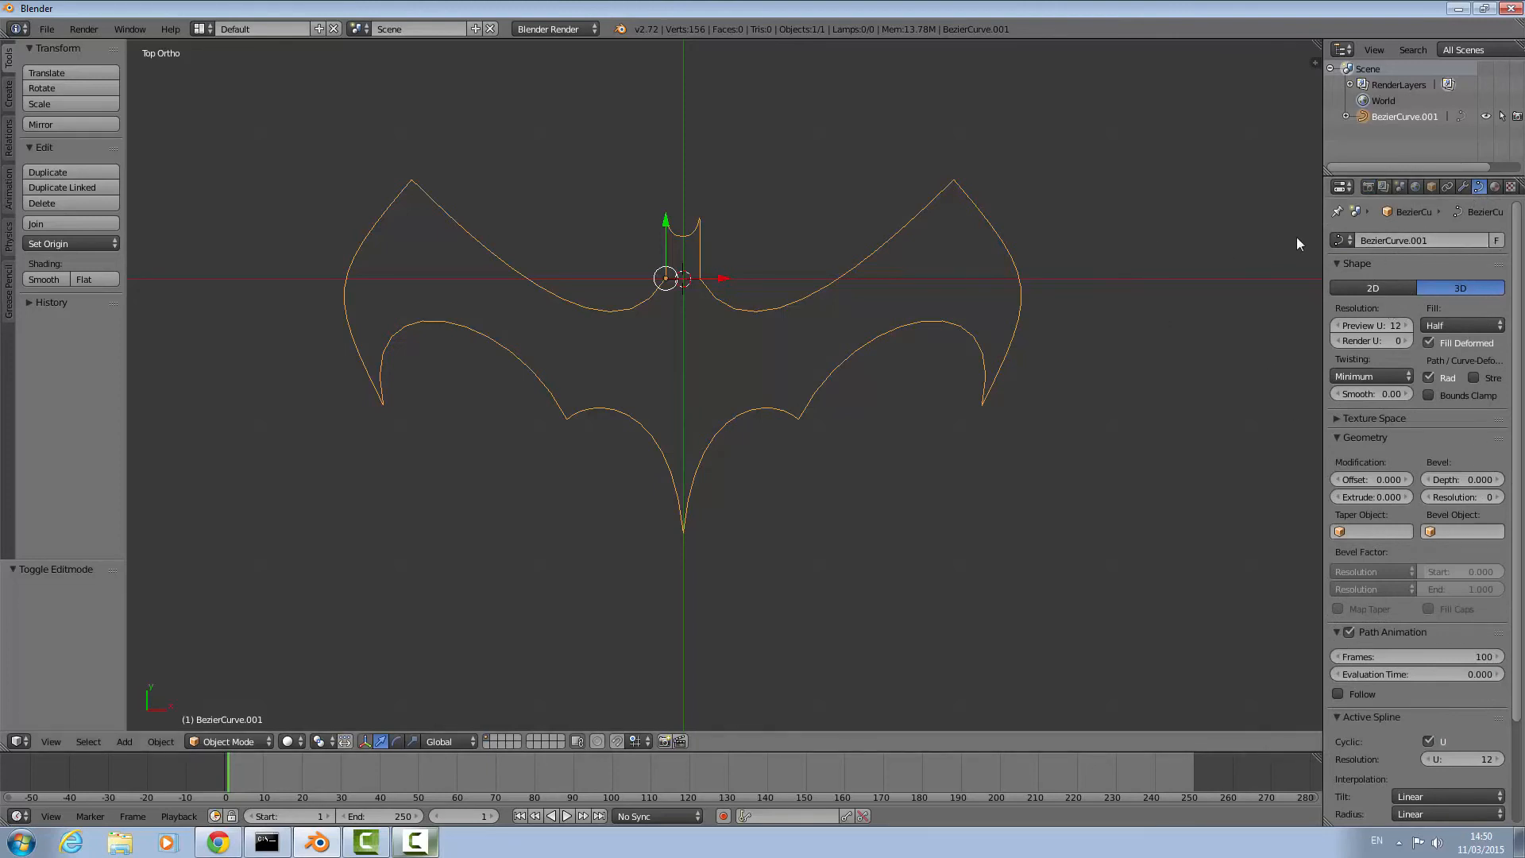
click(1372, 288)
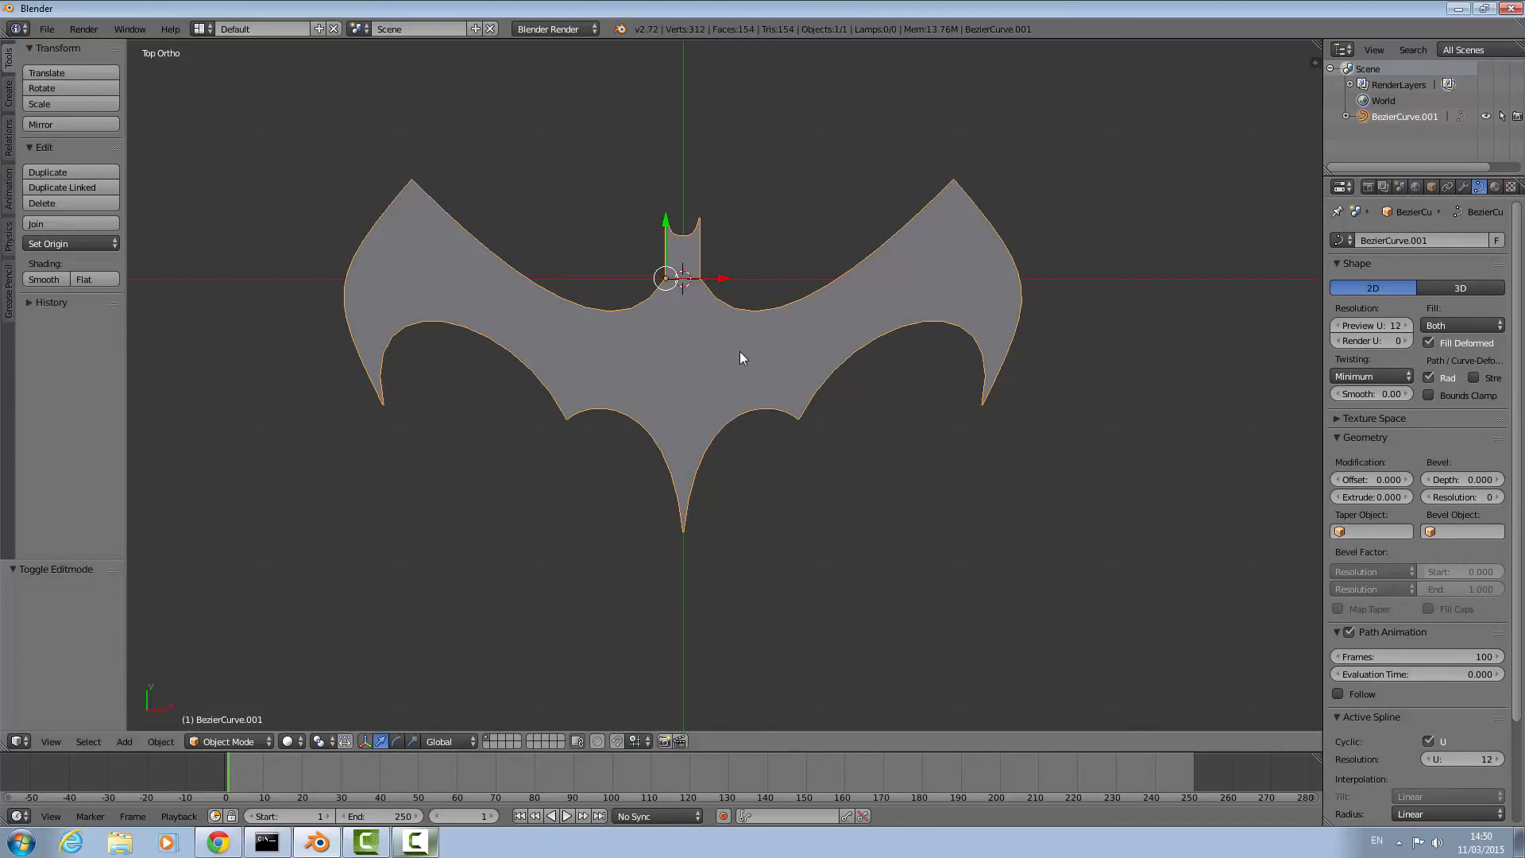
mouse_move(829, 332)
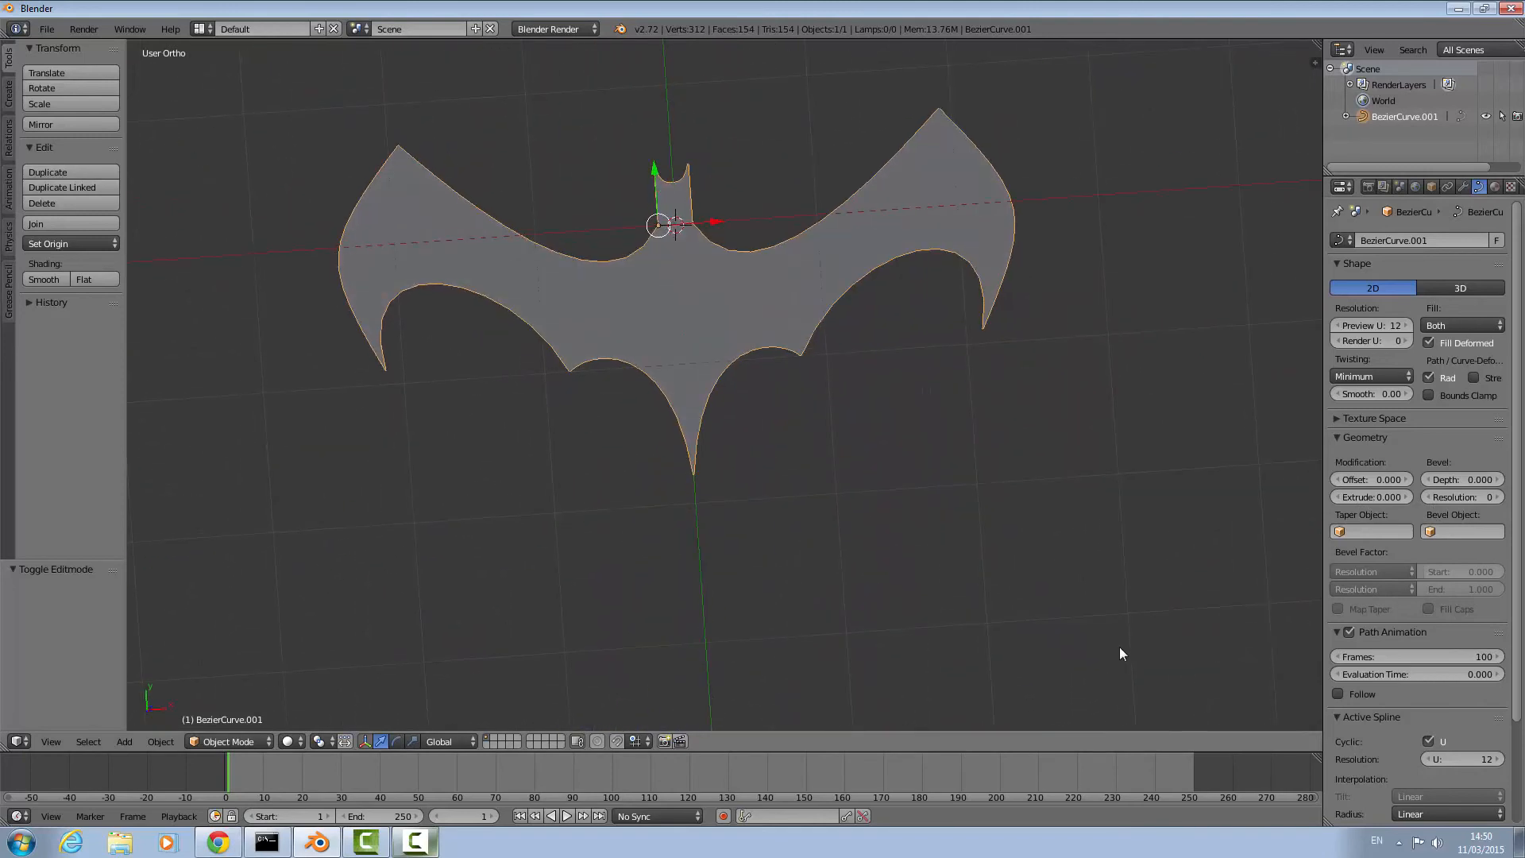
From top view, give the logo a 0.025 extrusion and 0.019 bevel depth.
key(7)
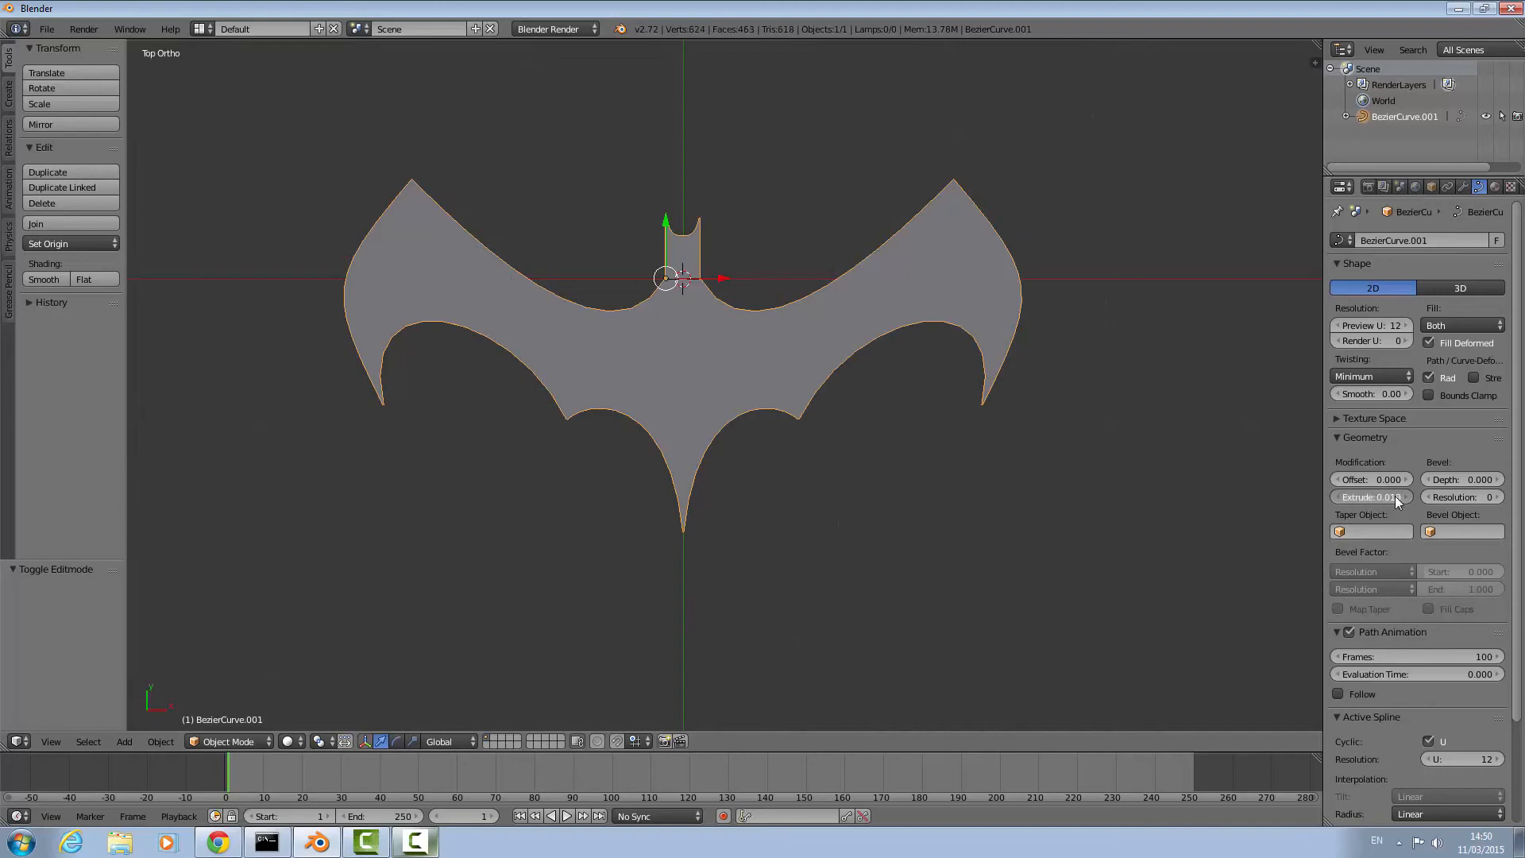
drag(681, 389, 827, 438)
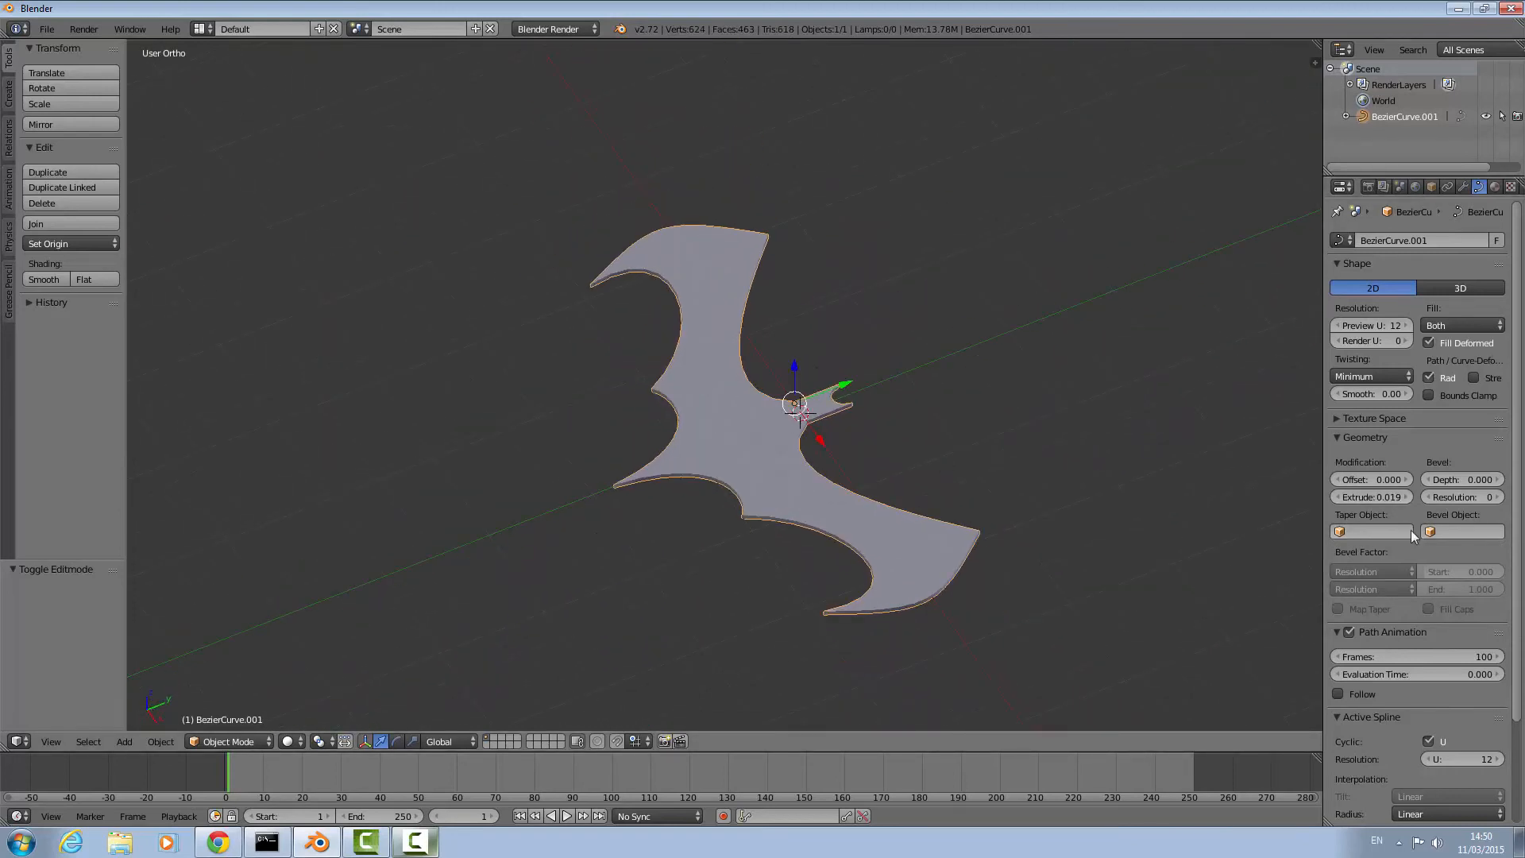
drag(1361, 496, 1381, 496)
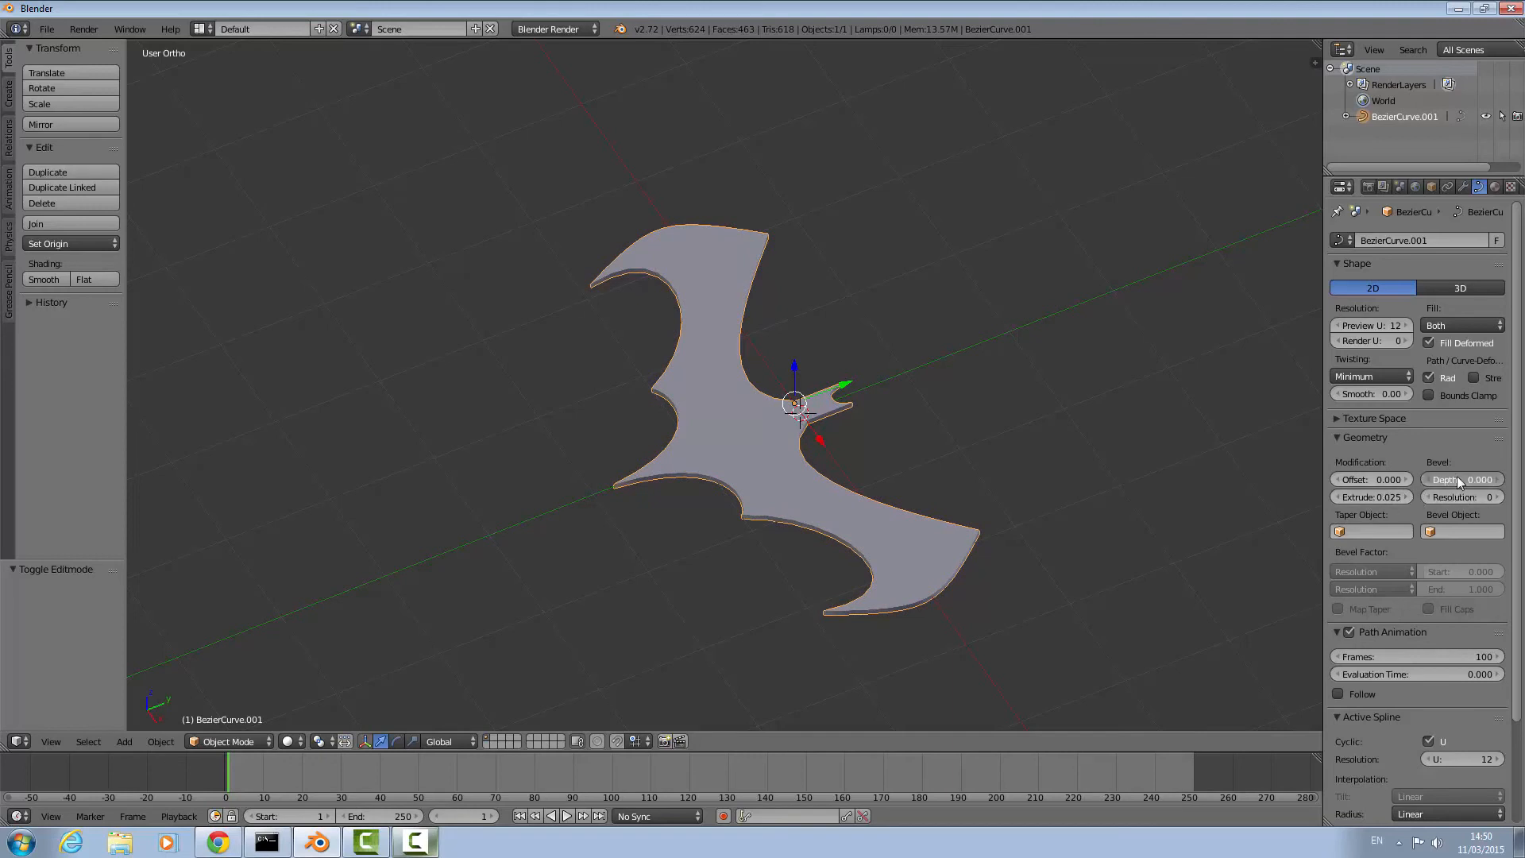
drag(1459, 478, 1478, 479)
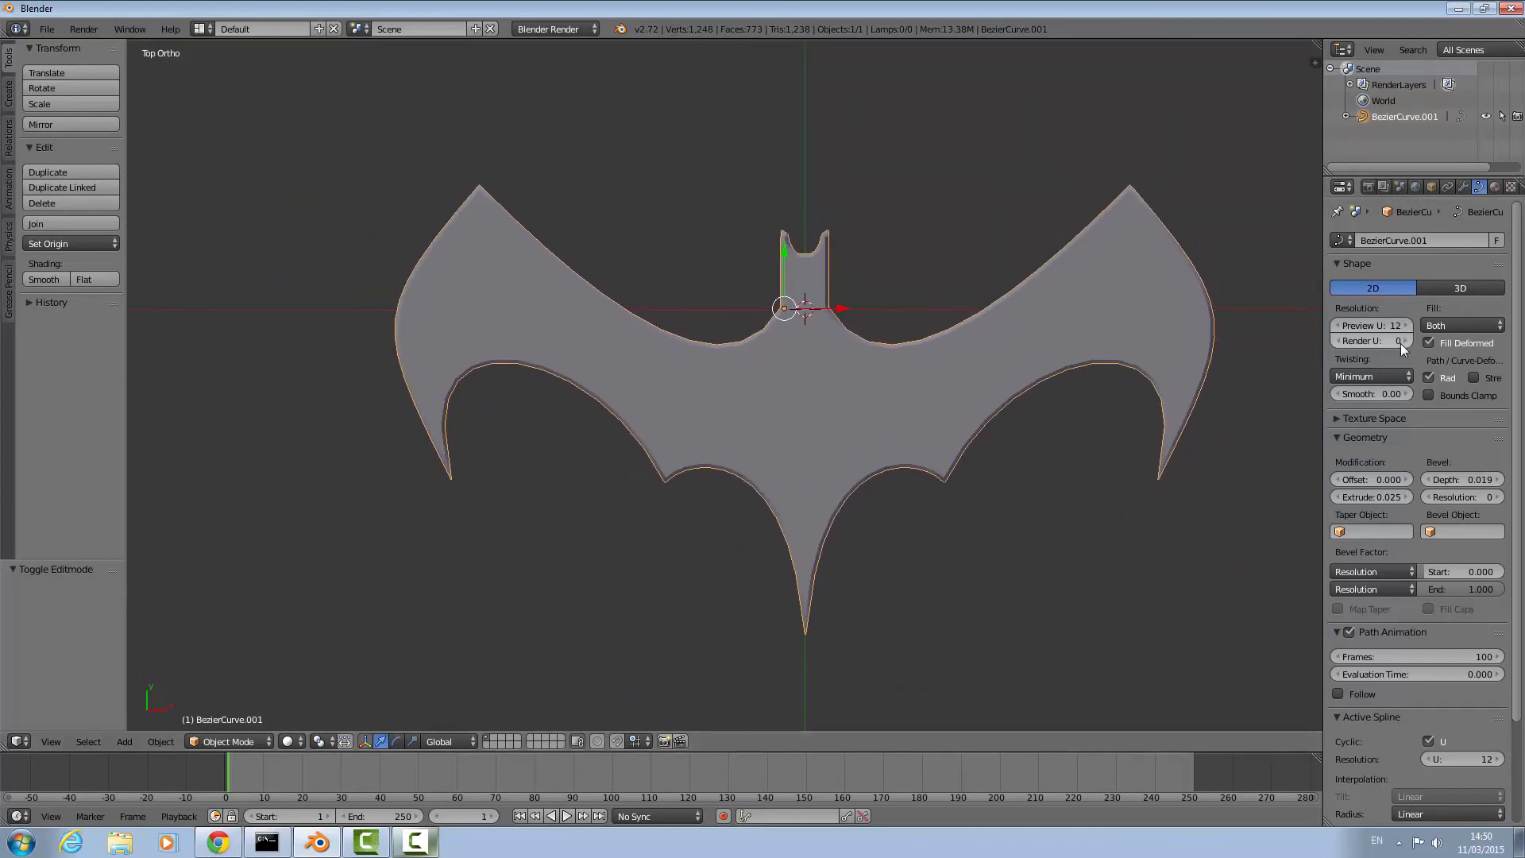
Raise the curve's preview U resolution to 64 for smoother edges.
click(1372, 325)
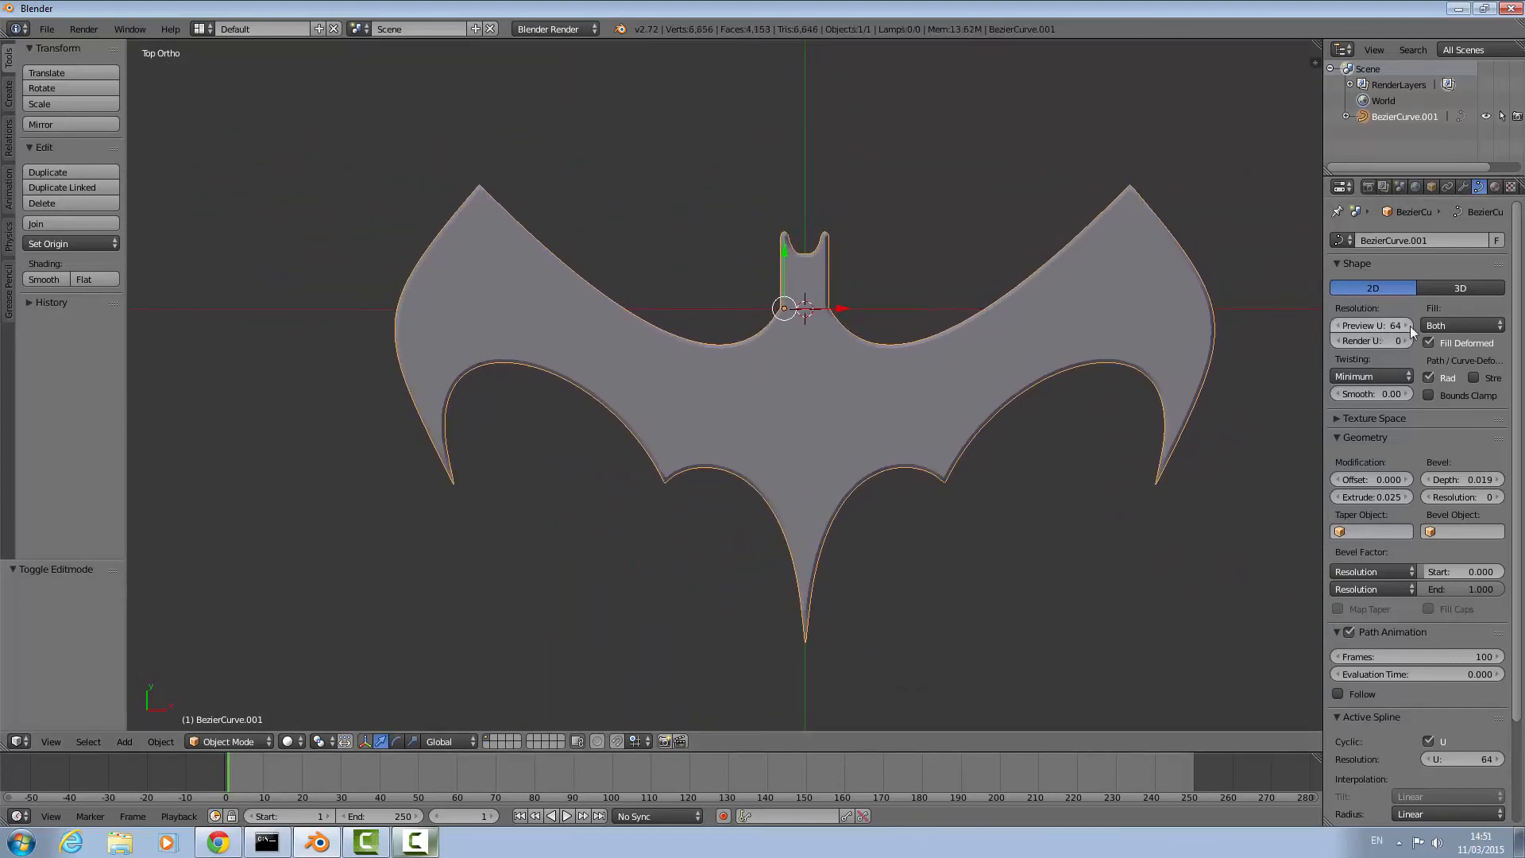
scroll(down, 3)
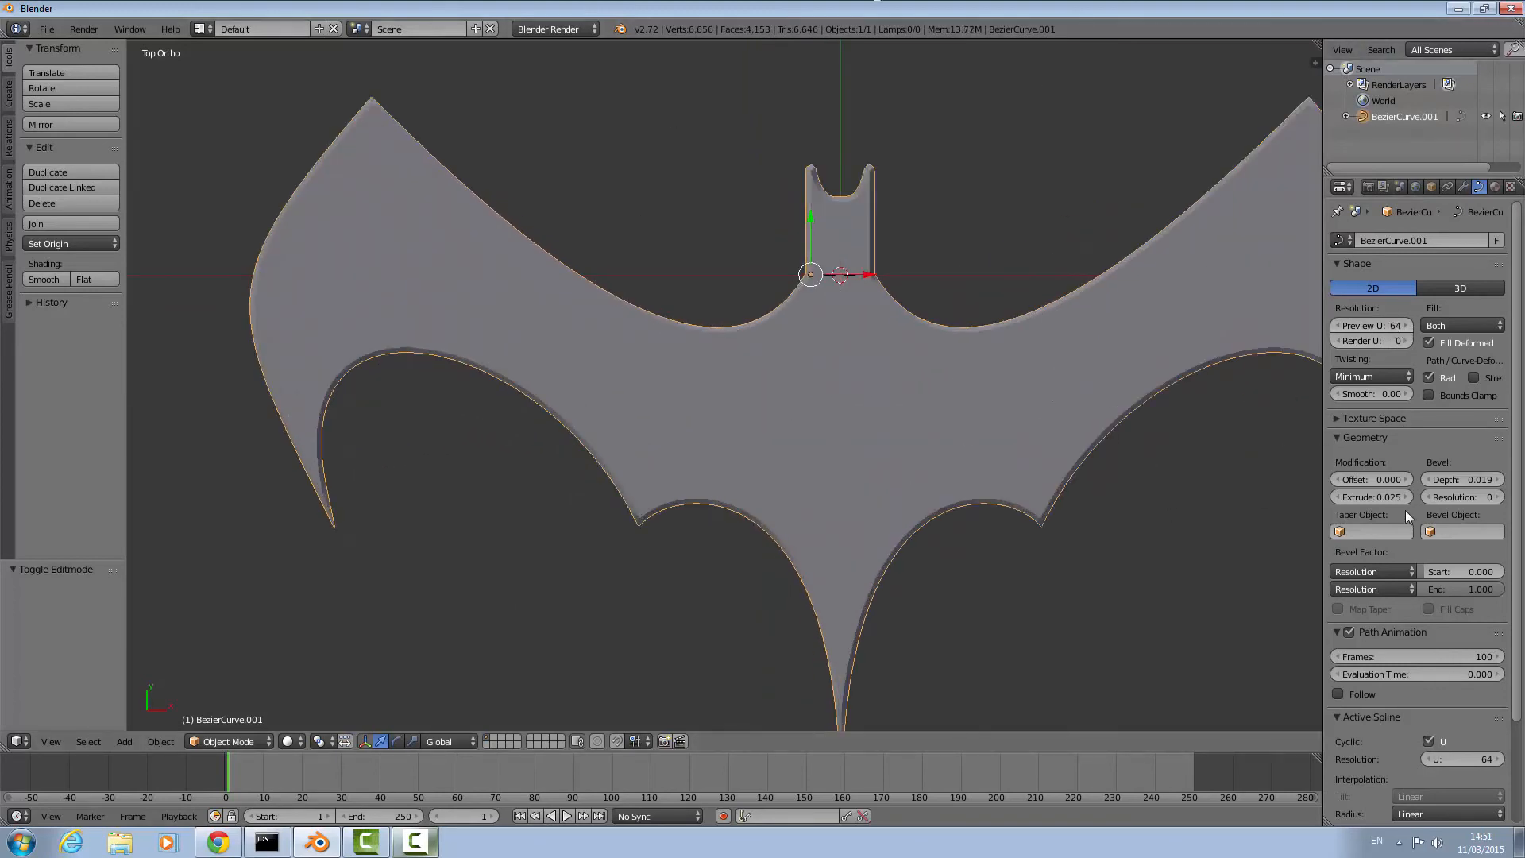
click(1462, 478)
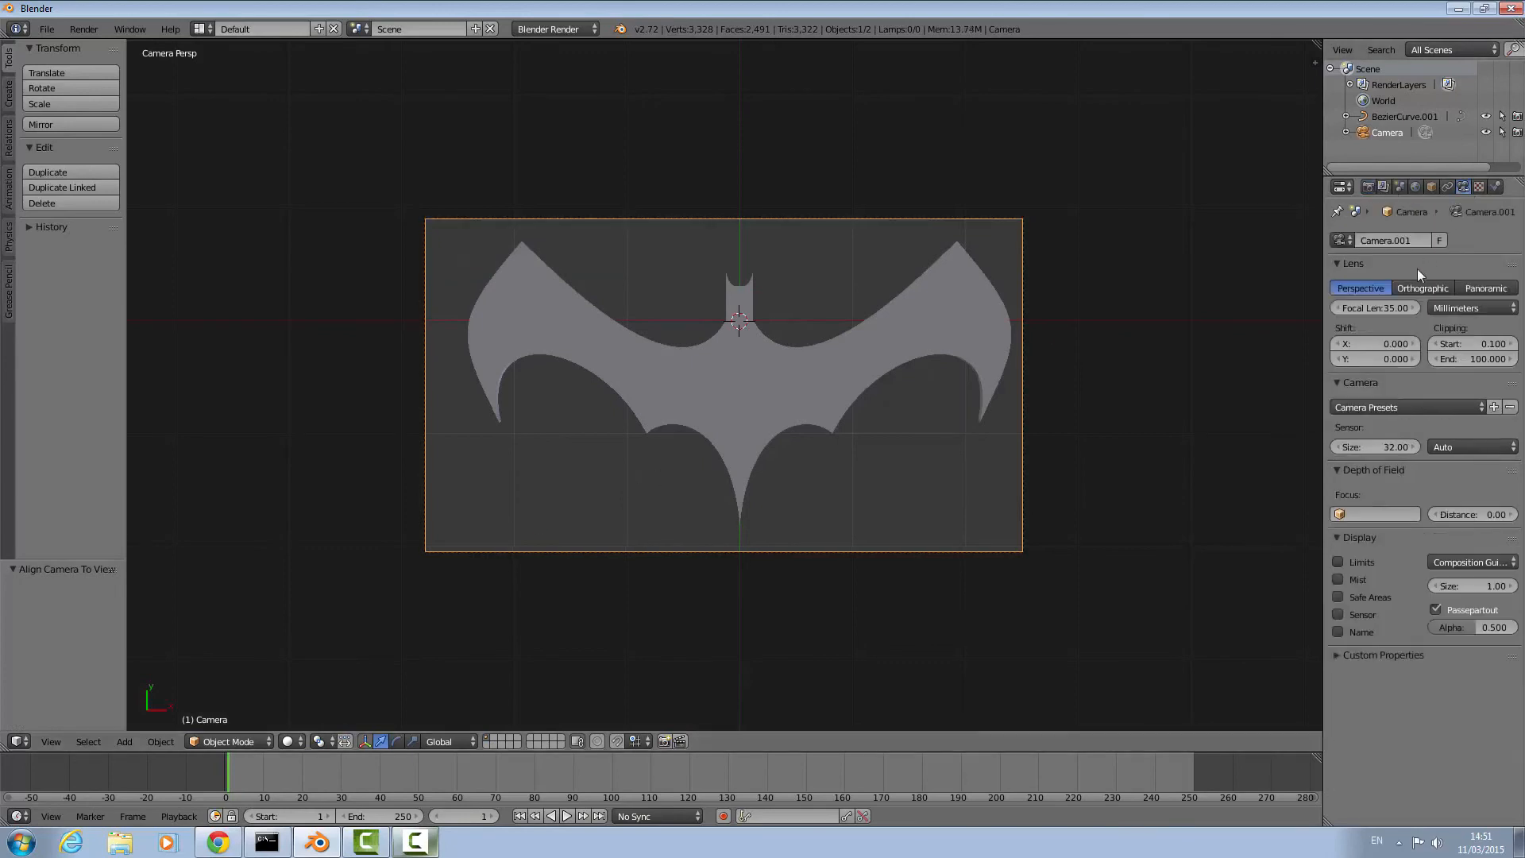
Make the camera orthographic with scale 5.000 and X/Y shift 0.030, then view from top.
click(1421, 287)
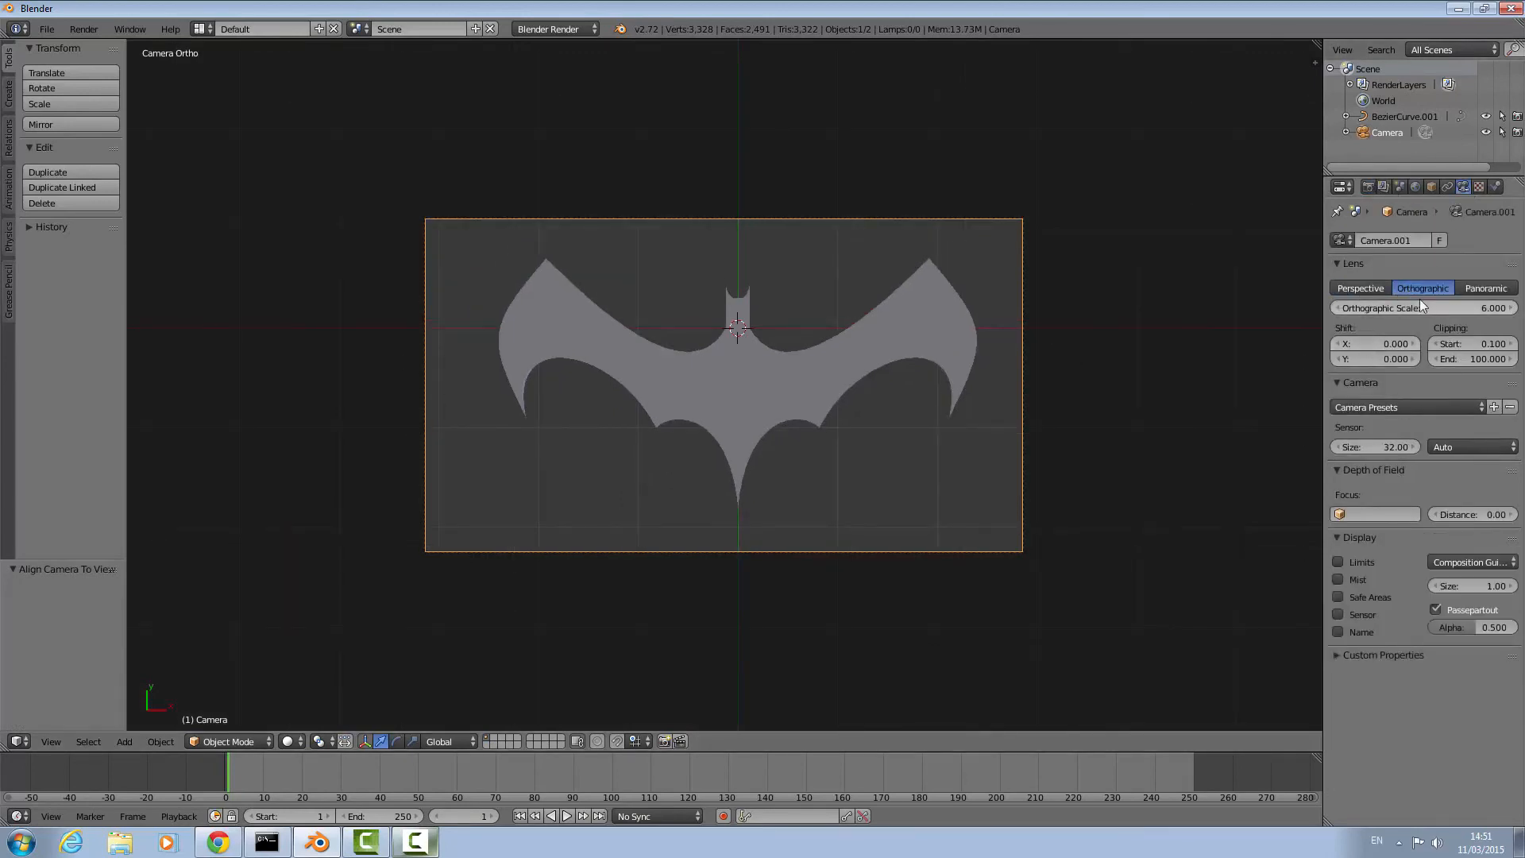
drag(1381, 343, 1411, 344)
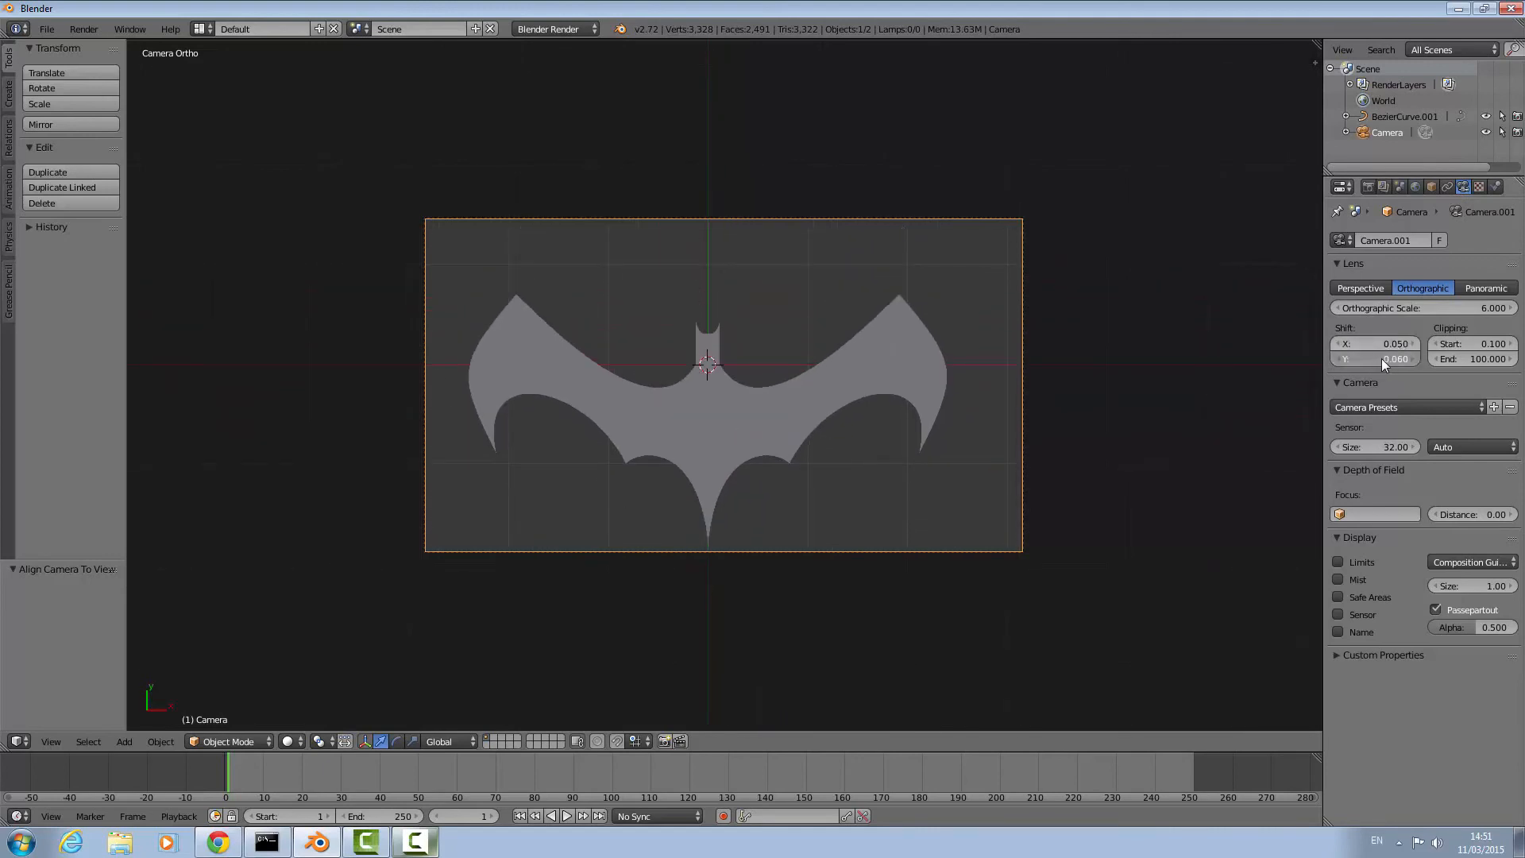
drag(1375, 343, 1374, 343)
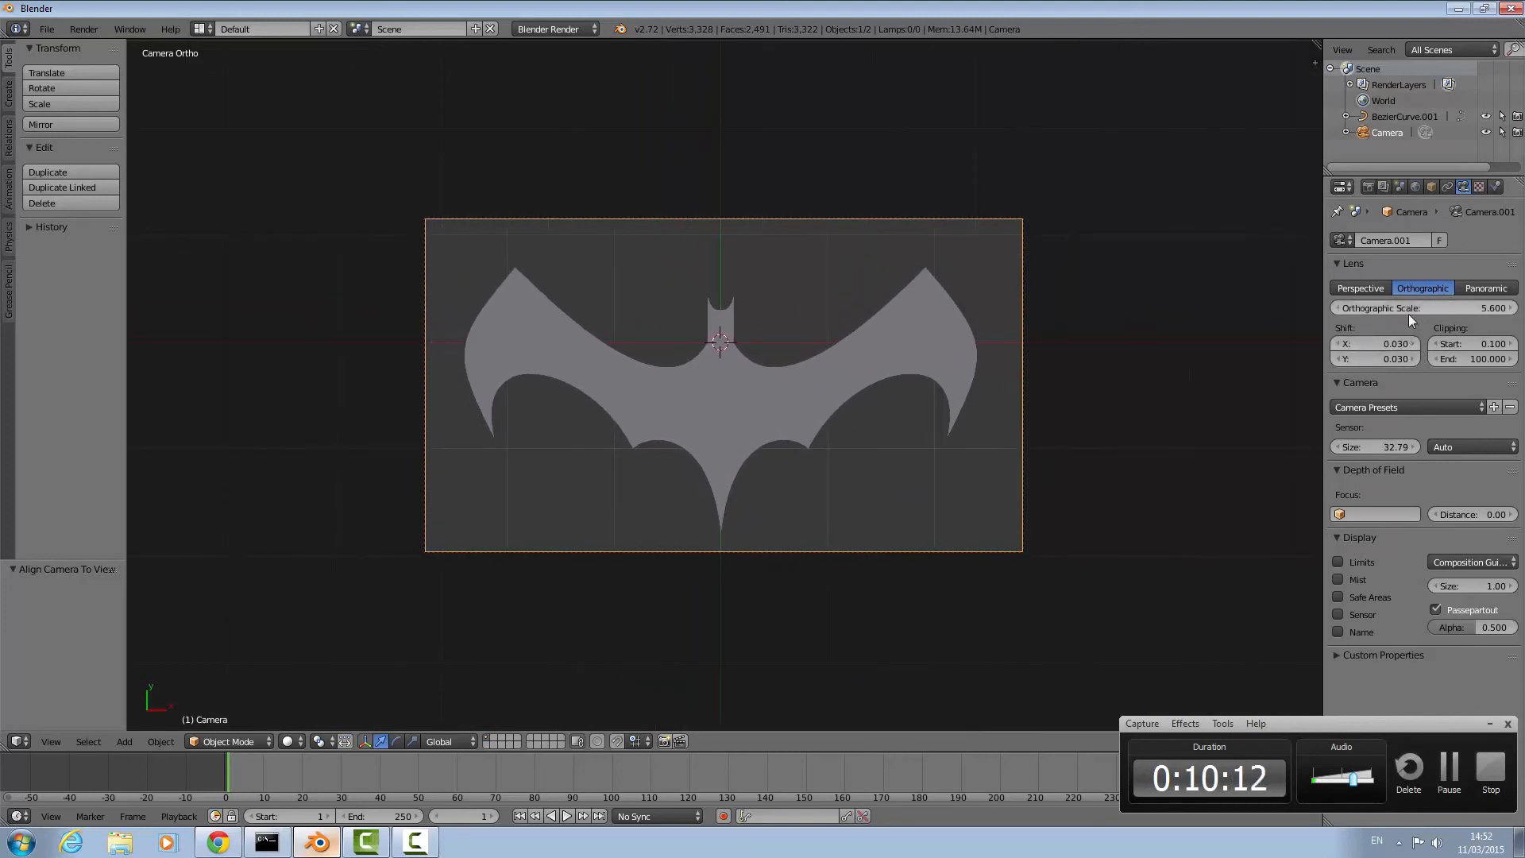
drag(1421, 308, 1391, 308)
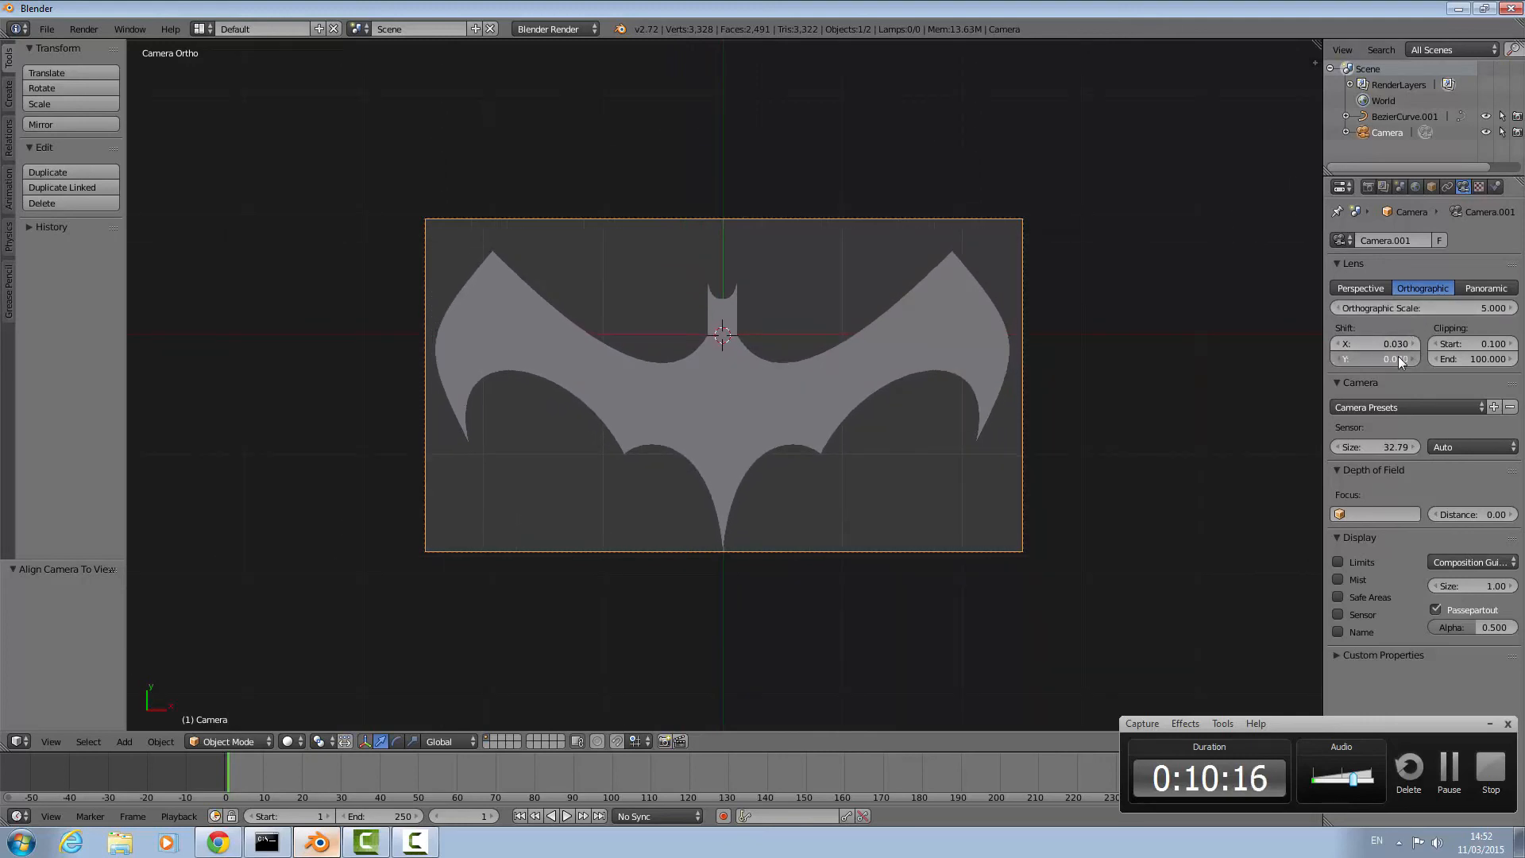
click(1374, 360)
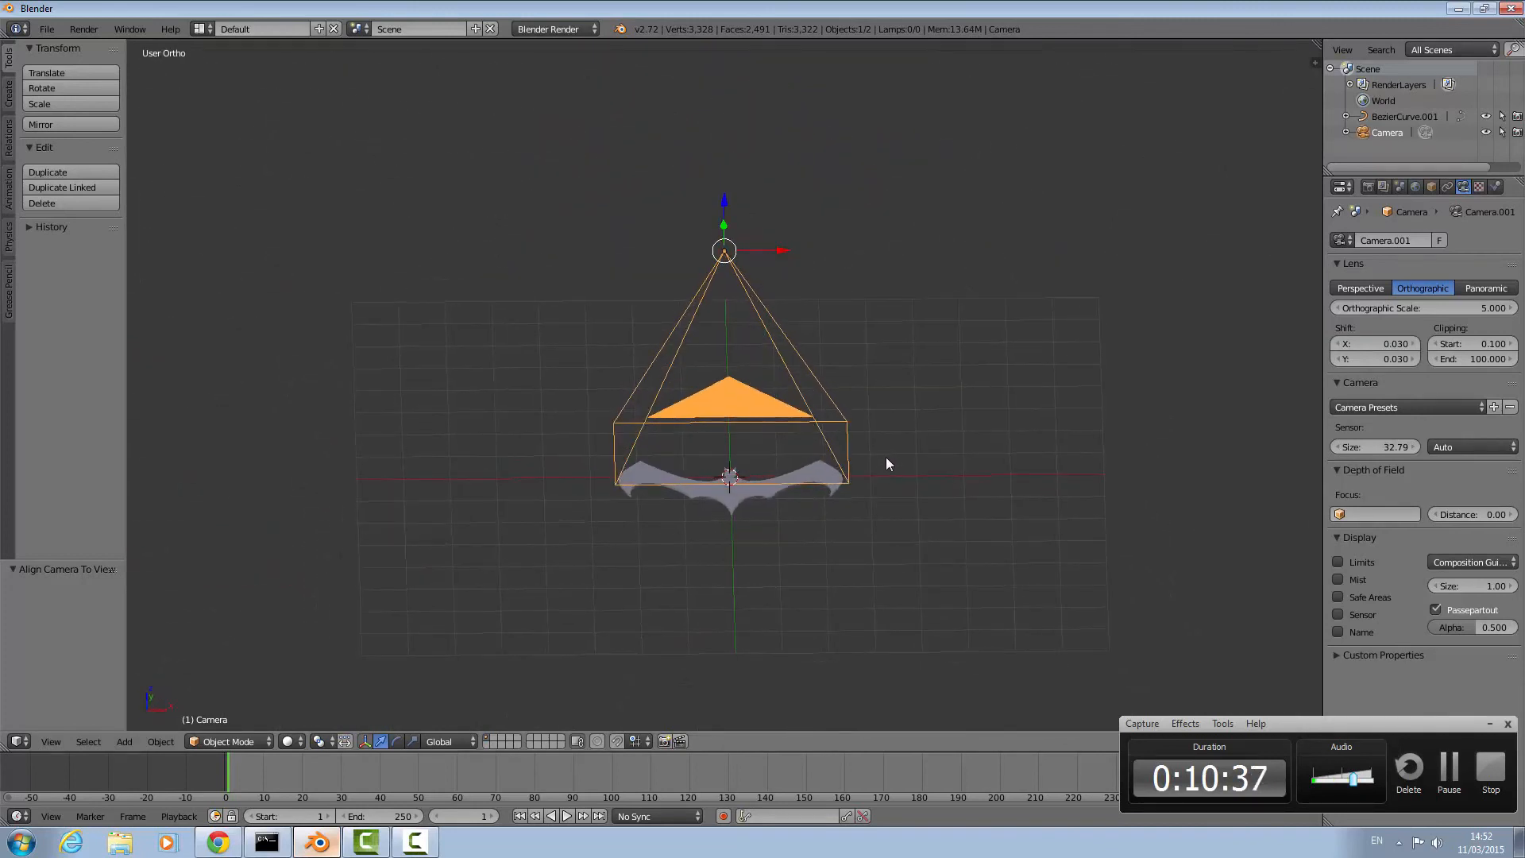
key(7)
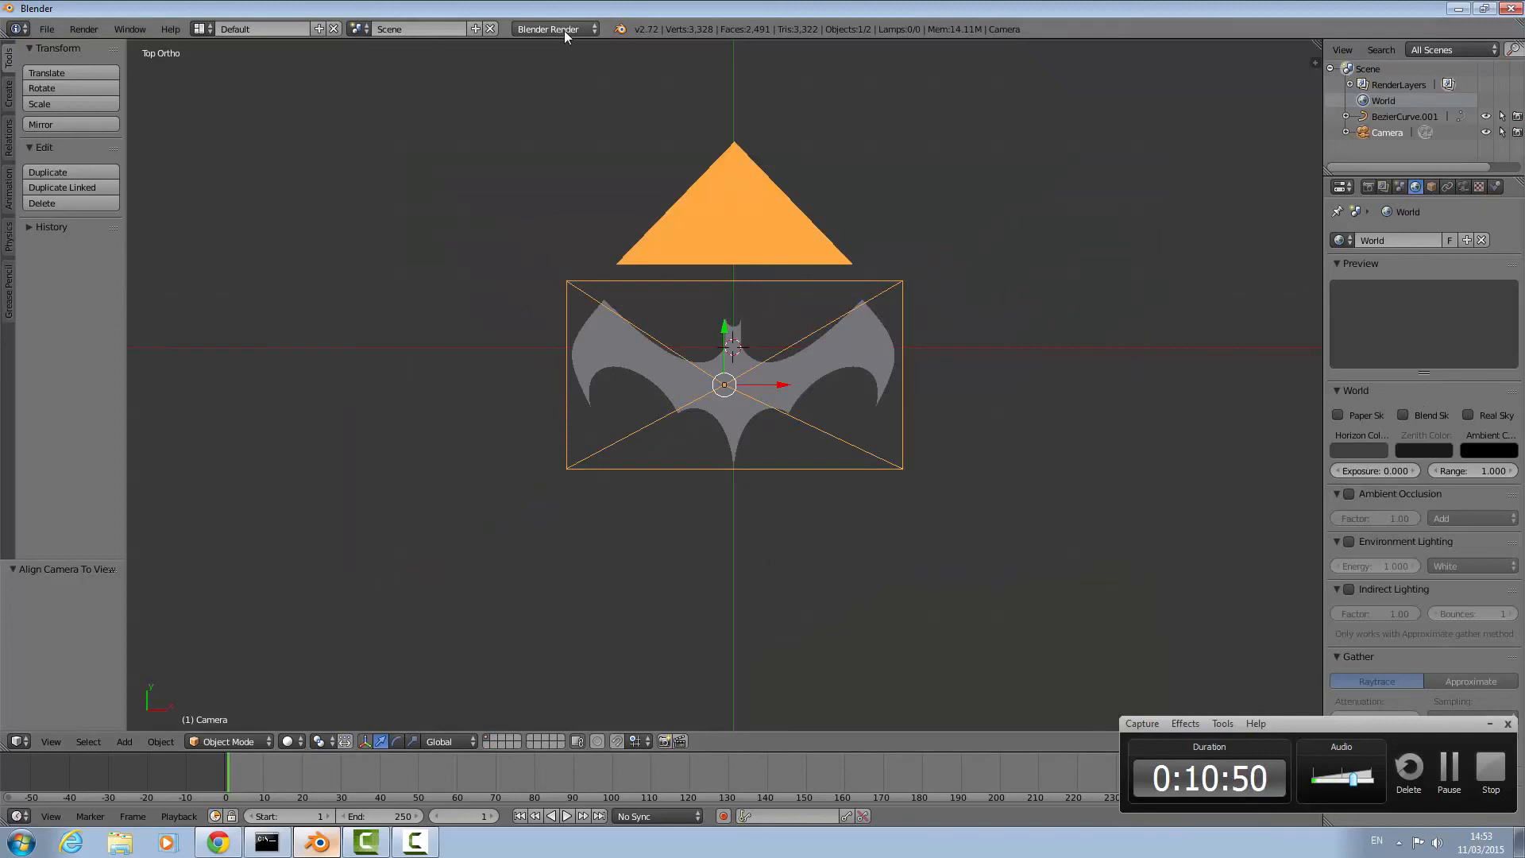
Switch the render engine to Cycles and set the World surface colour to black.
click(550, 29)
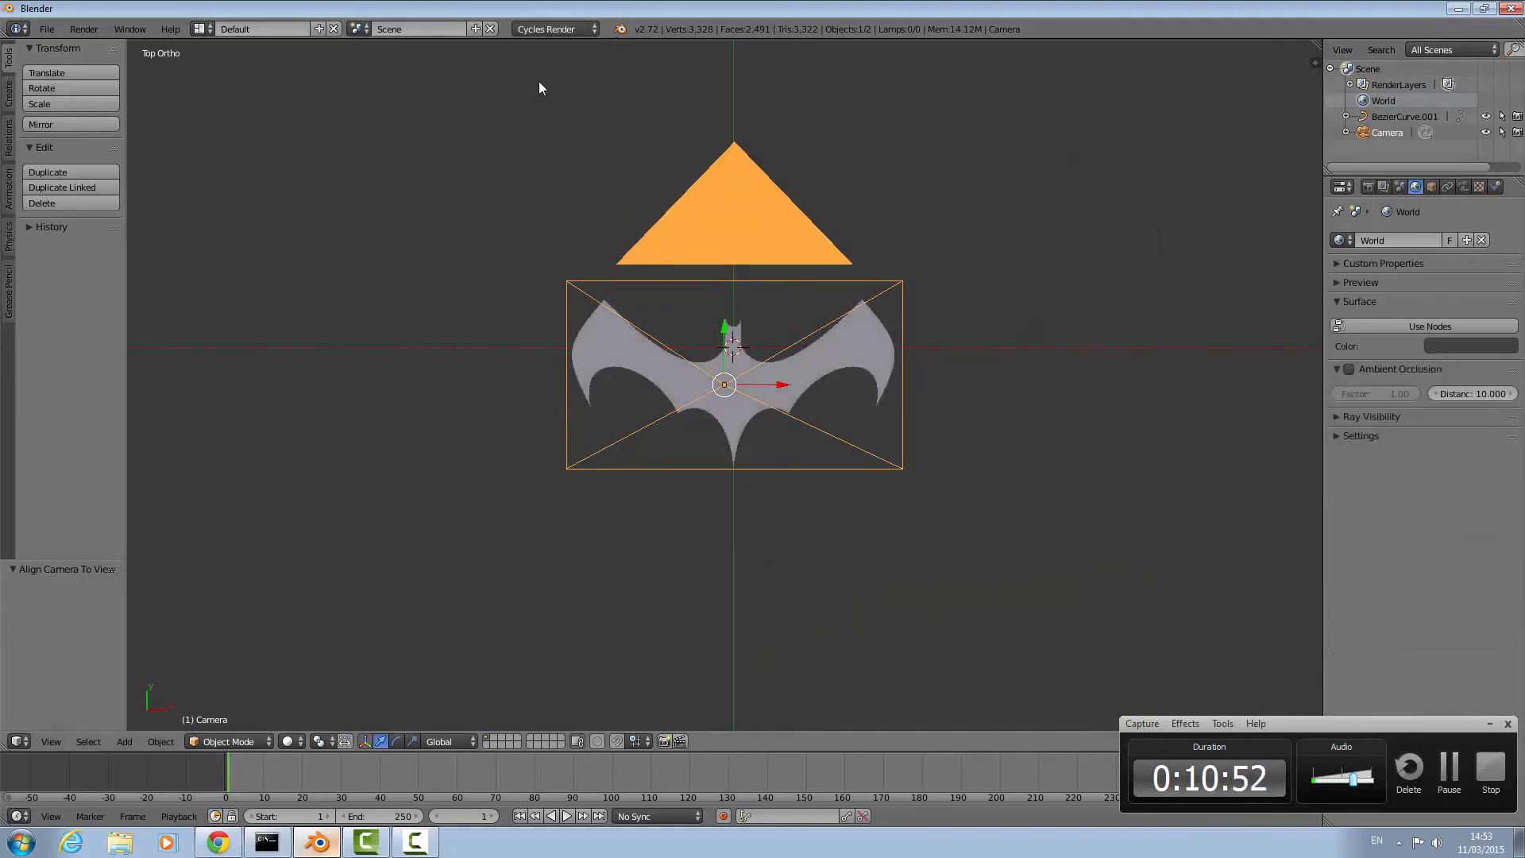
click(1464, 347)
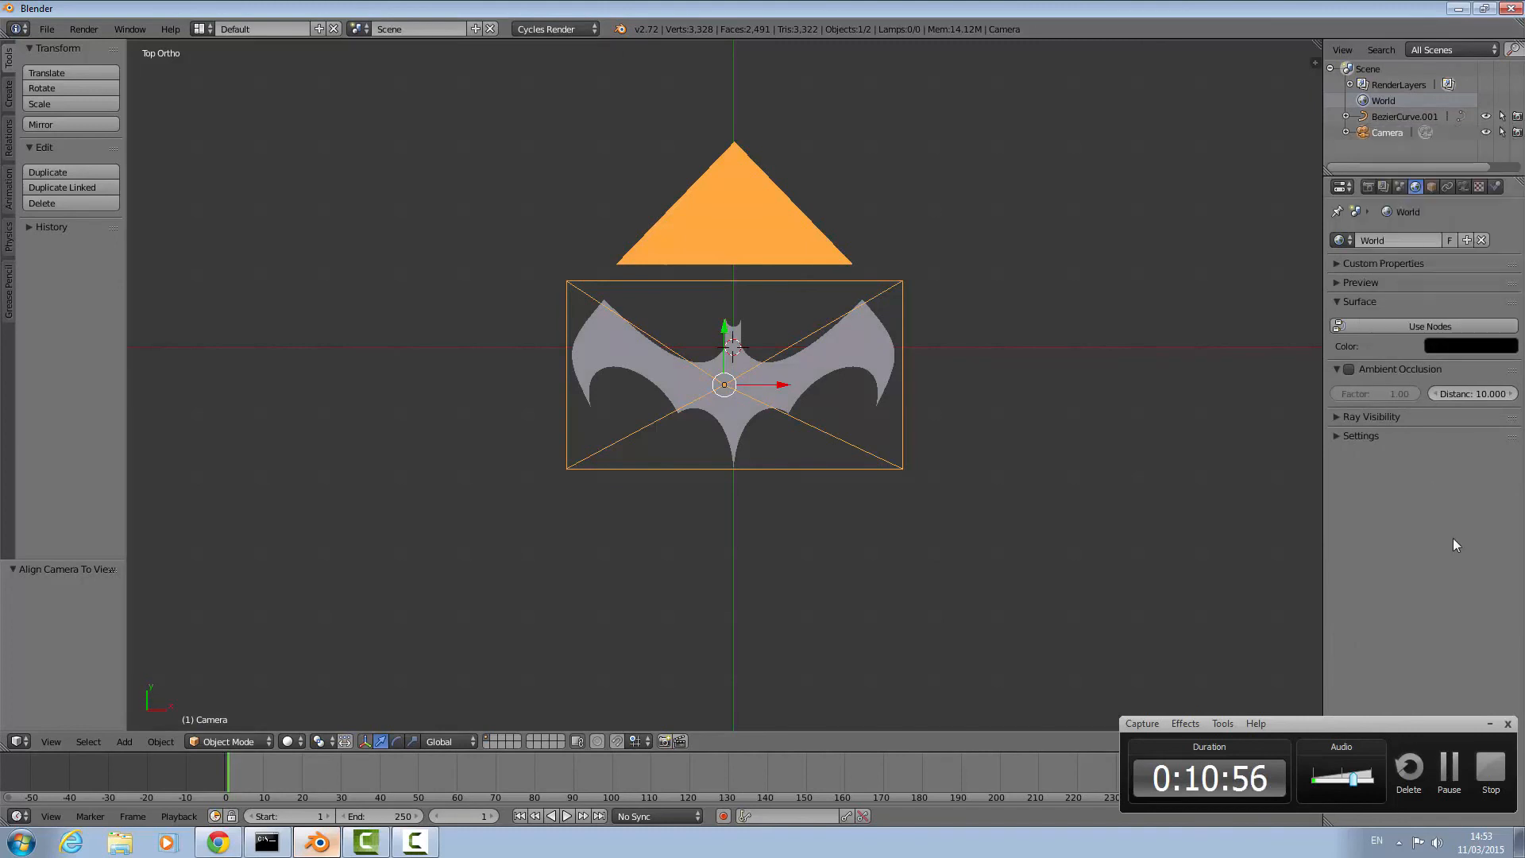
mouse_move(820, 373)
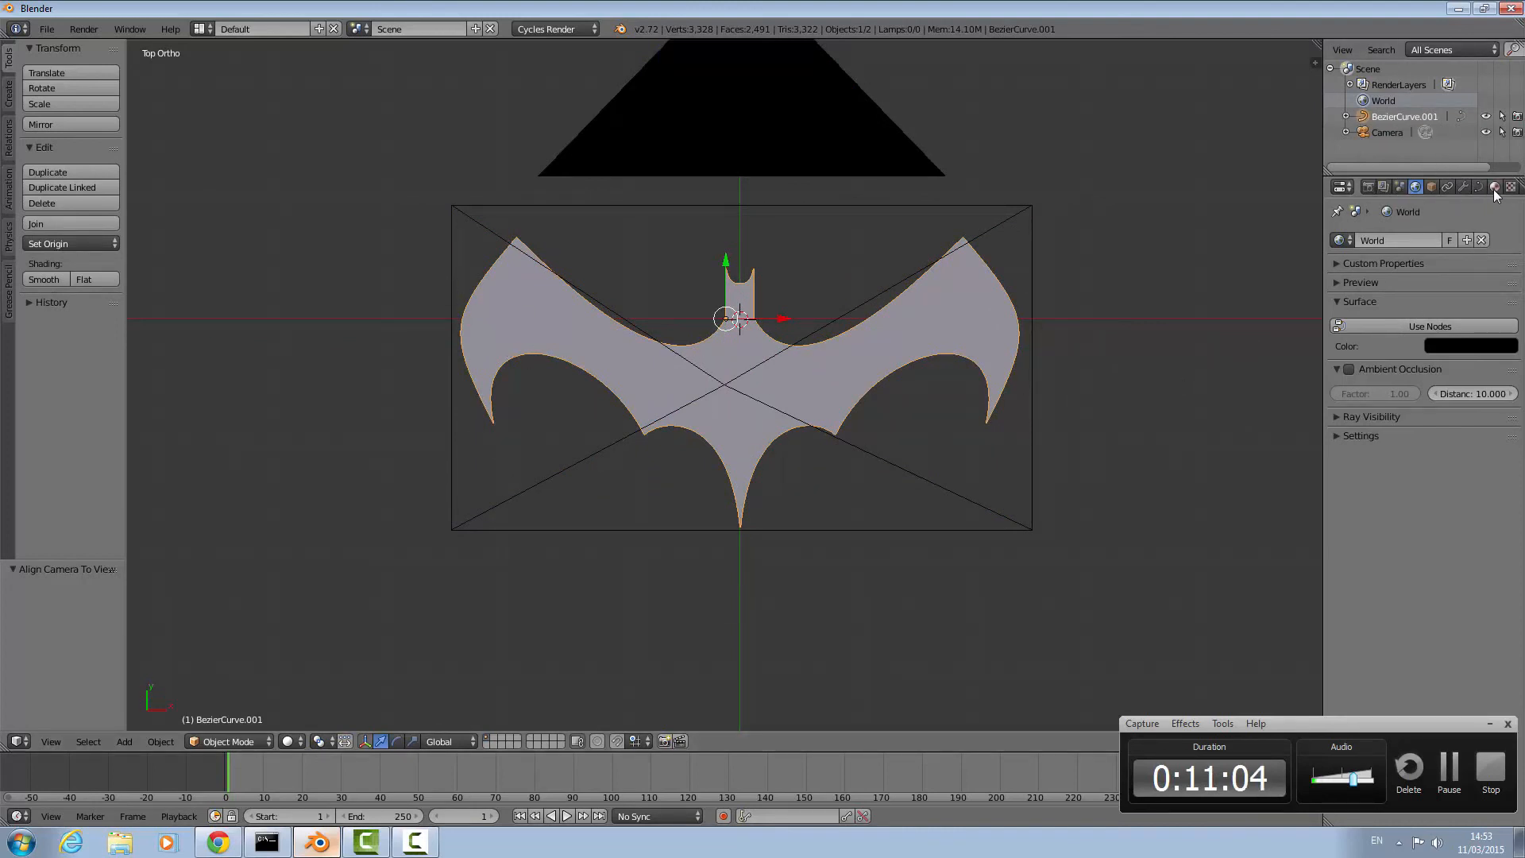
Create a new material for the bat curve using an Emission surface, adjusting its colour brightness.
click(1496, 187)
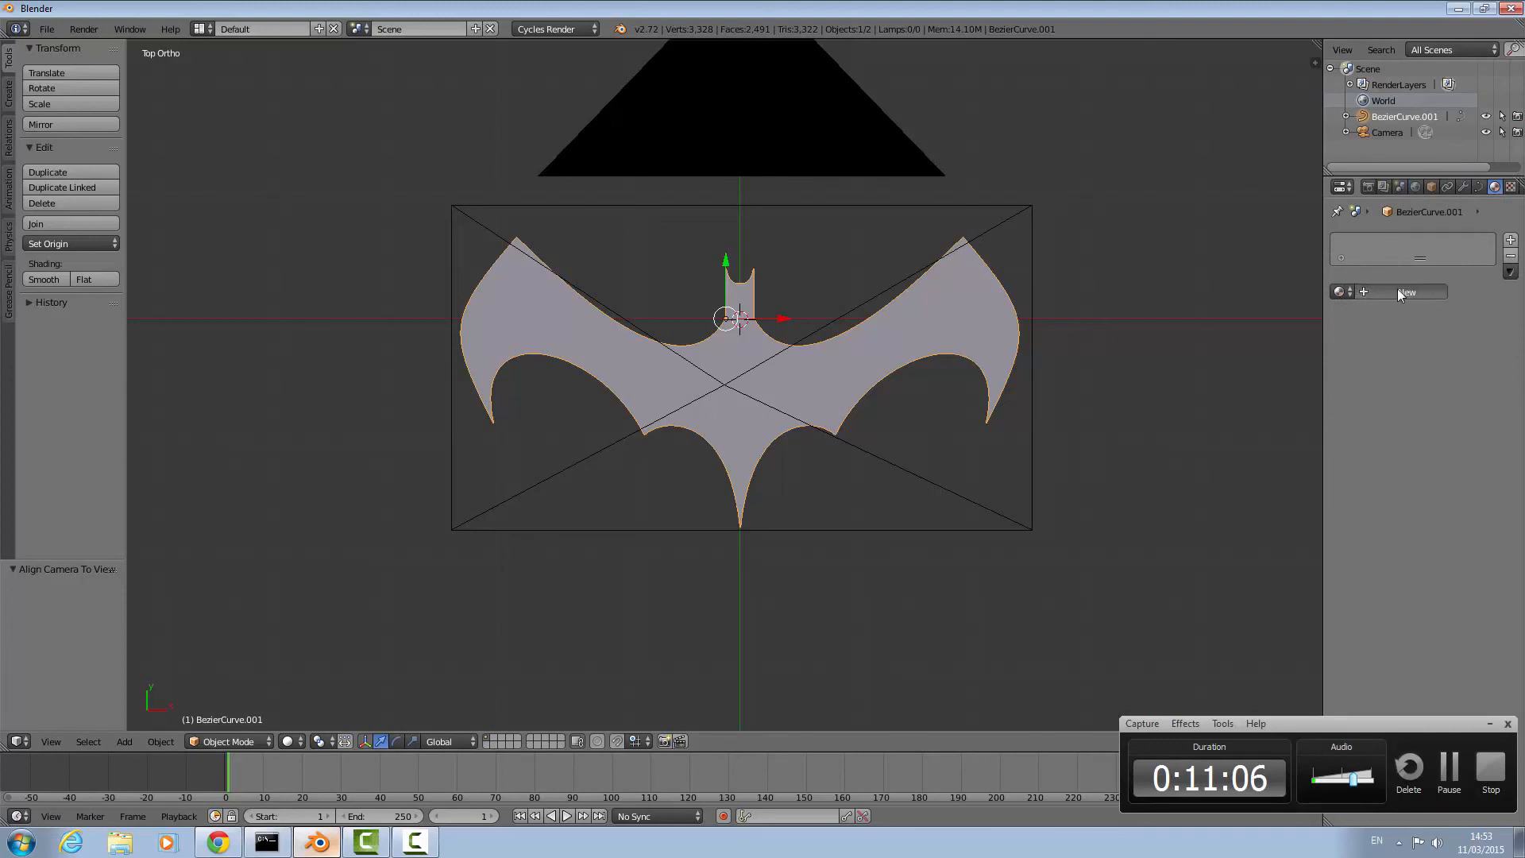
click(1400, 291)
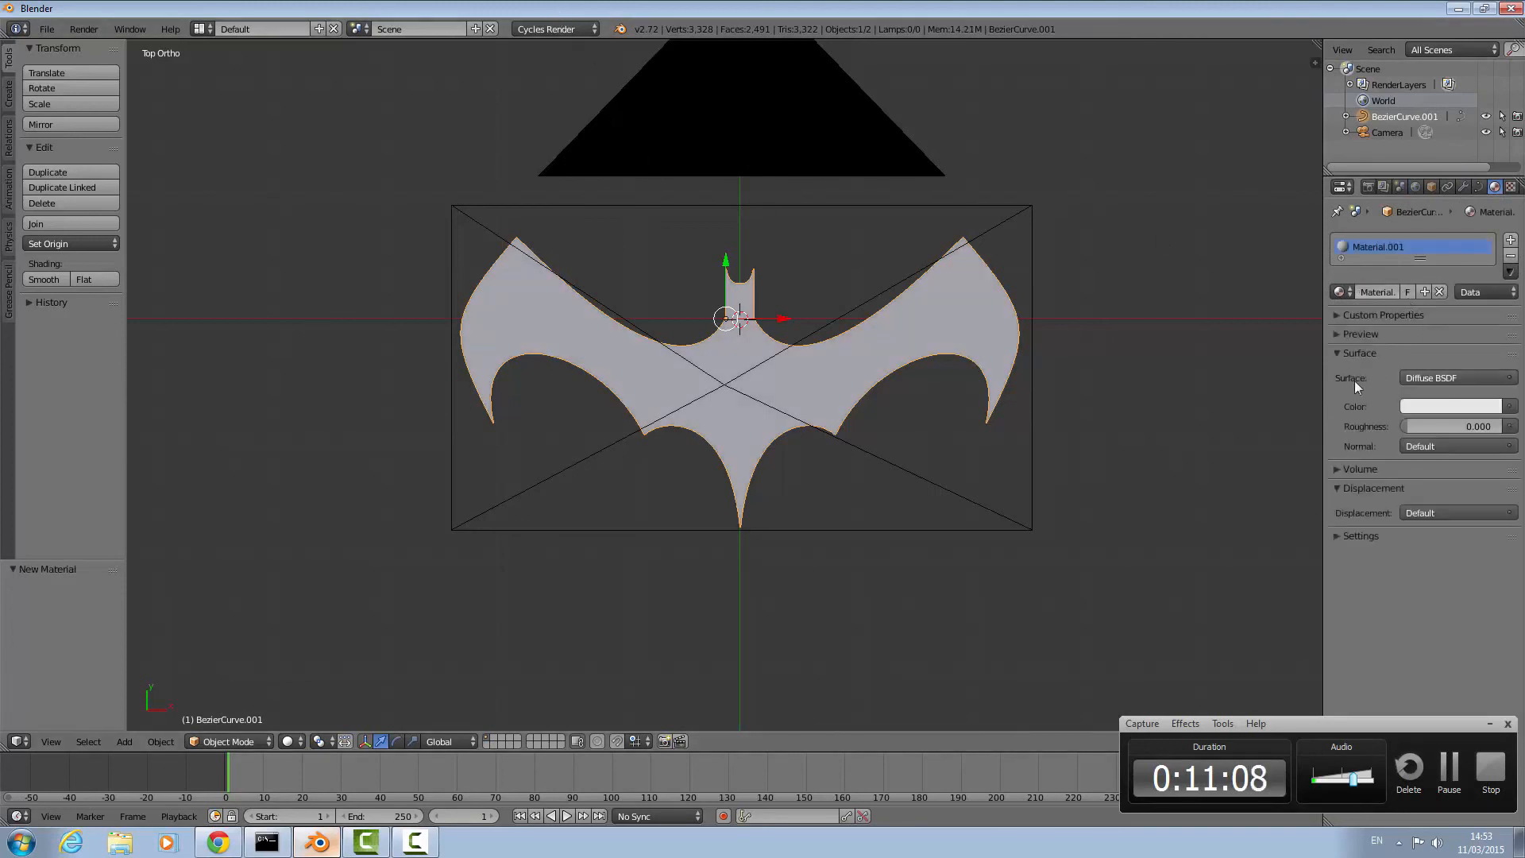
click(1449, 378)
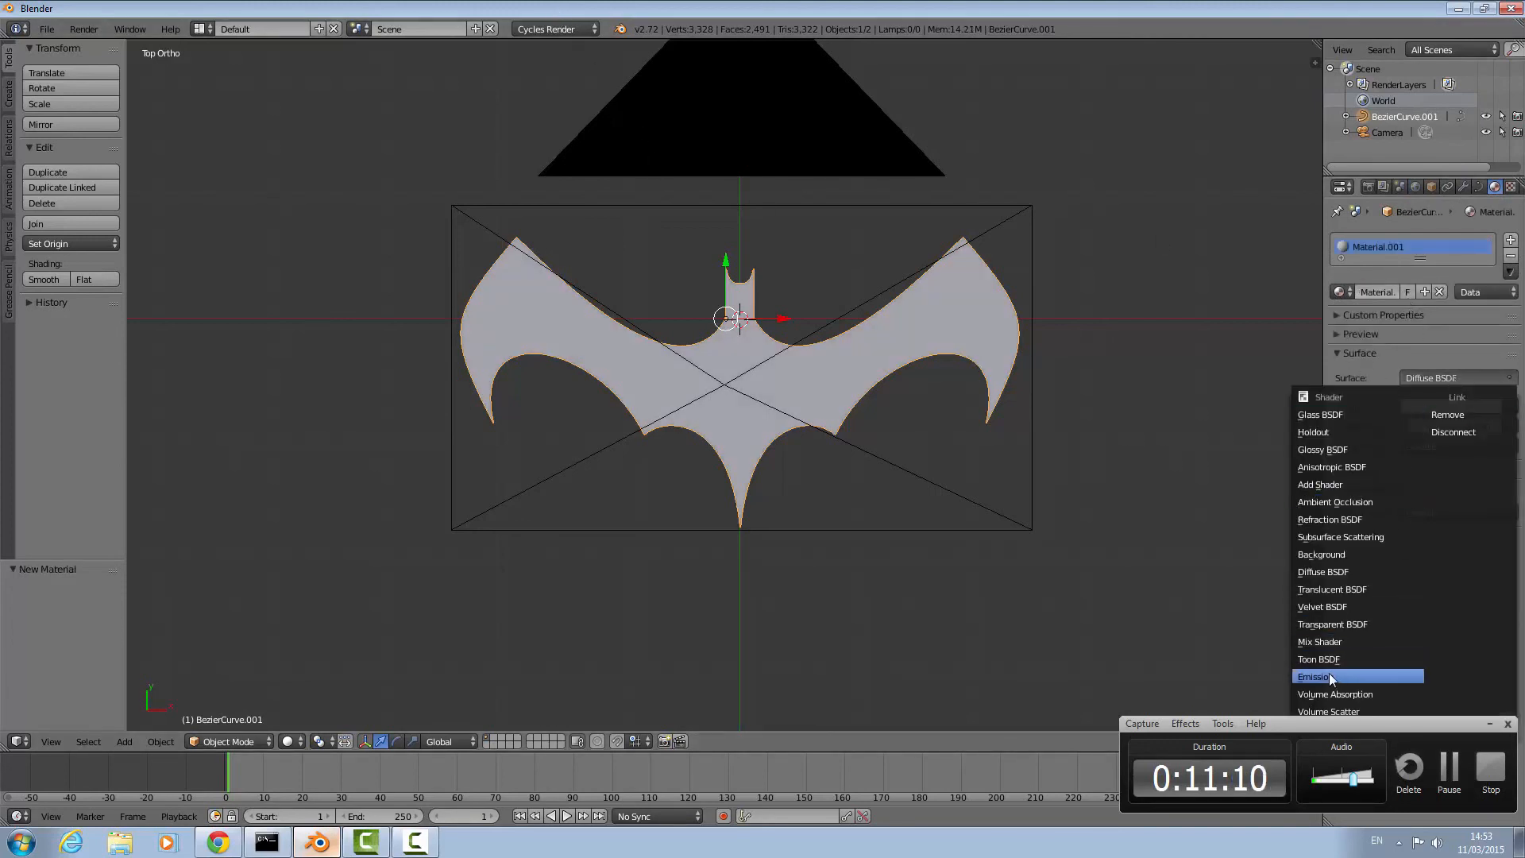
click(1317, 676)
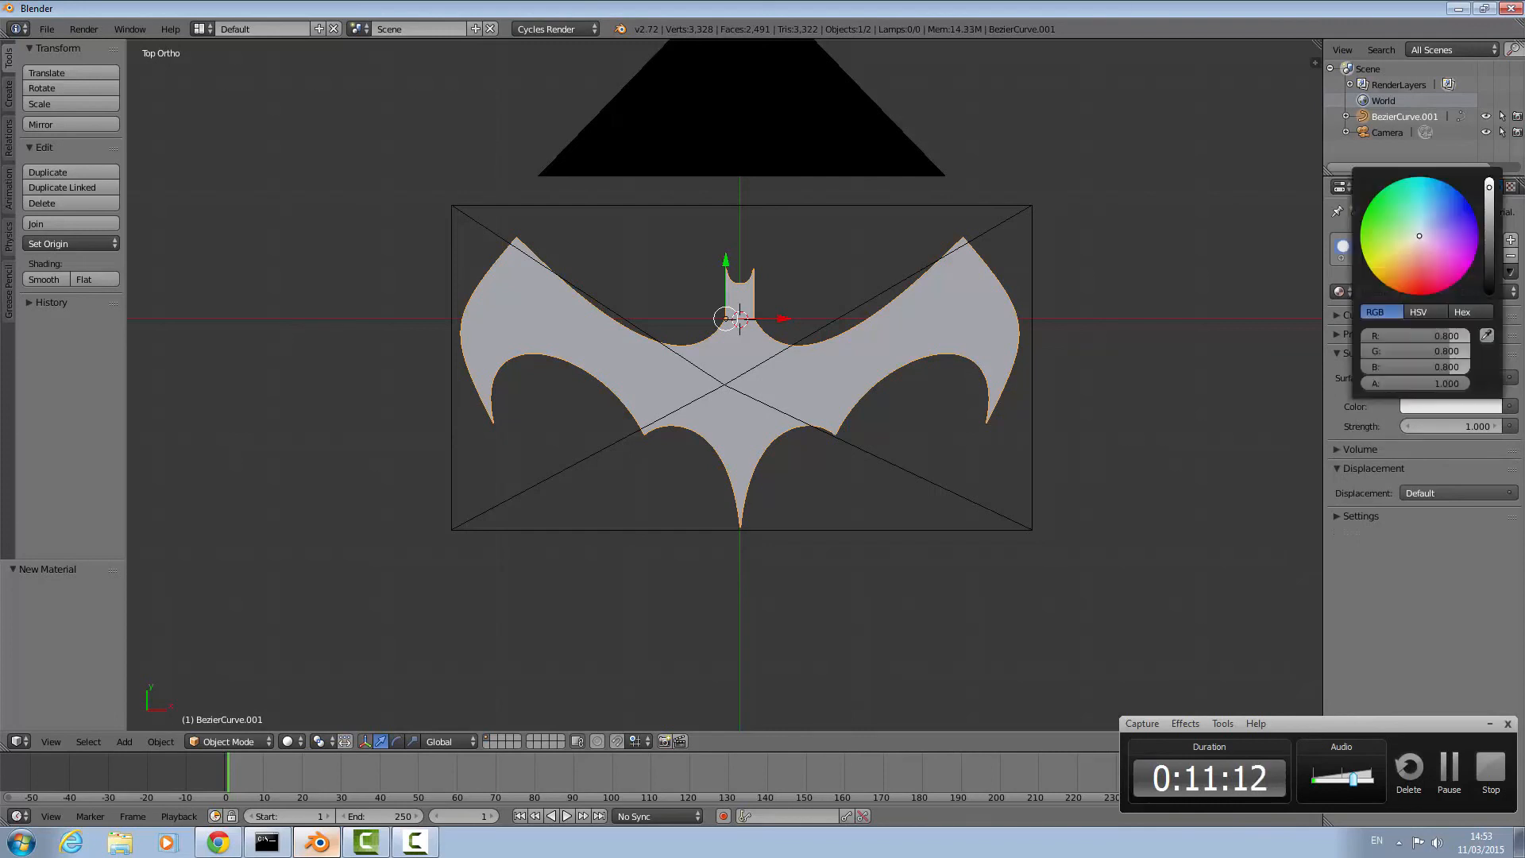
drag(1488, 195, 1488, 268)
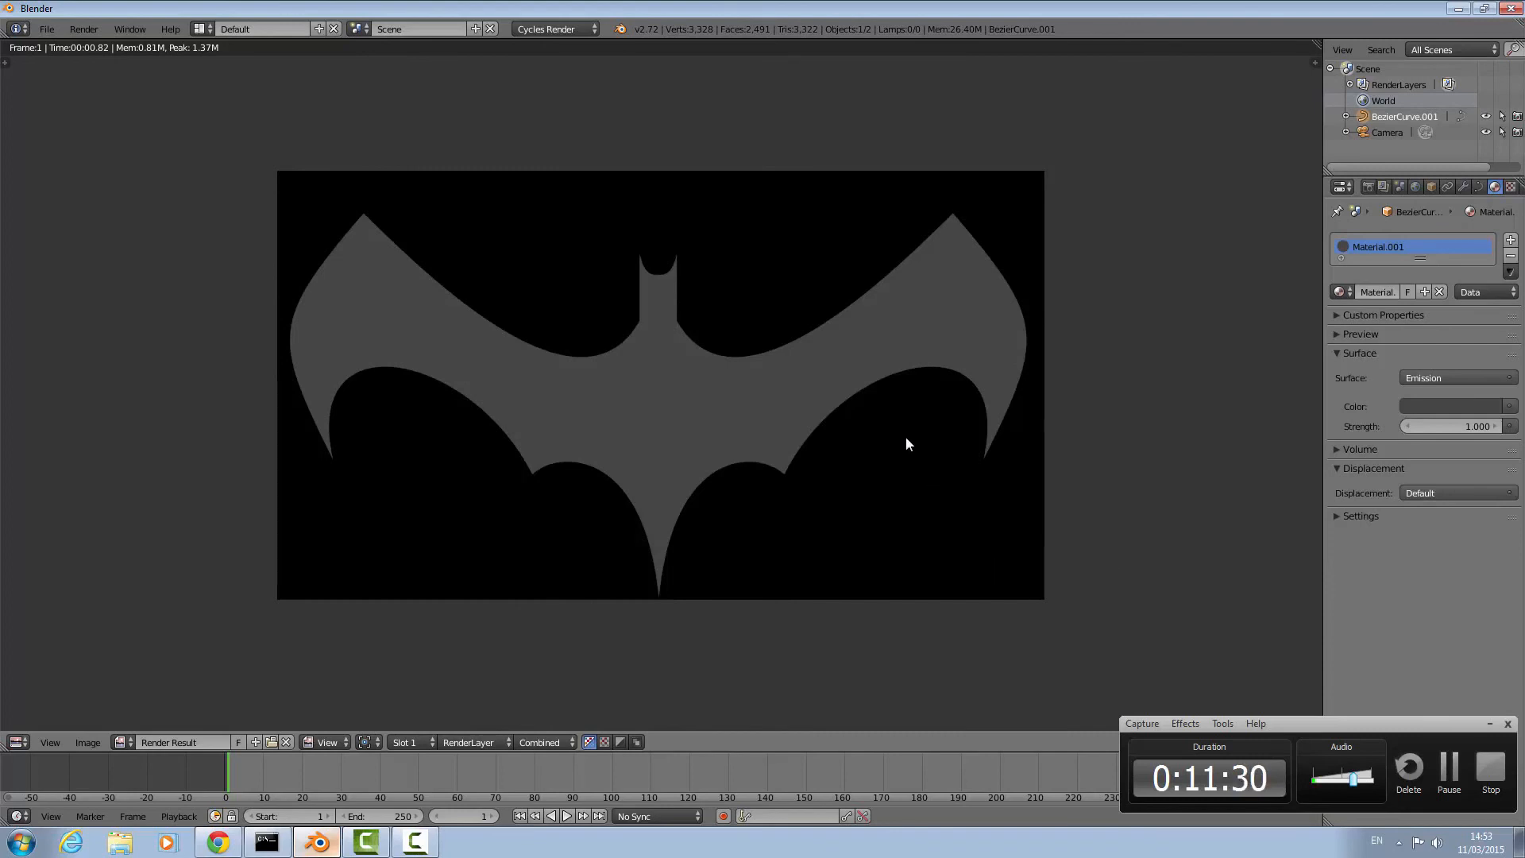
mouse_move(469, 696)
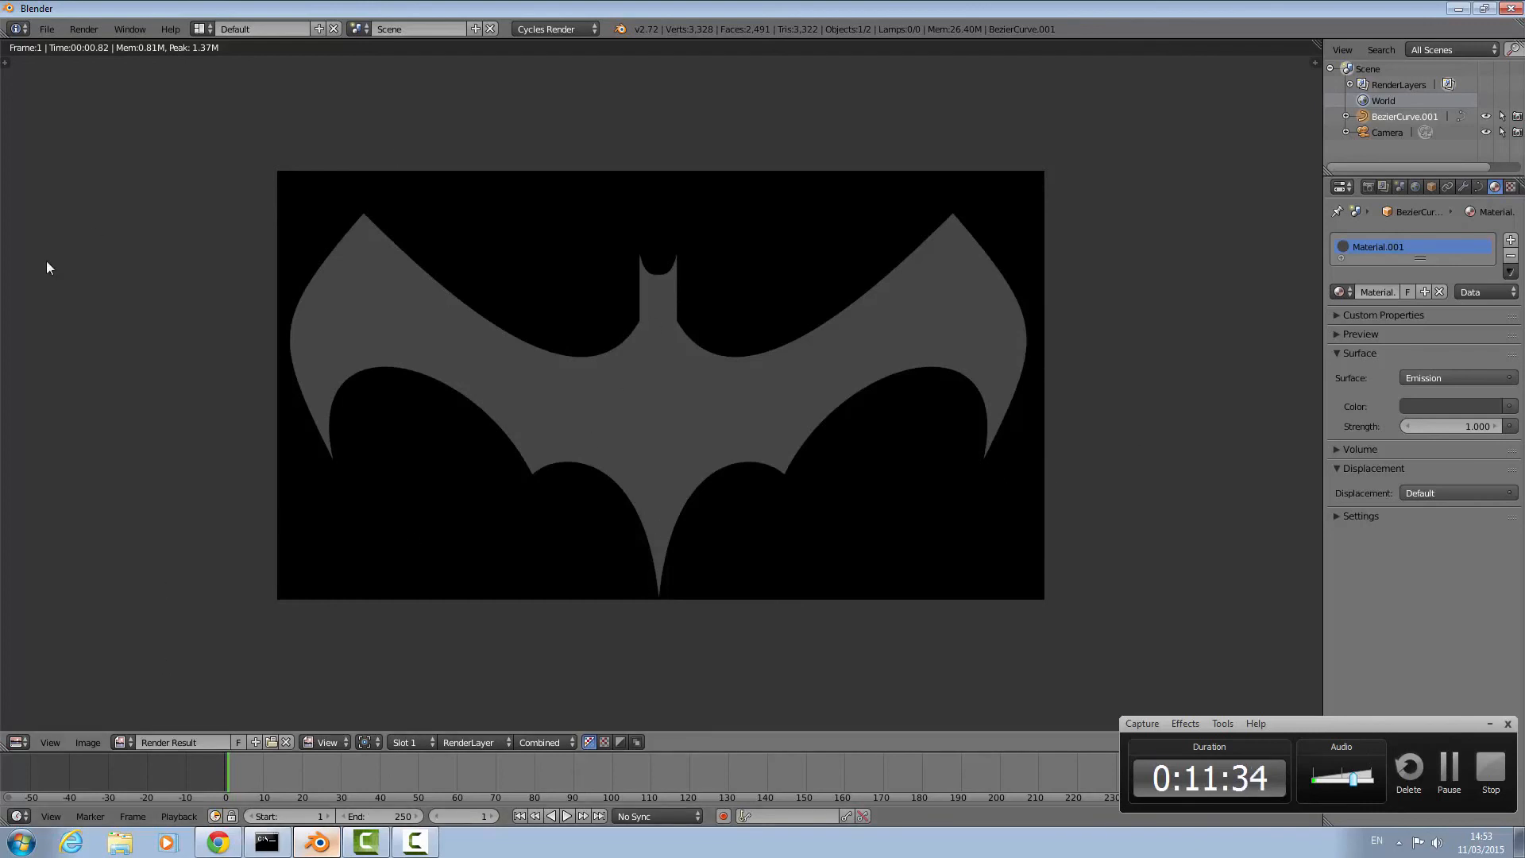
mouse_move(1312, 610)
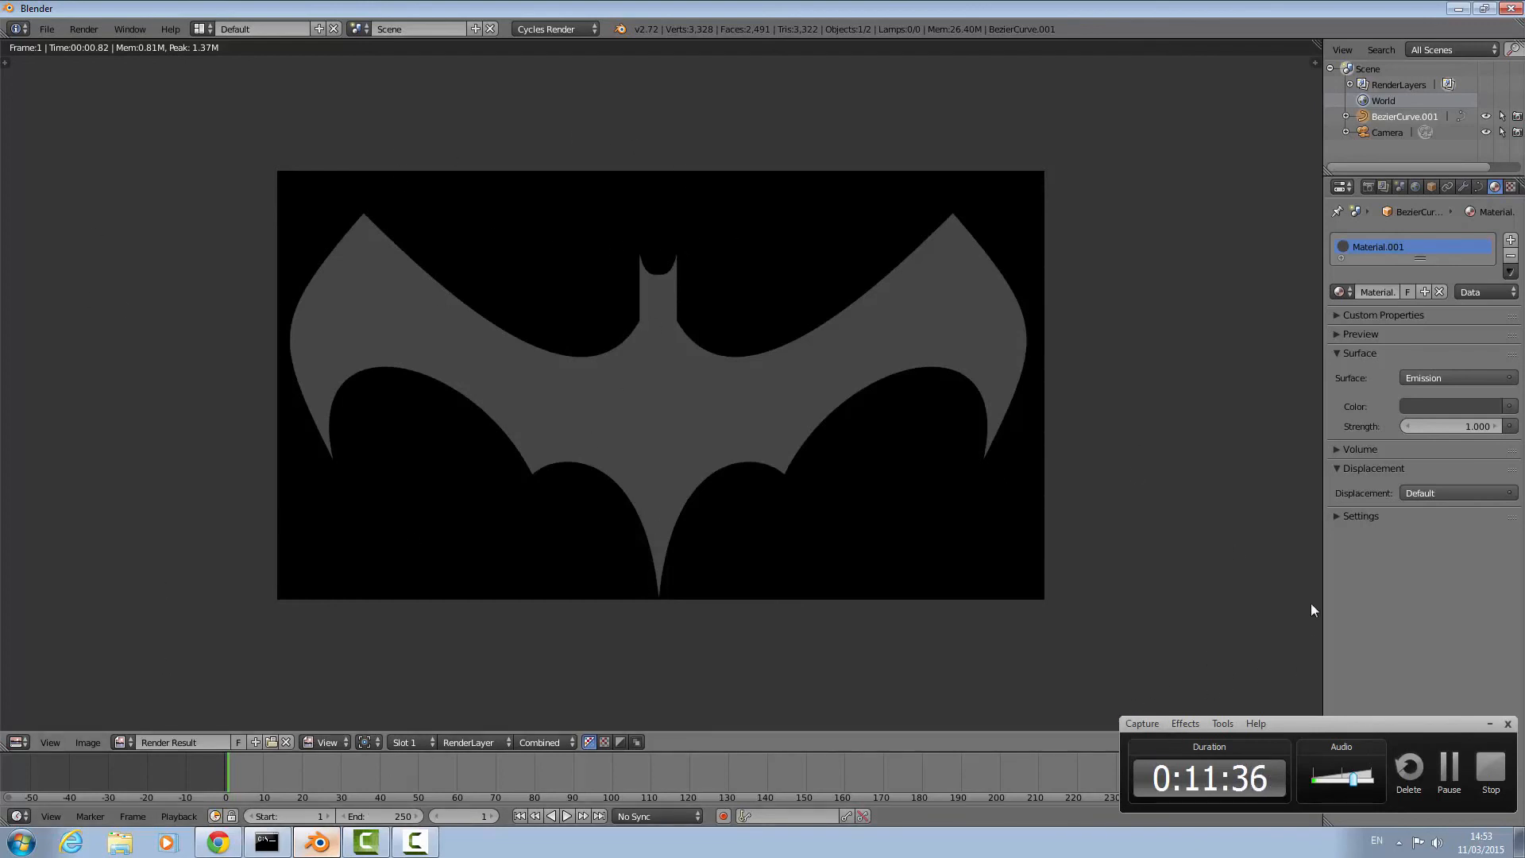
mouse_move(965, 677)
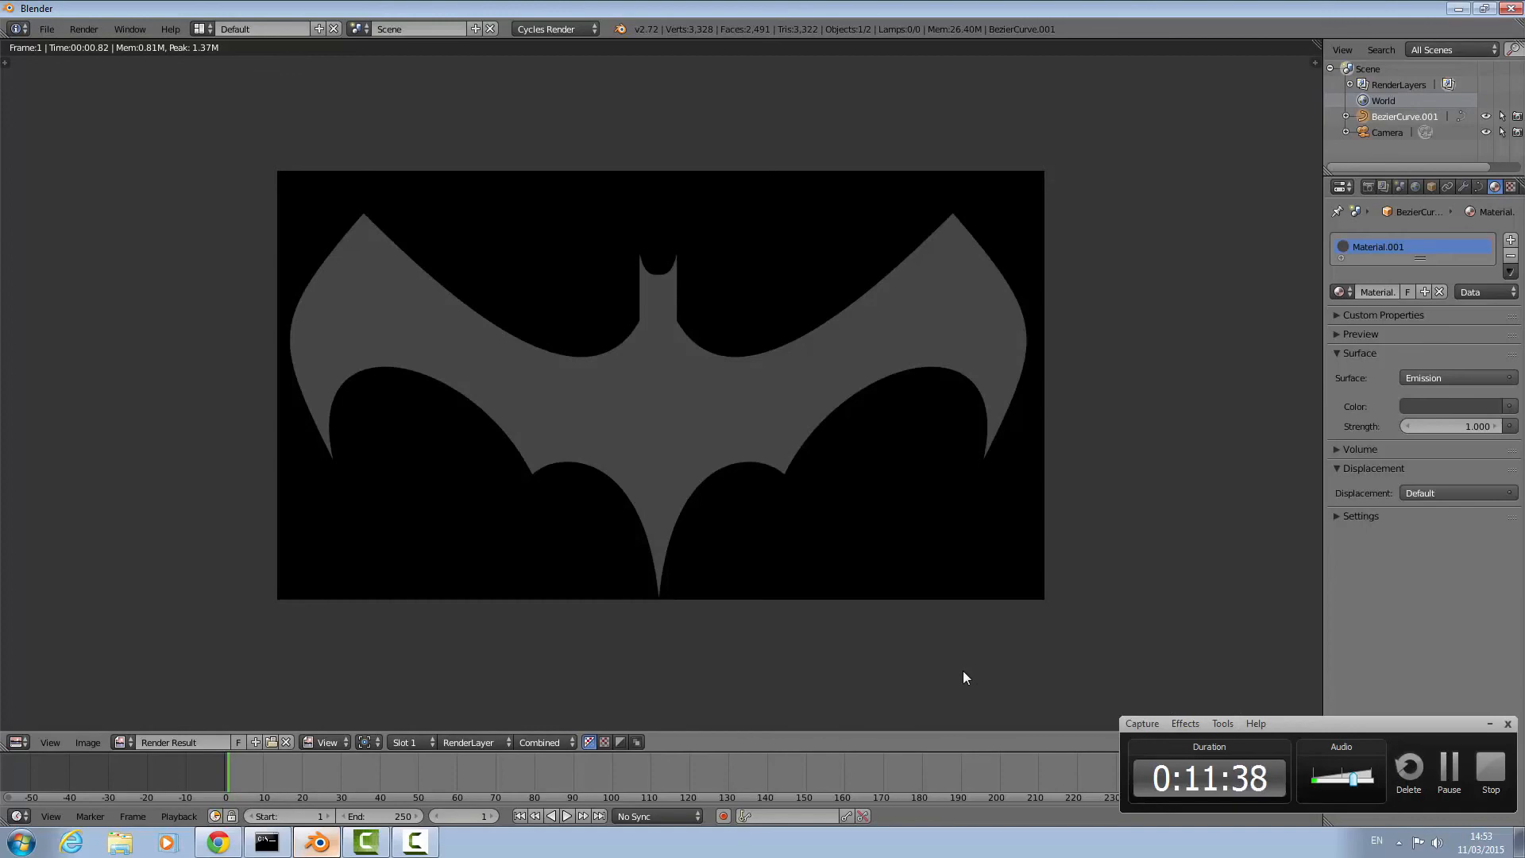